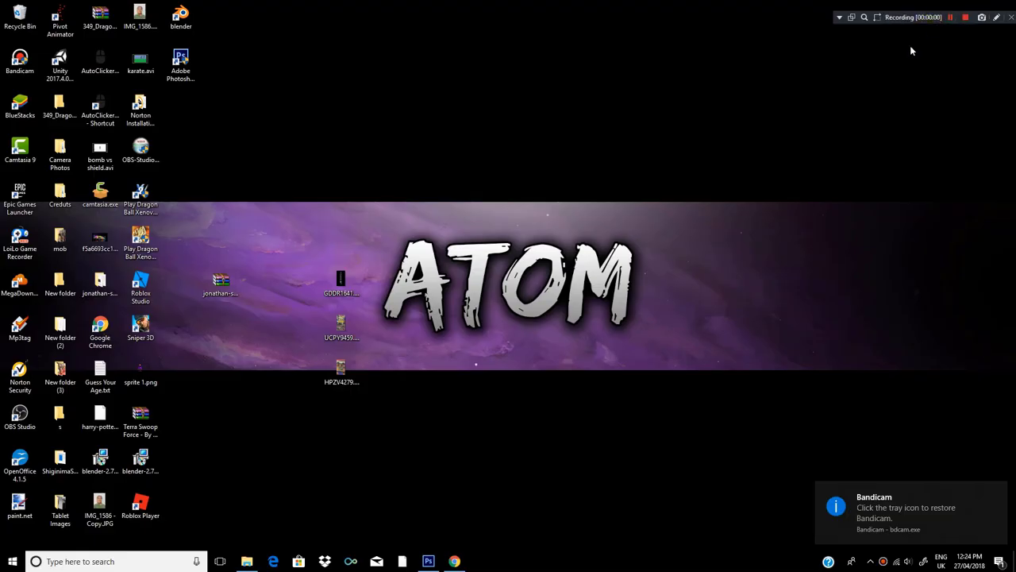
mouse_move(889, 86)
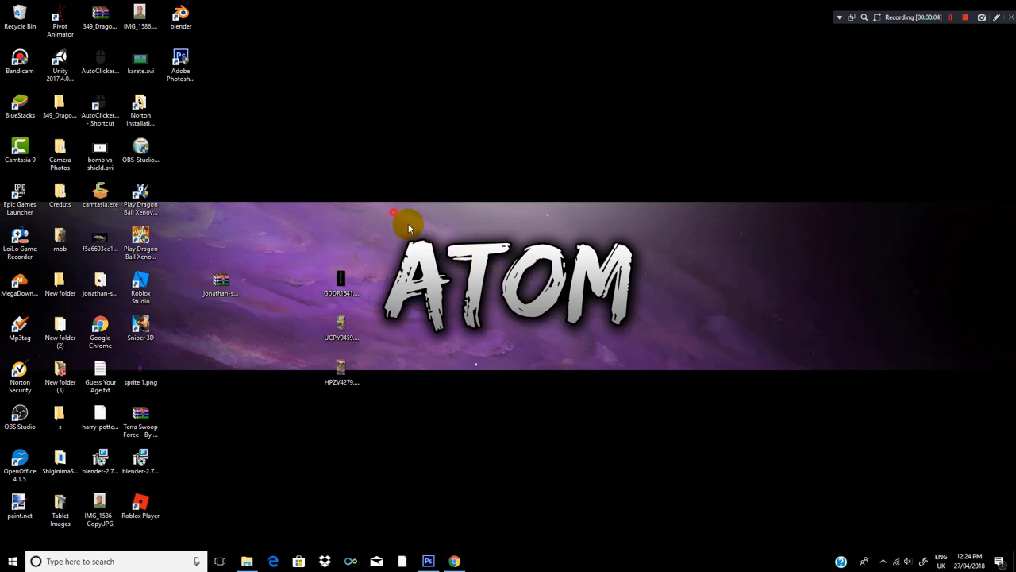
mouse_move(604, 305)
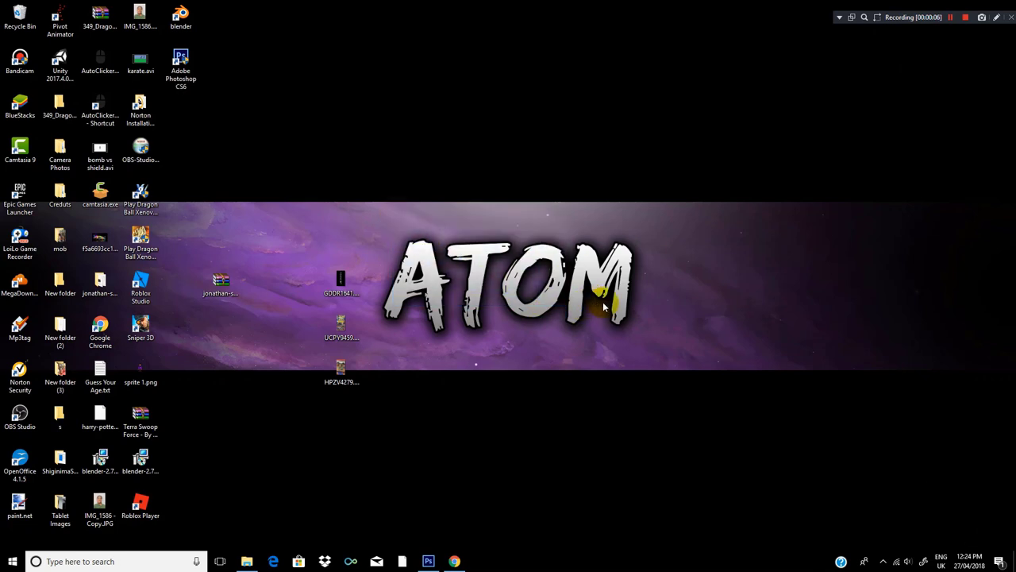
mouse_move(680, 331)
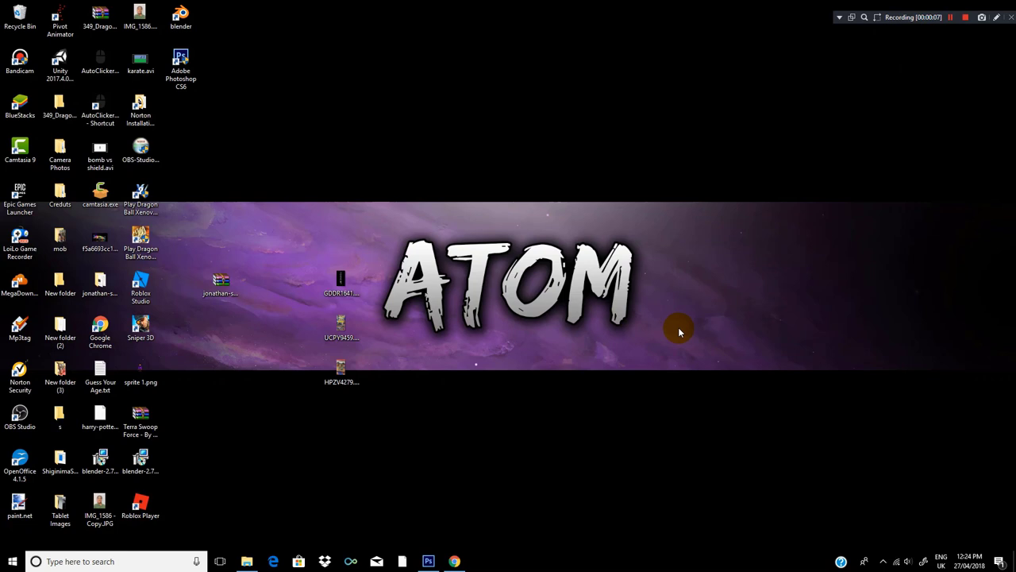
Cancel the Open dialog and view the YouTube channel art layout guide in the browser
drag(680, 332, 794, 410)
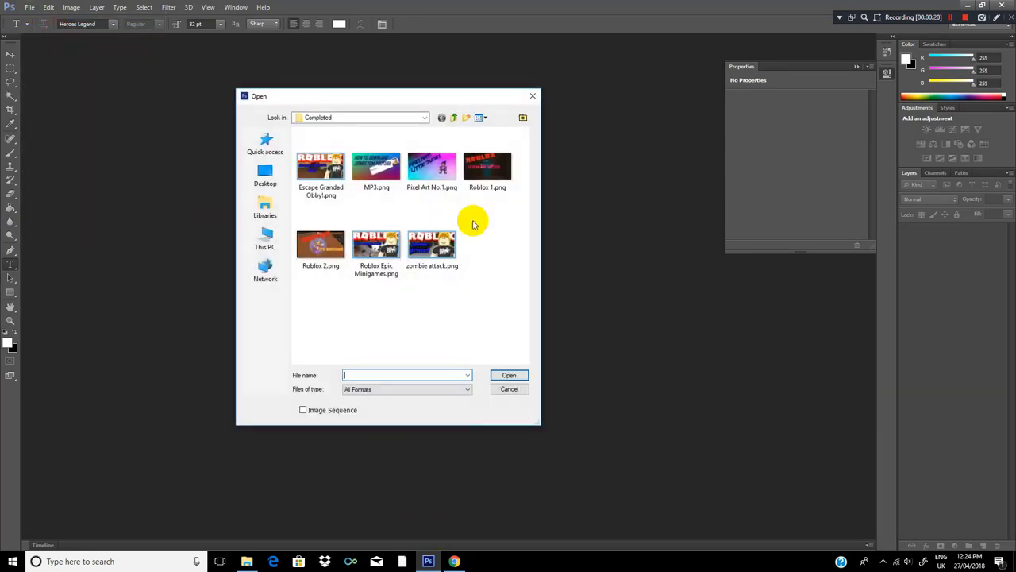
click(508, 387)
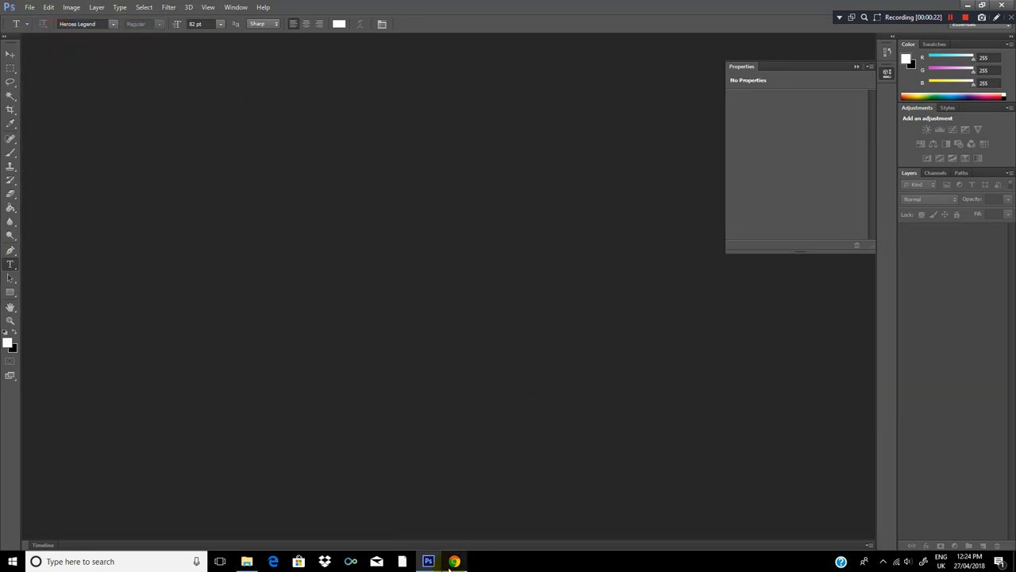
click(454, 562)
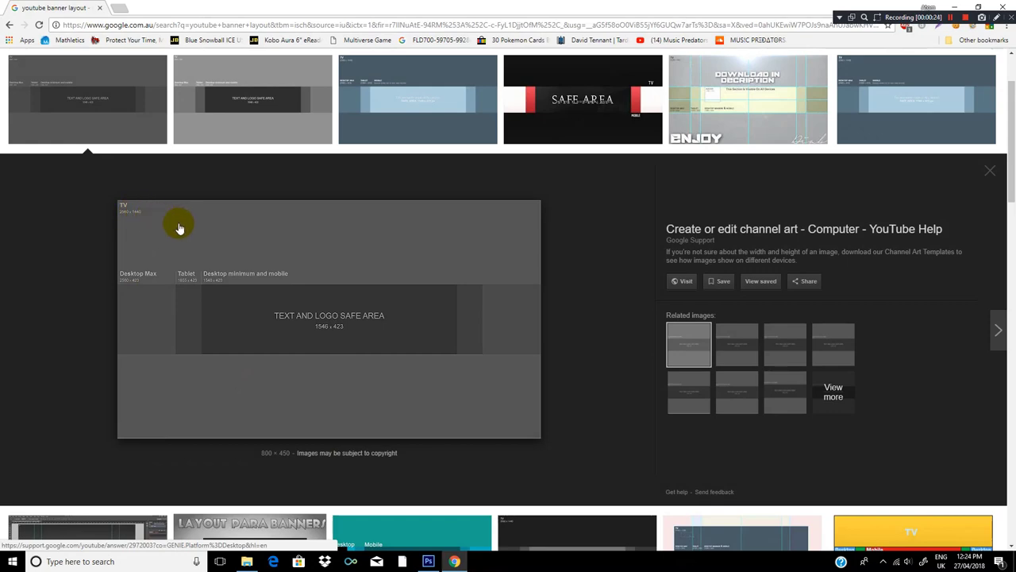
scroll(up, 3)
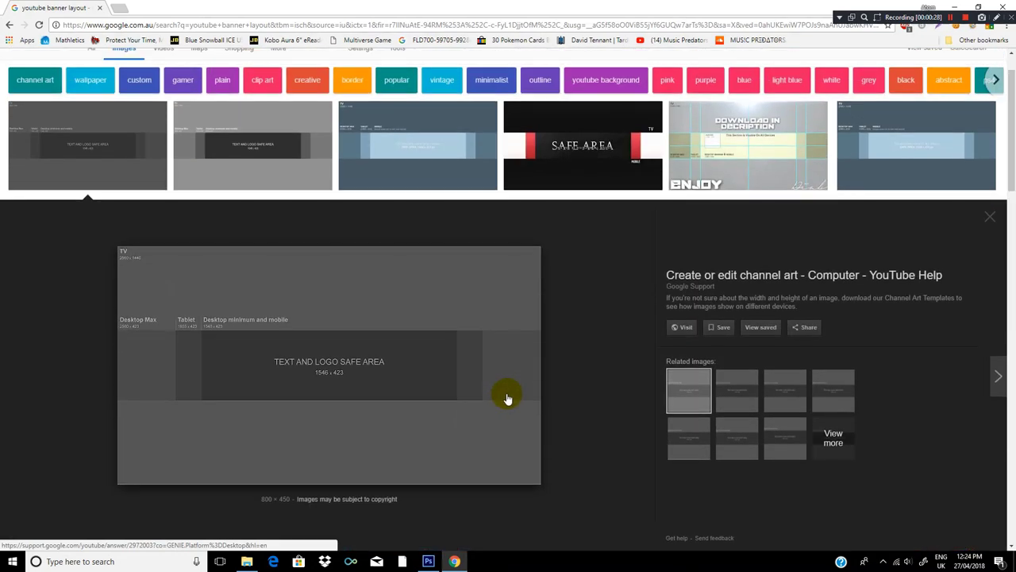
mouse_move(527, 328)
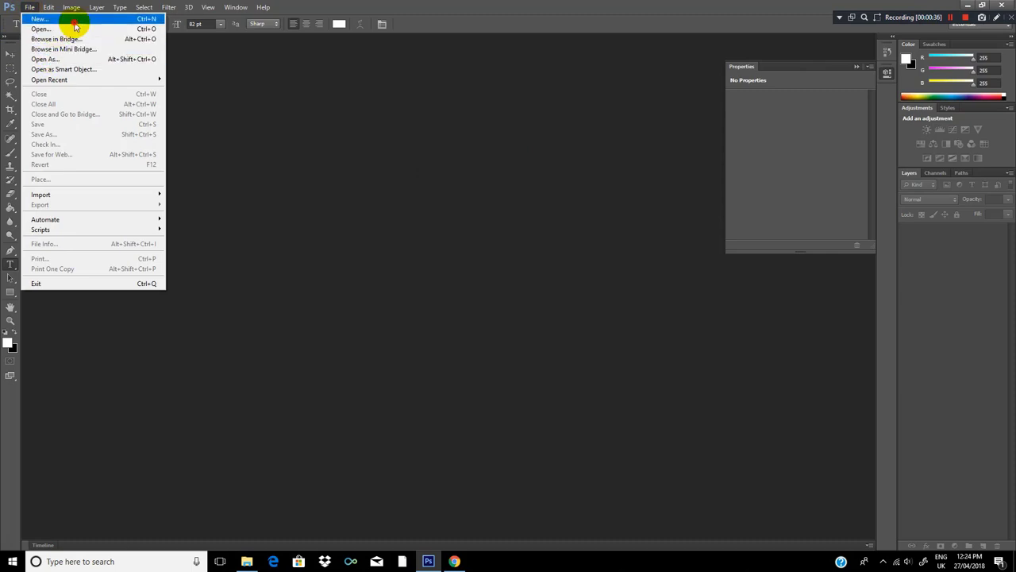
Create a new transparent 2560×1440 px document named 'banner'
click(38, 19)
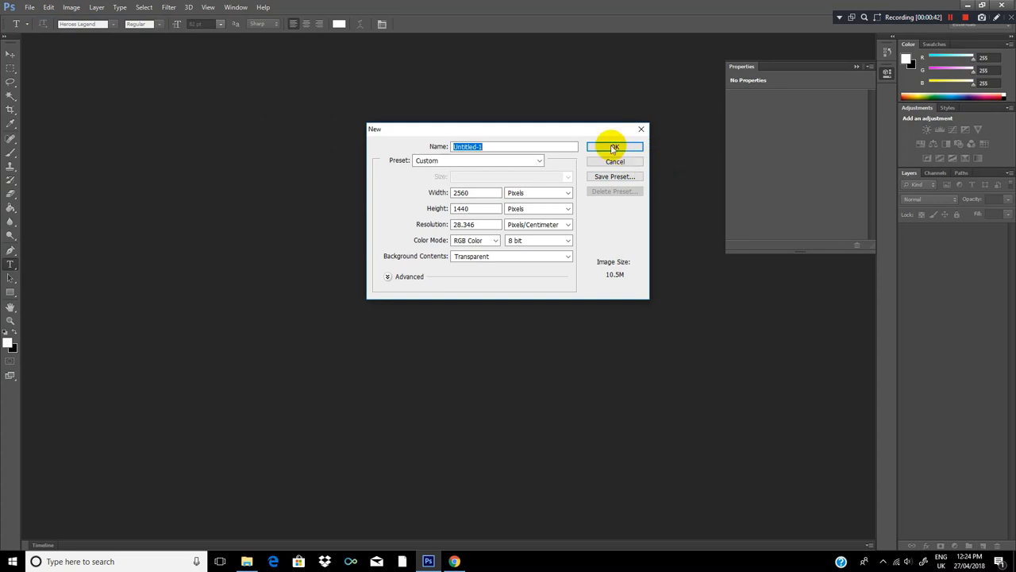
mouse_move(448, 168)
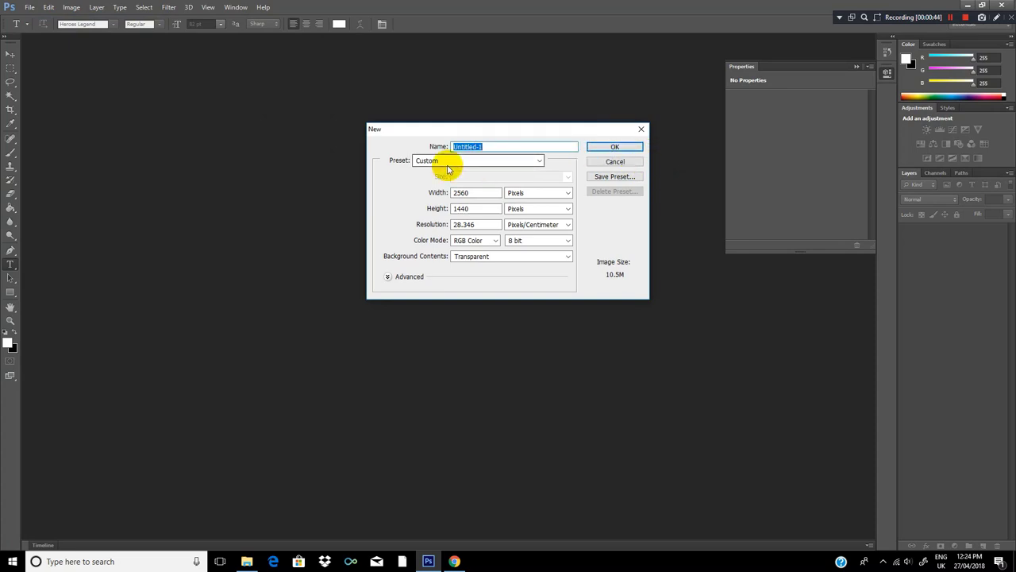
text(banner)
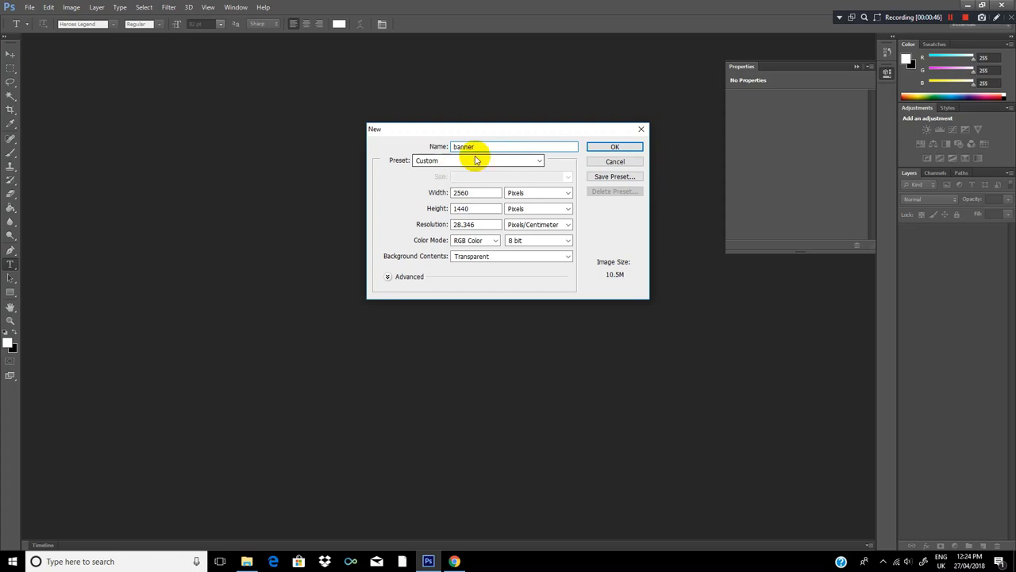
click(614, 146)
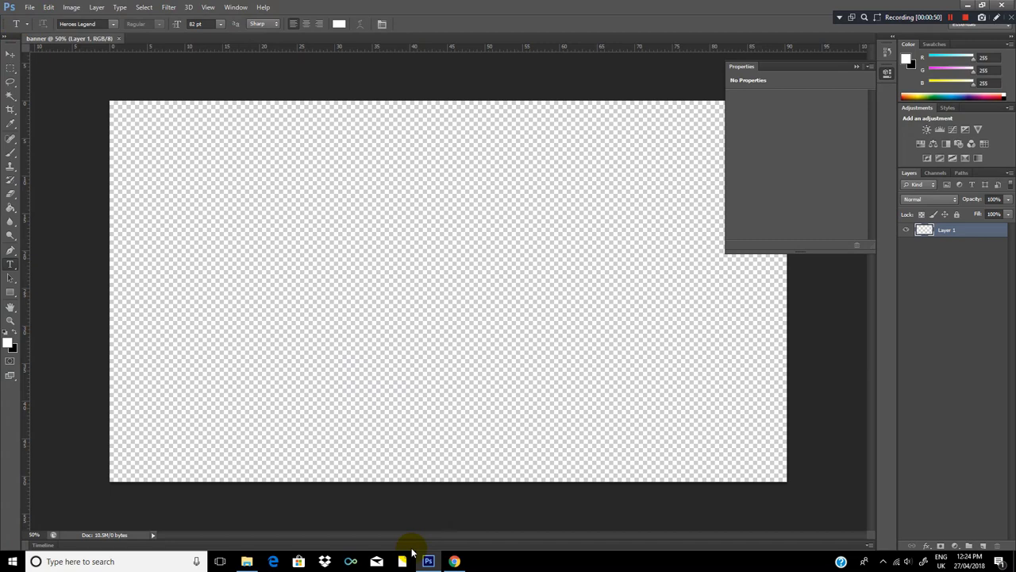
click(454, 563)
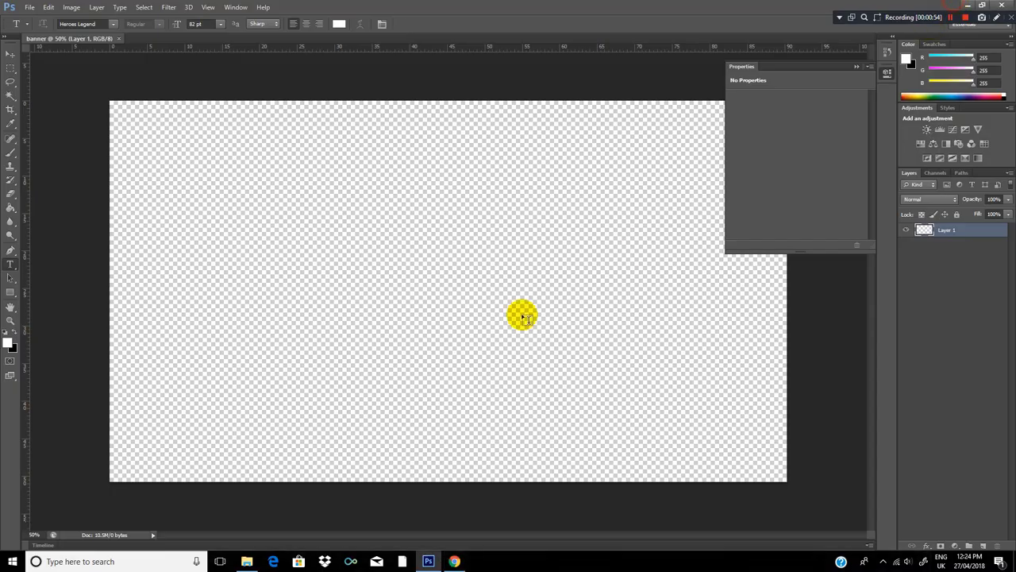
click(28, 7)
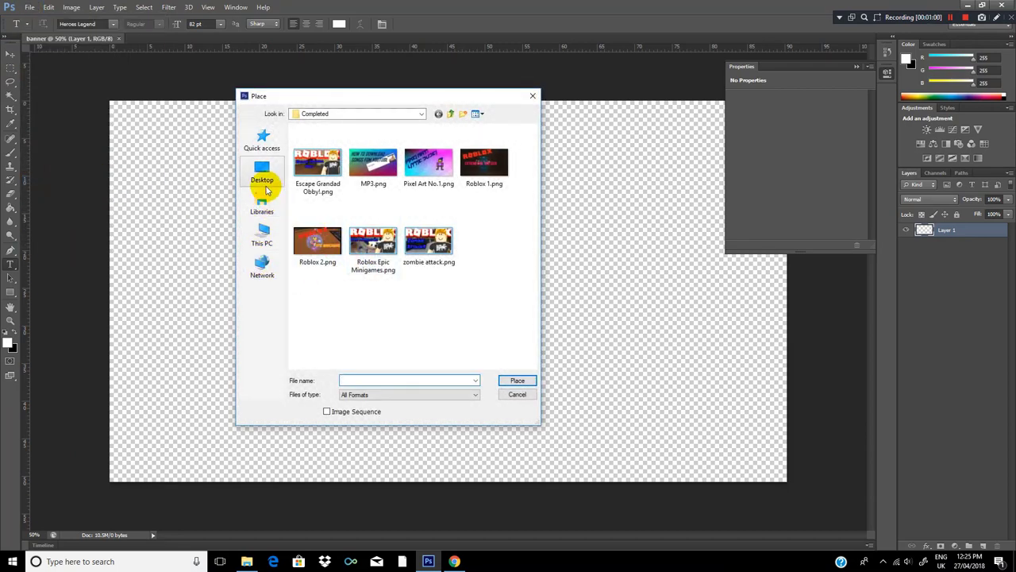
click(262, 203)
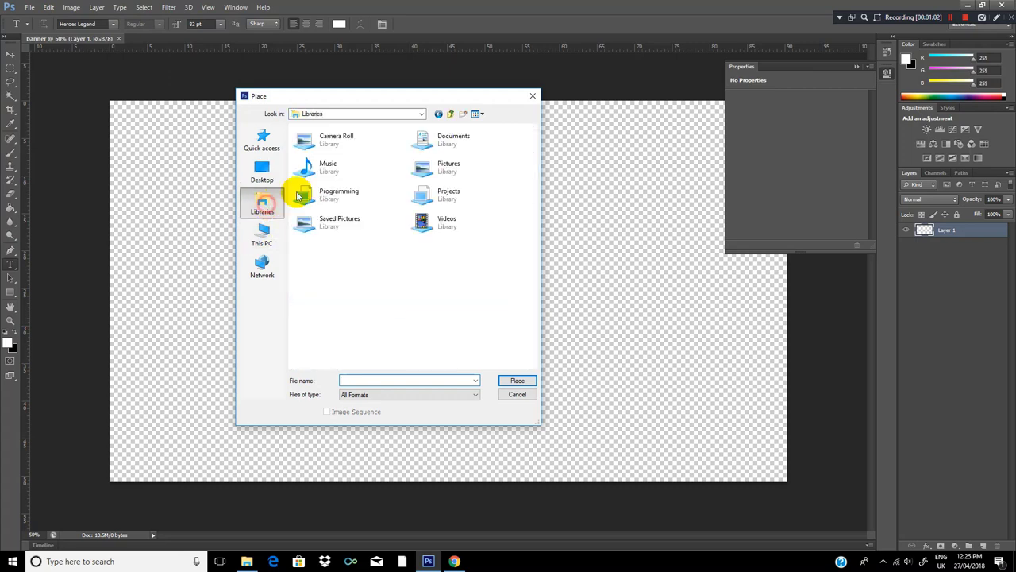
double_click(454, 140)
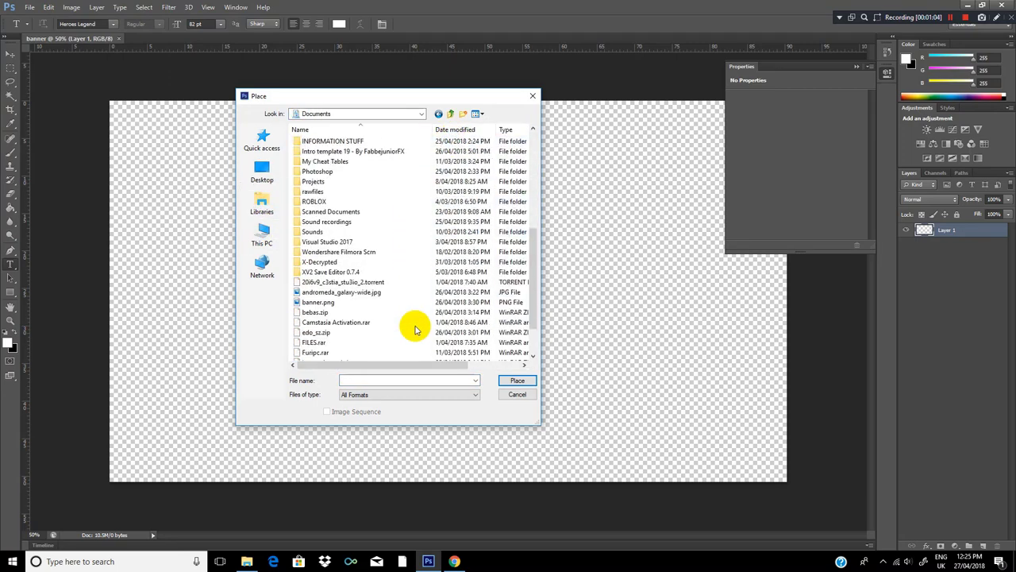
scroll(down, 3)
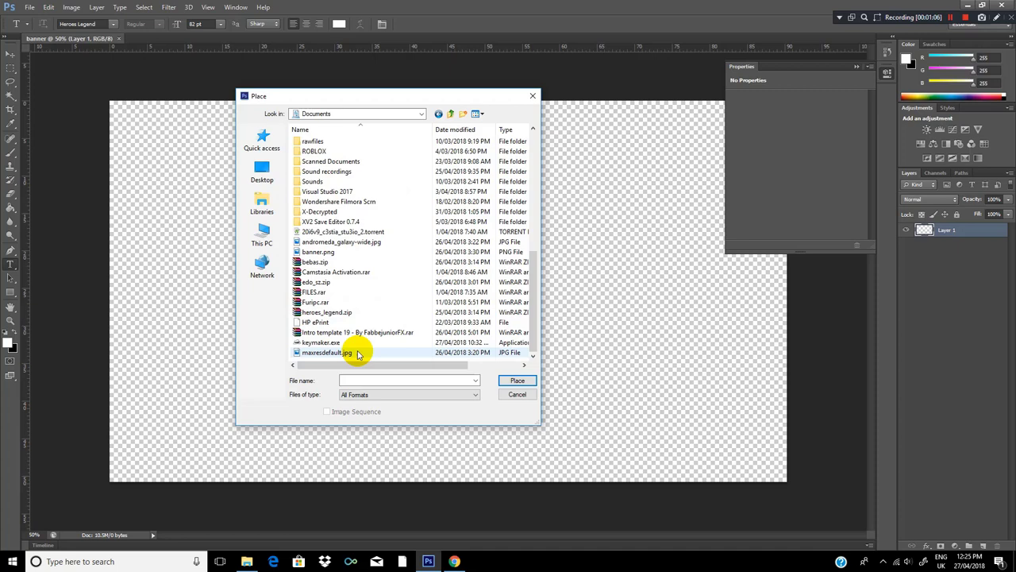
scroll(up, 3)
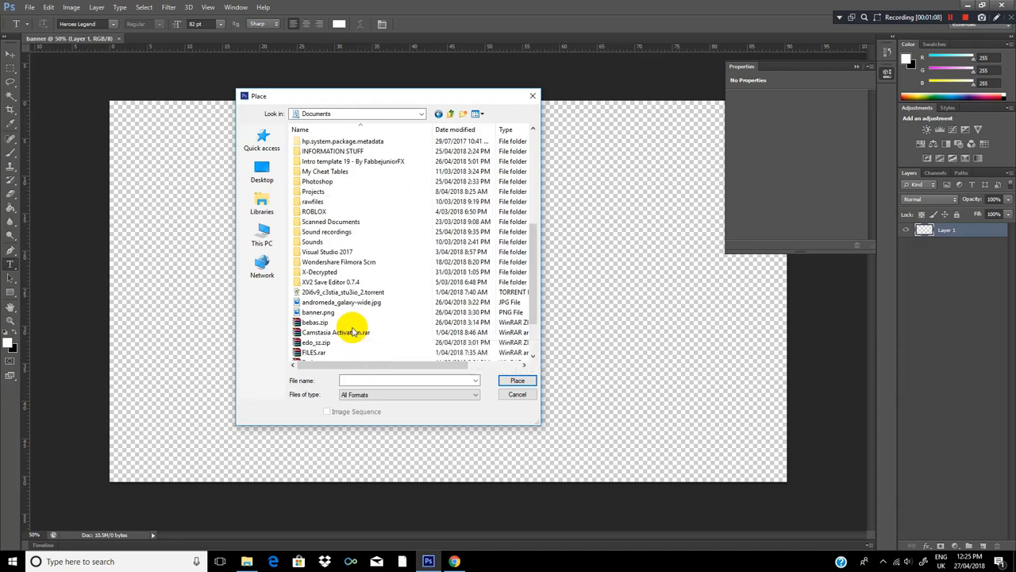
scroll(up, 3)
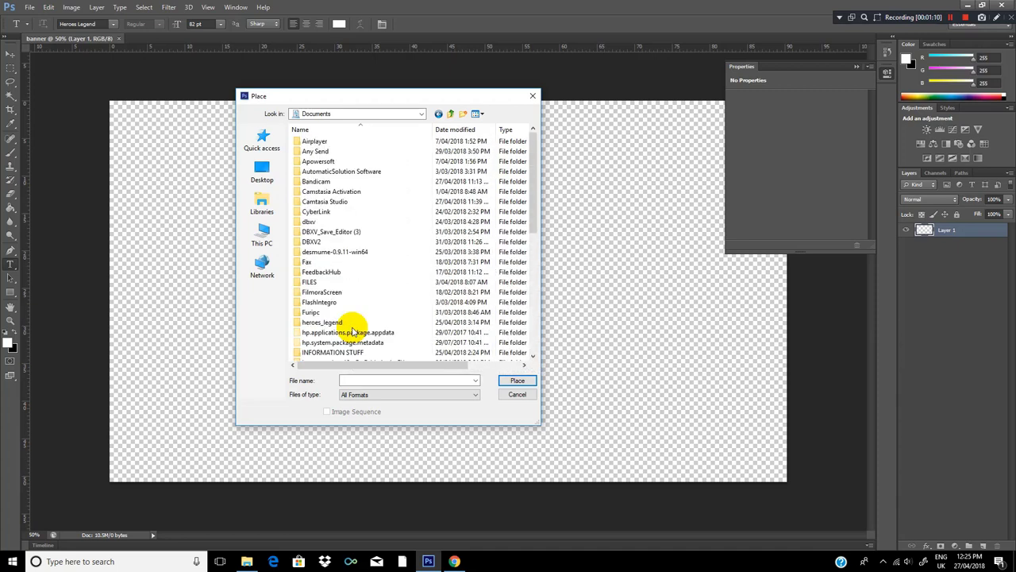
click(262, 168)
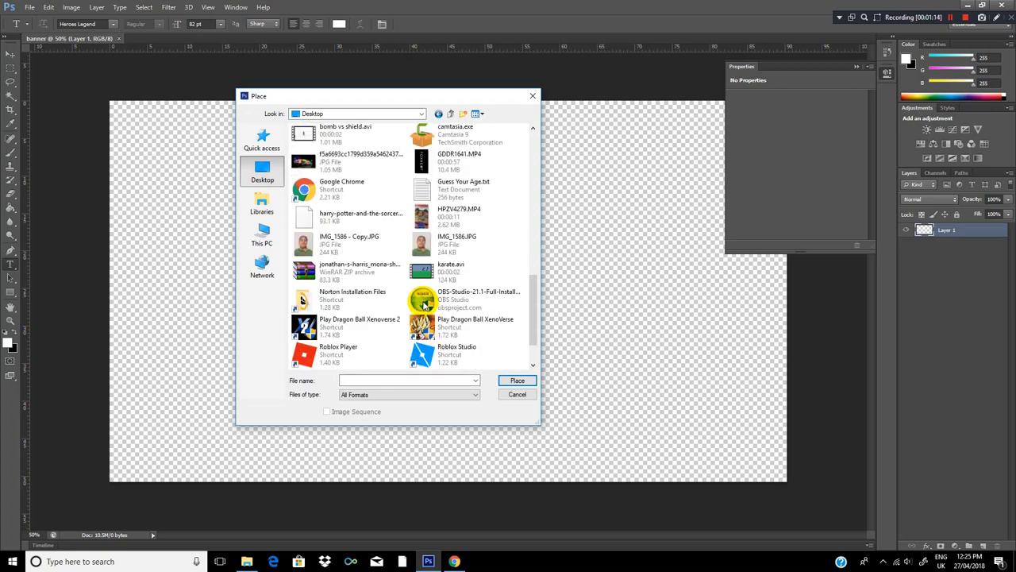
scroll(down, 3)
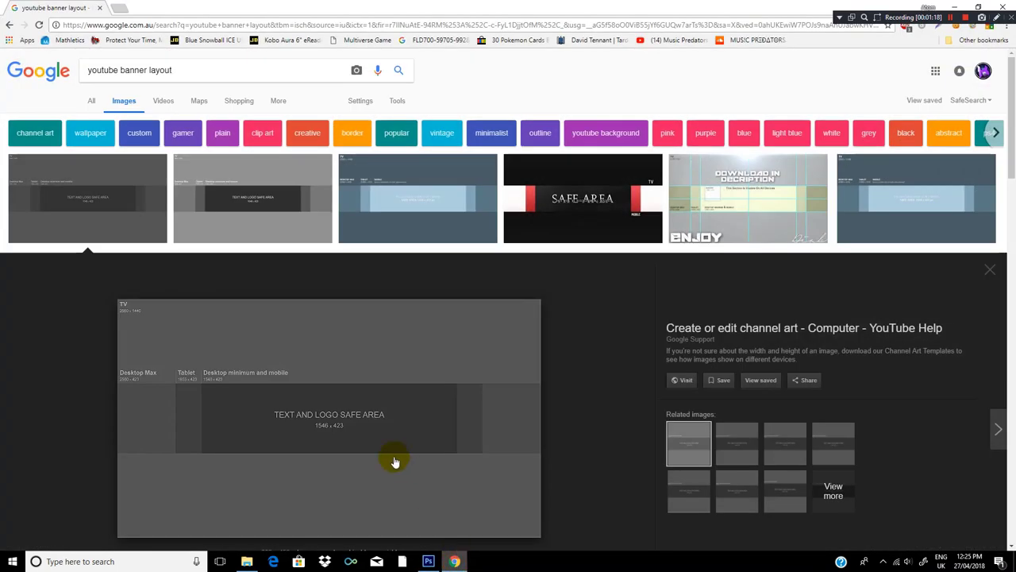
Save the layout template image from Google Images into the Documents folder
right_click(394, 463)
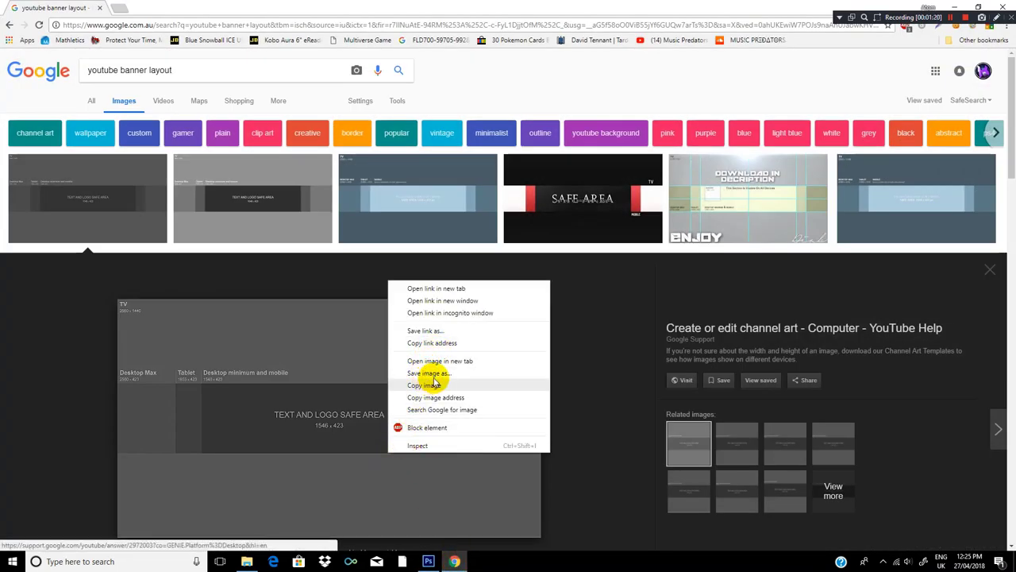
click(429, 373)
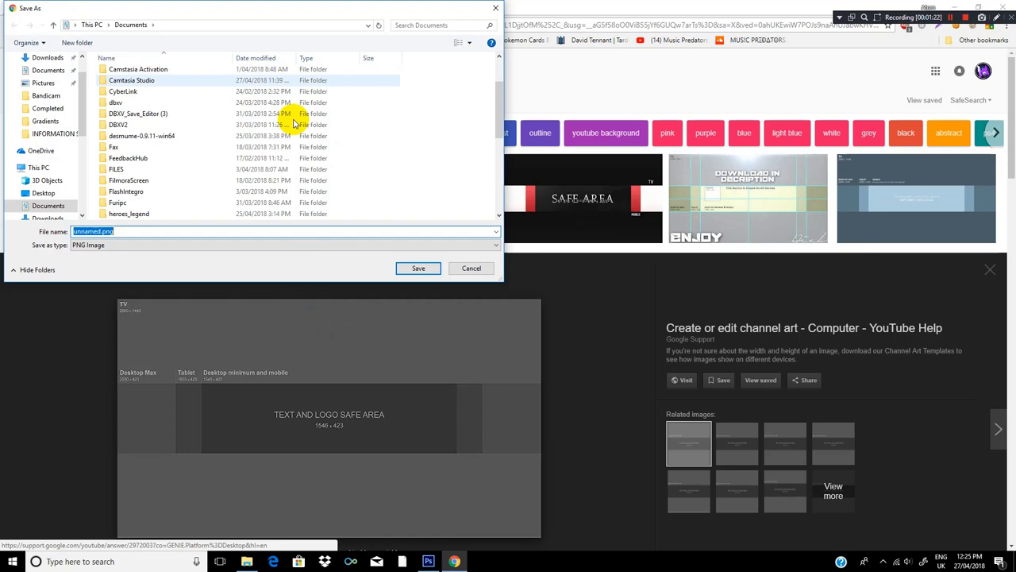
click(419, 267)
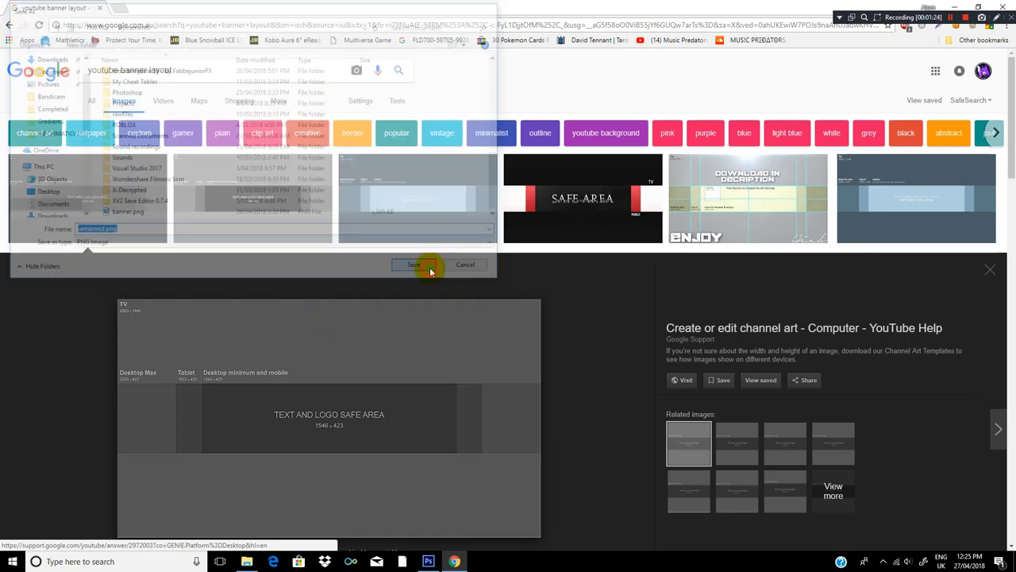
click(413, 263)
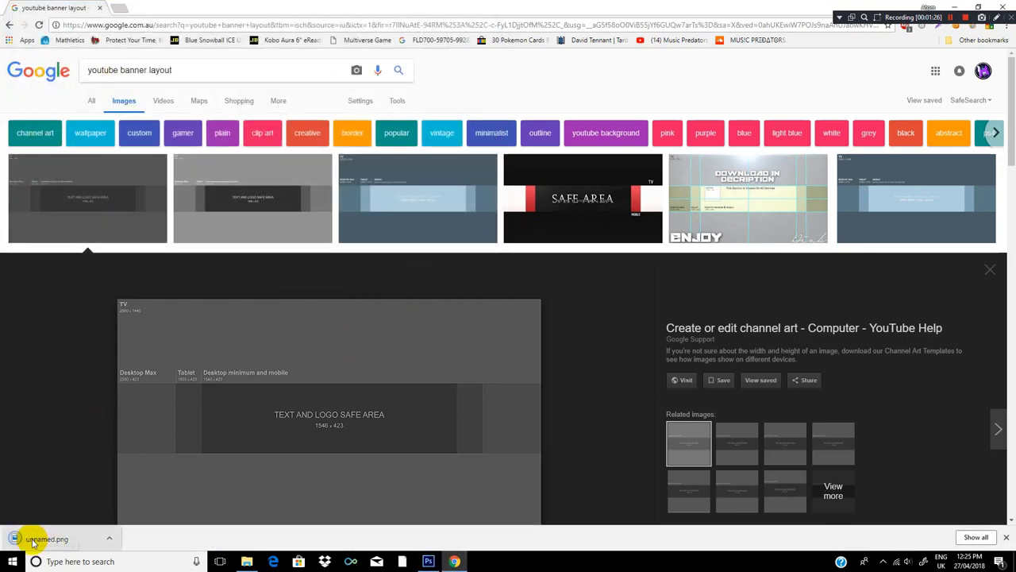
mouse_move(428, 562)
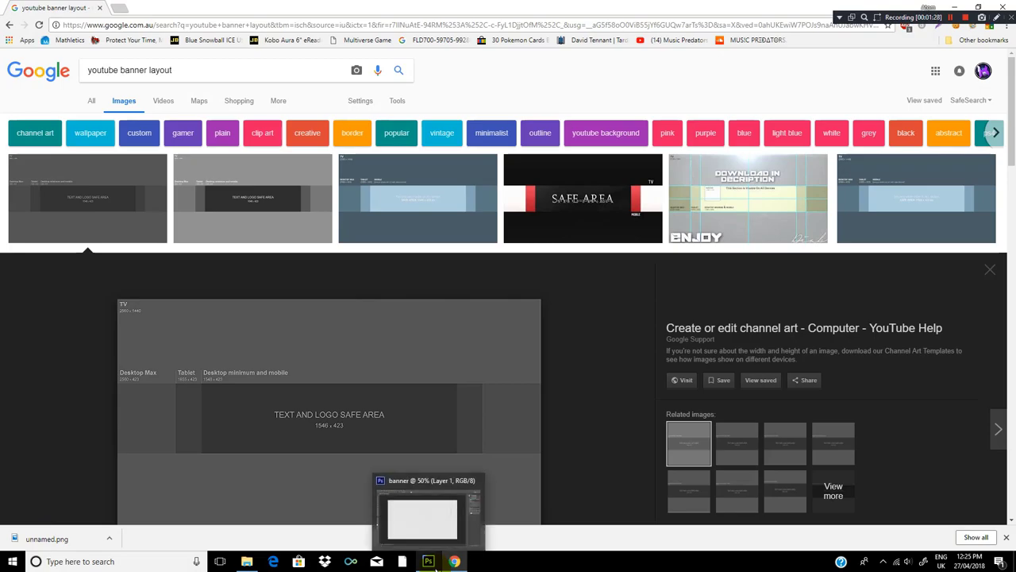
Back in the banner document, start File > Place and browse to the Documents library
click(28, 7)
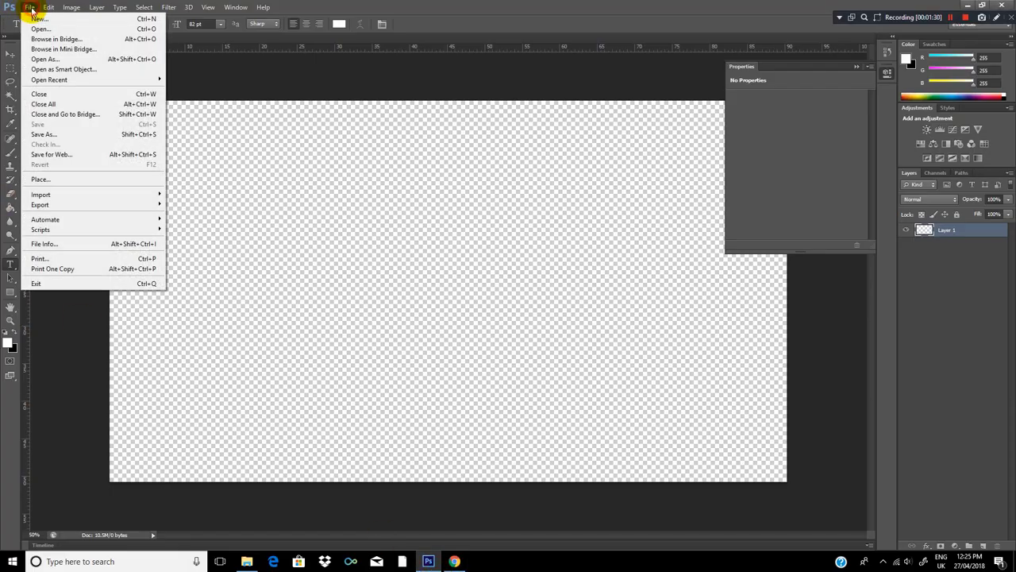
click(41, 178)
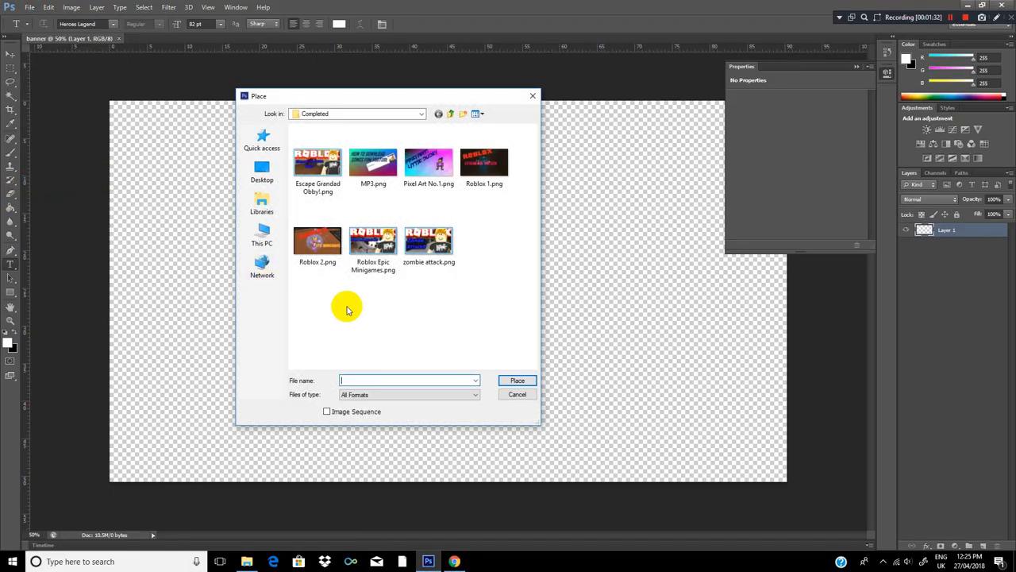
click(262, 203)
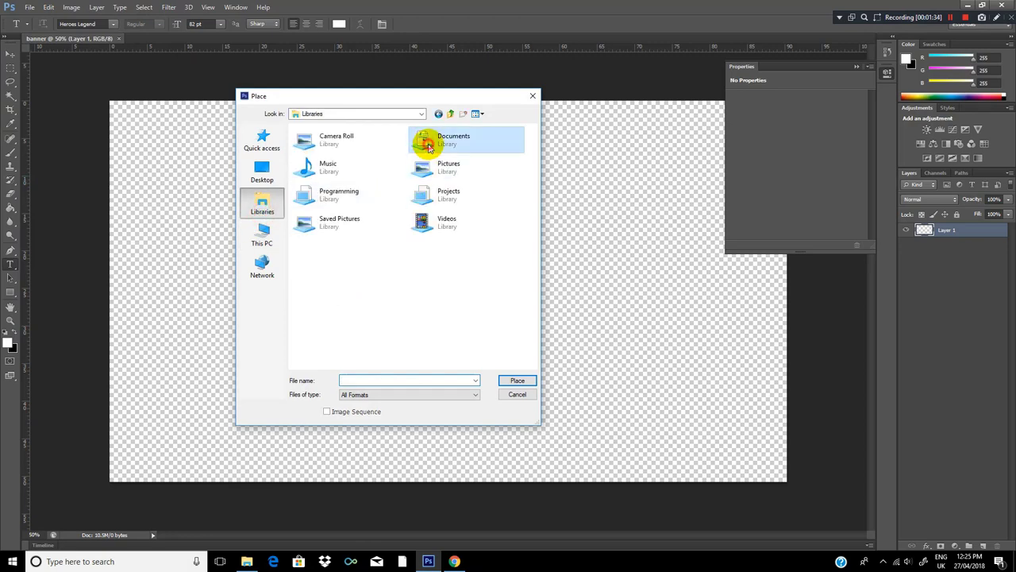
double_click(454, 140)
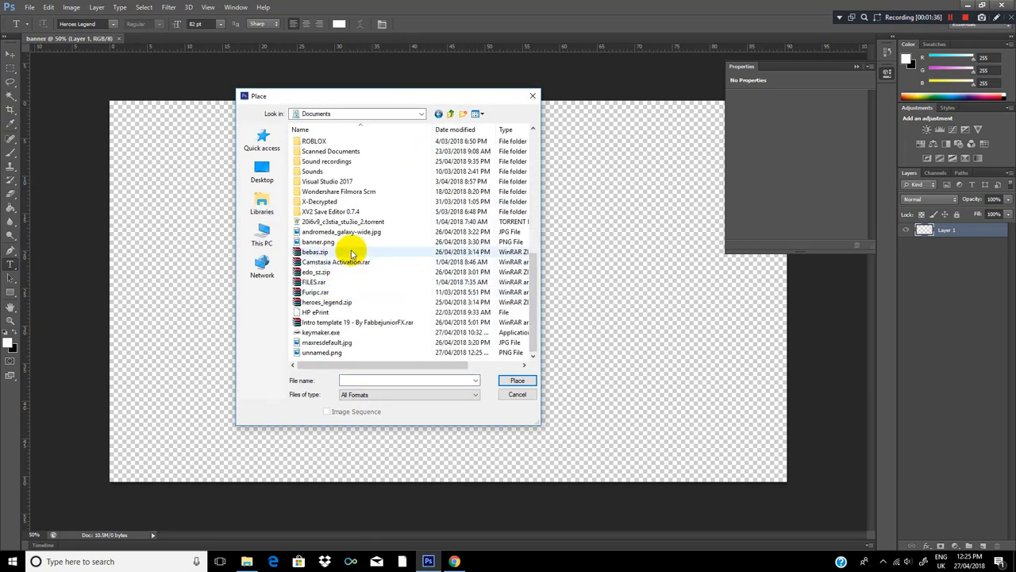
Place the downloaded template image as a trial, resize it, then discard it
click(321, 353)
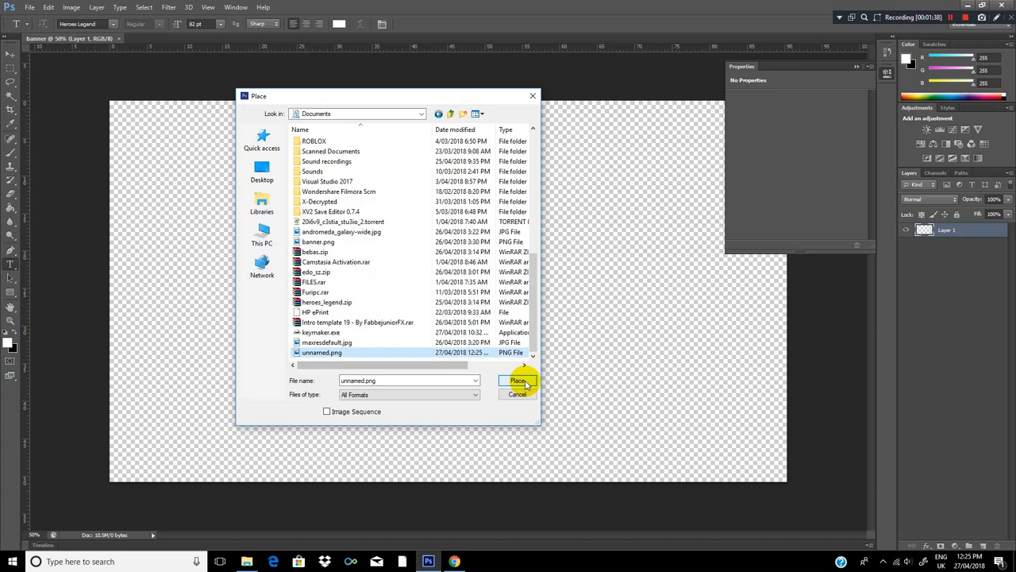
click(518, 381)
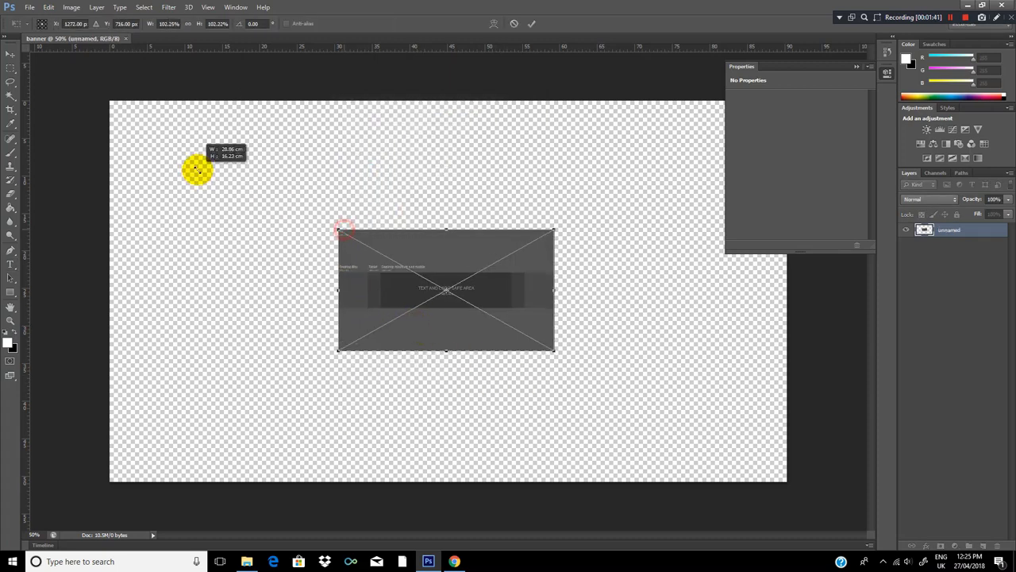
drag(198, 167, 153, 152)
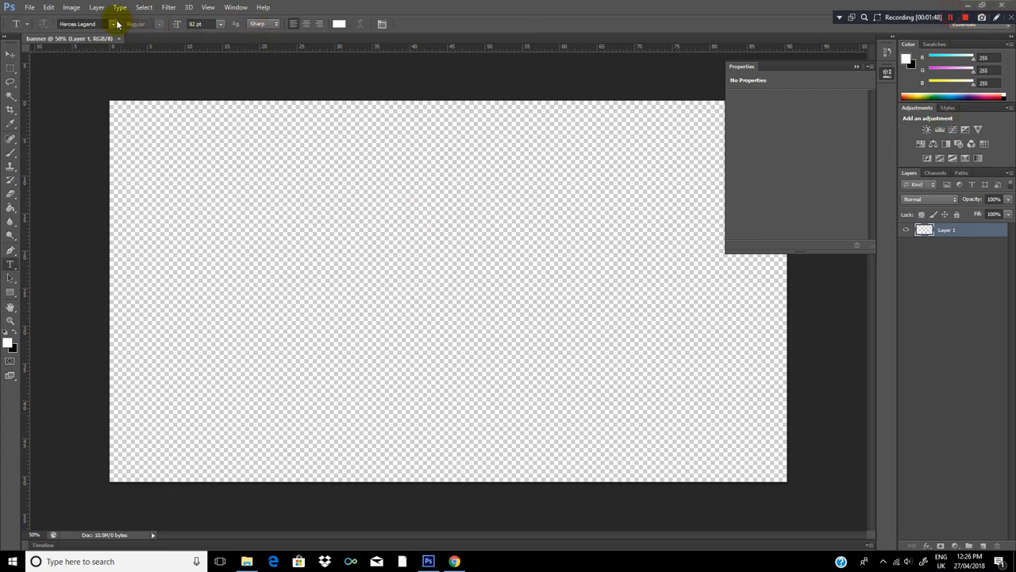
Place the youtube-banner template JPG so it covers the whole canvas
click(29, 6)
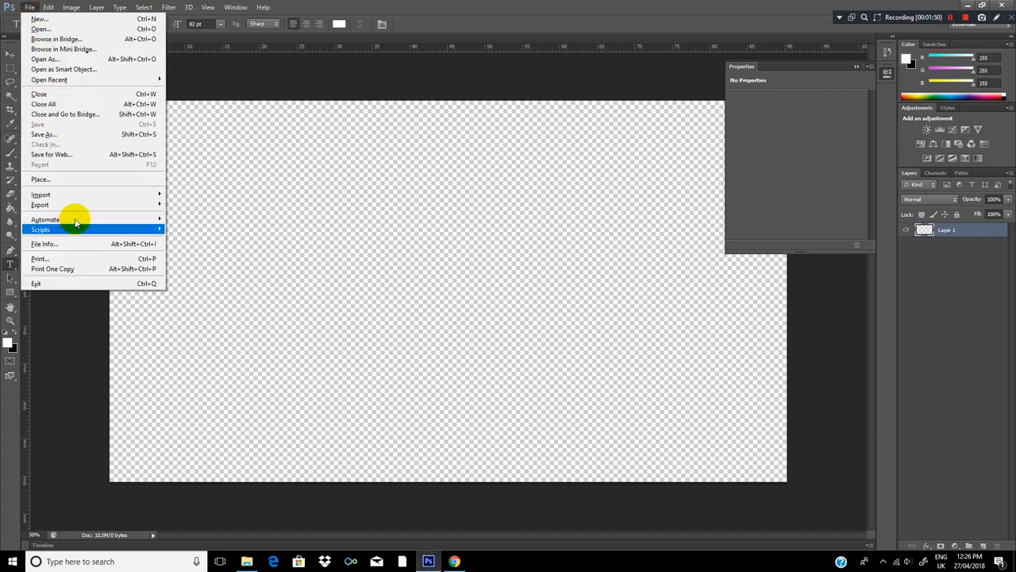
click(40, 178)
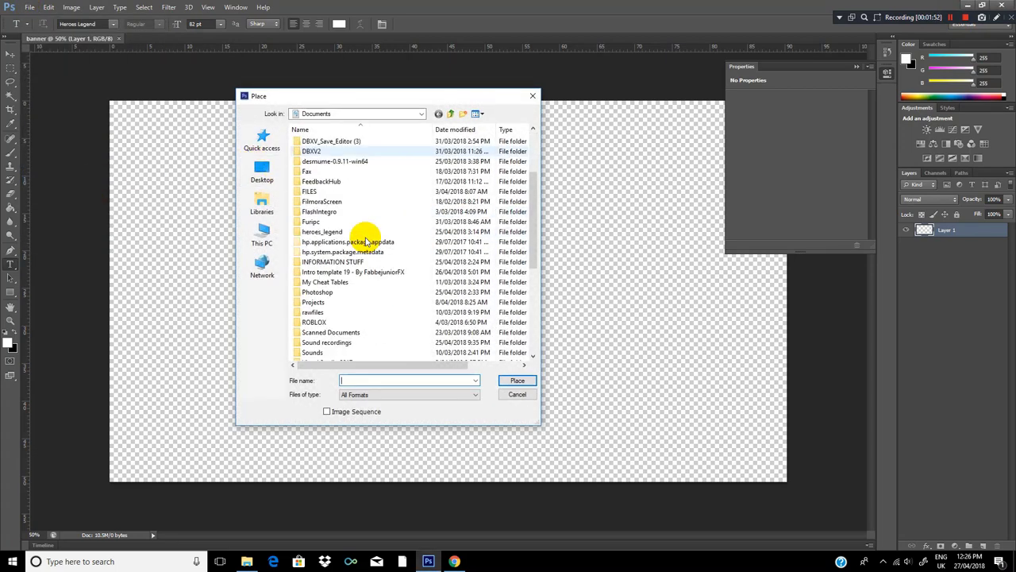
scroll(down, 3)
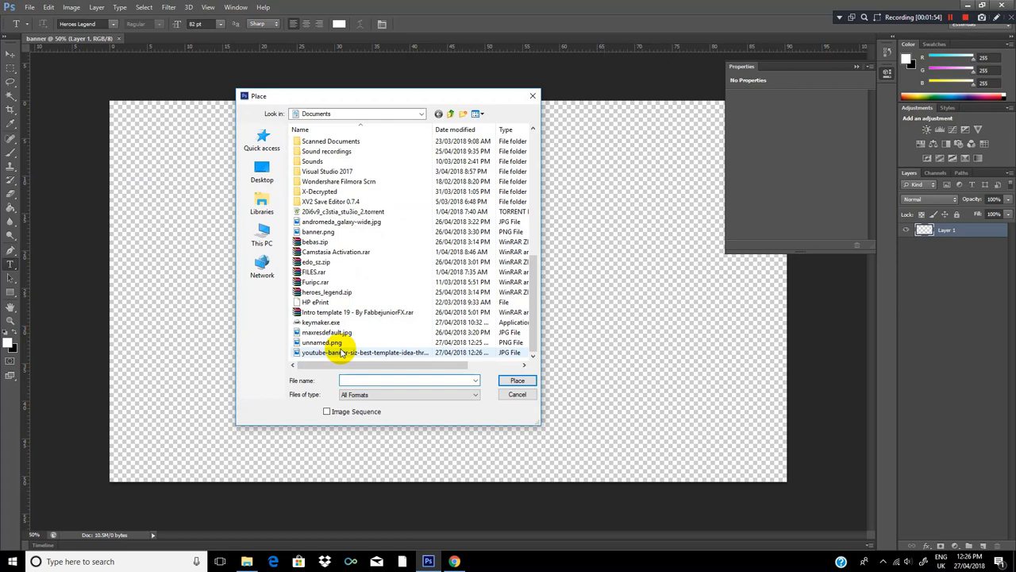
click(518, 381)
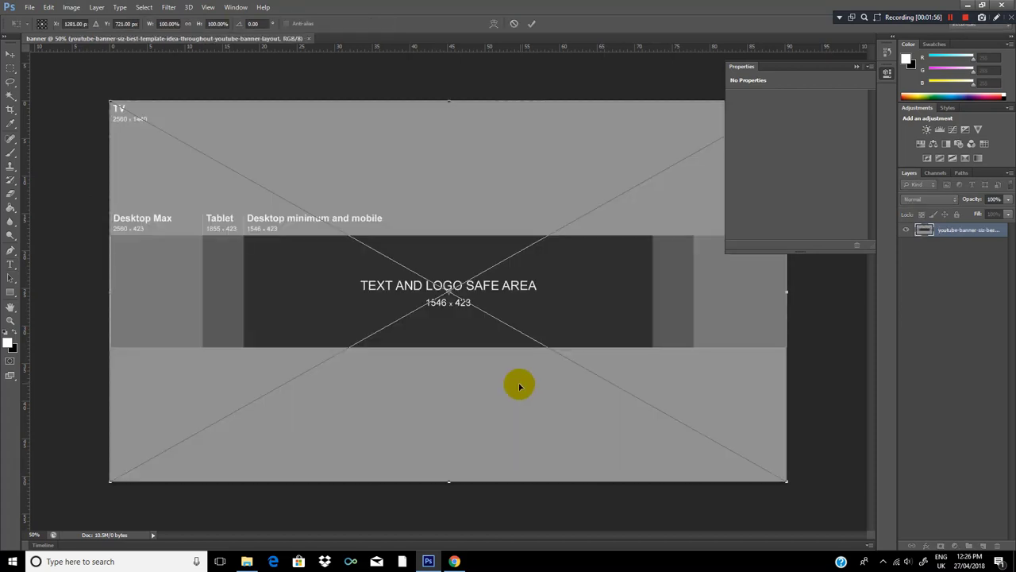
mouse_move(807, 414)
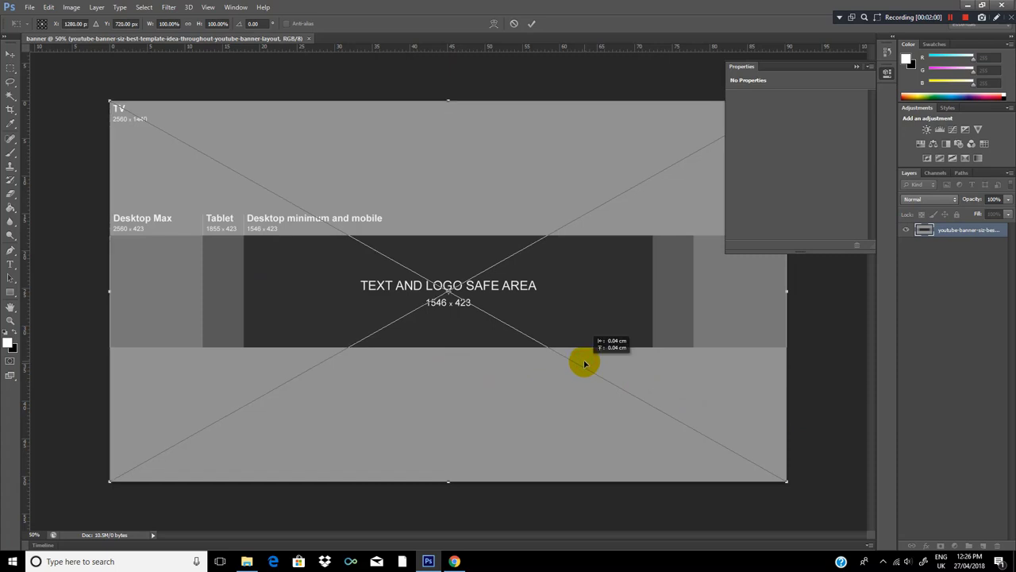
mouse_move(897, 383)
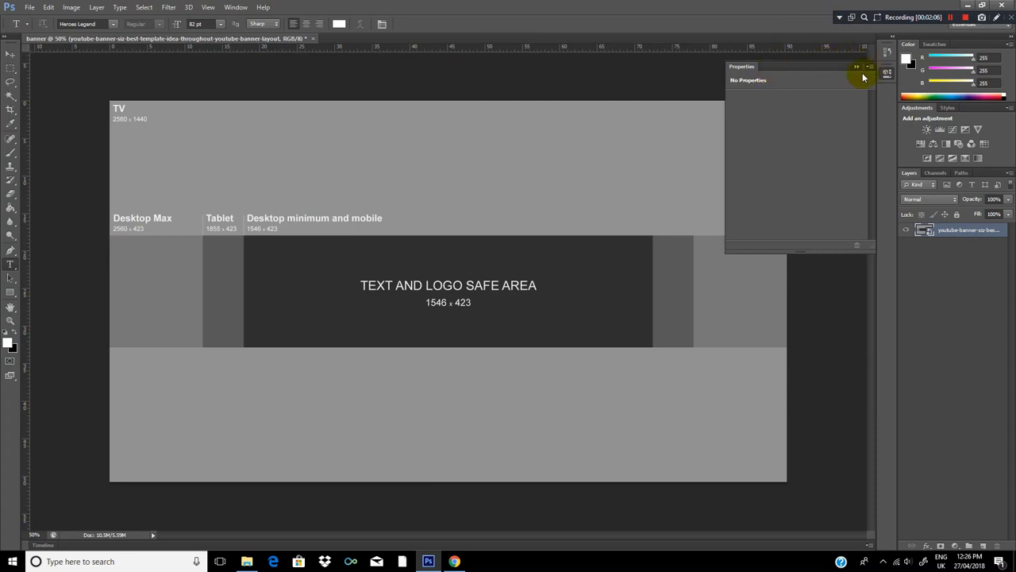
Commit the placed template and close the empty Properties panel
click(858, 67)
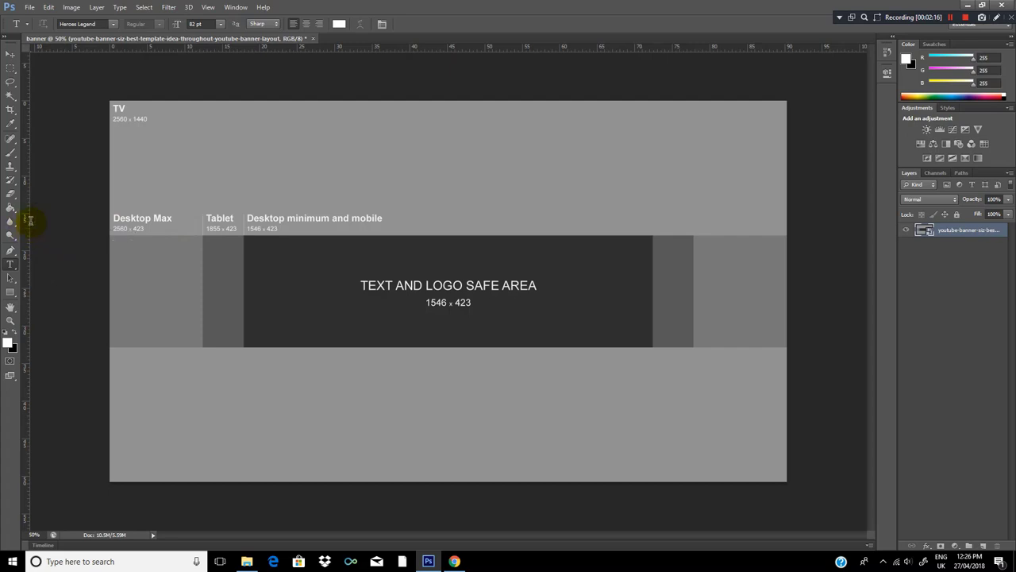
Add a new empty layer and drag vertical guides onto the tablet and desktop-minimum zone edges
click(11, 54)
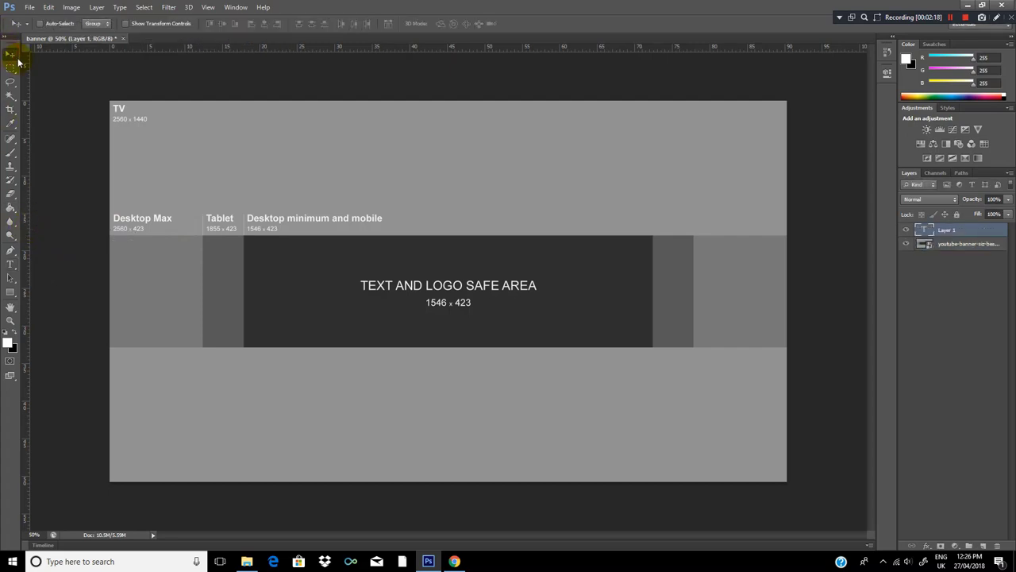
mouse_move(28, 229)
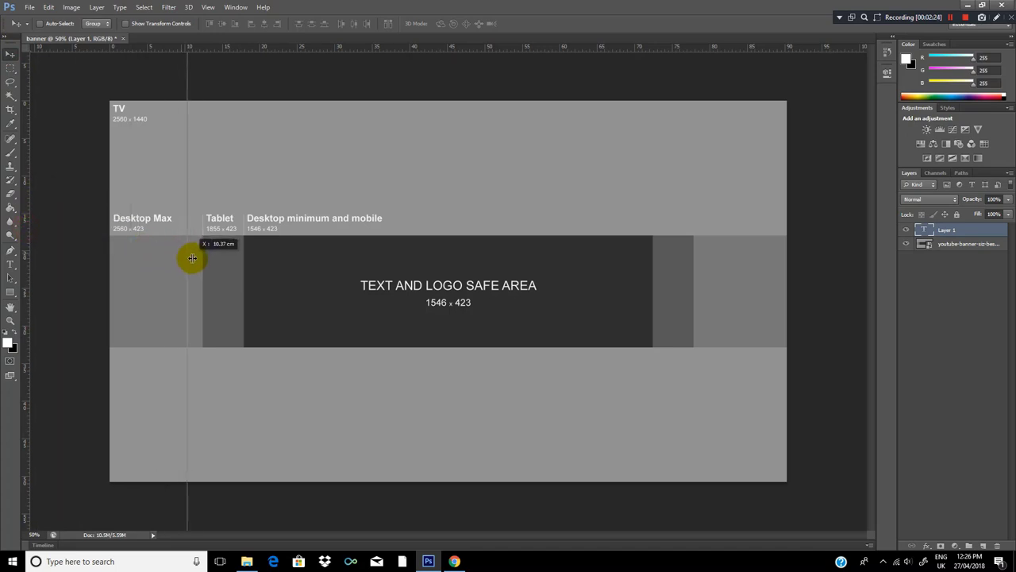
drag(193, 257, 245, 279)
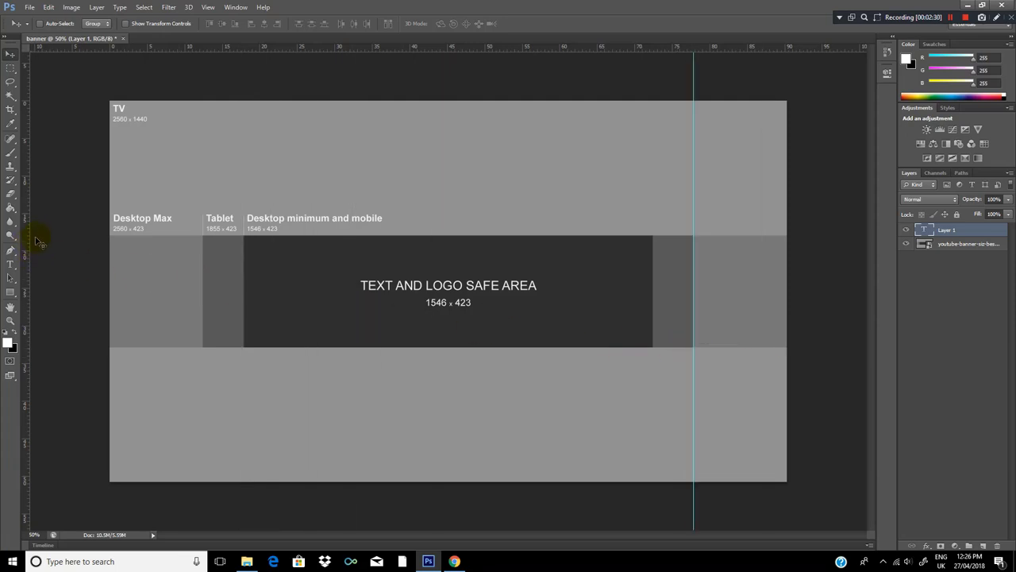
mouse_move(32, 230)
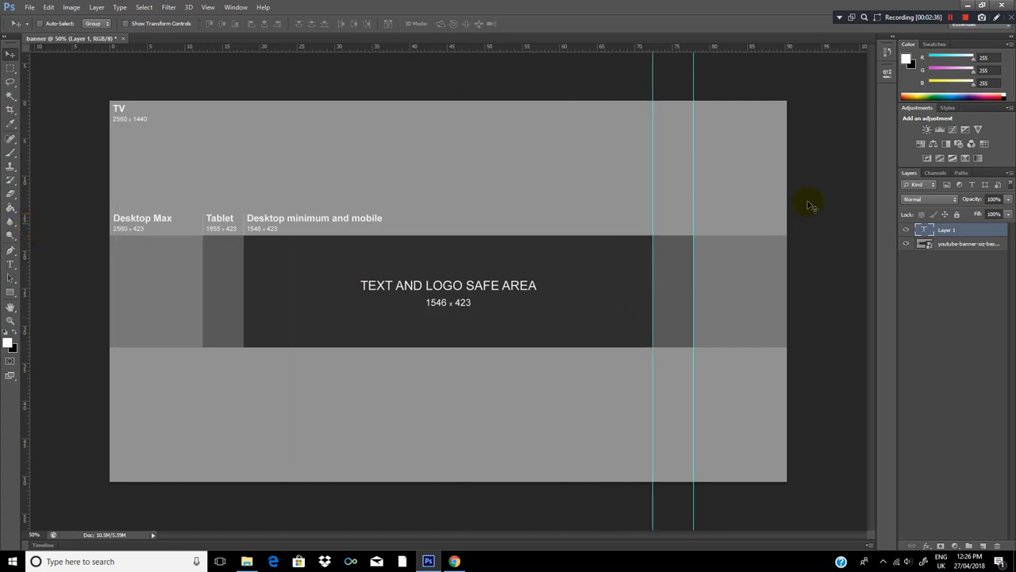
click(956, 18)
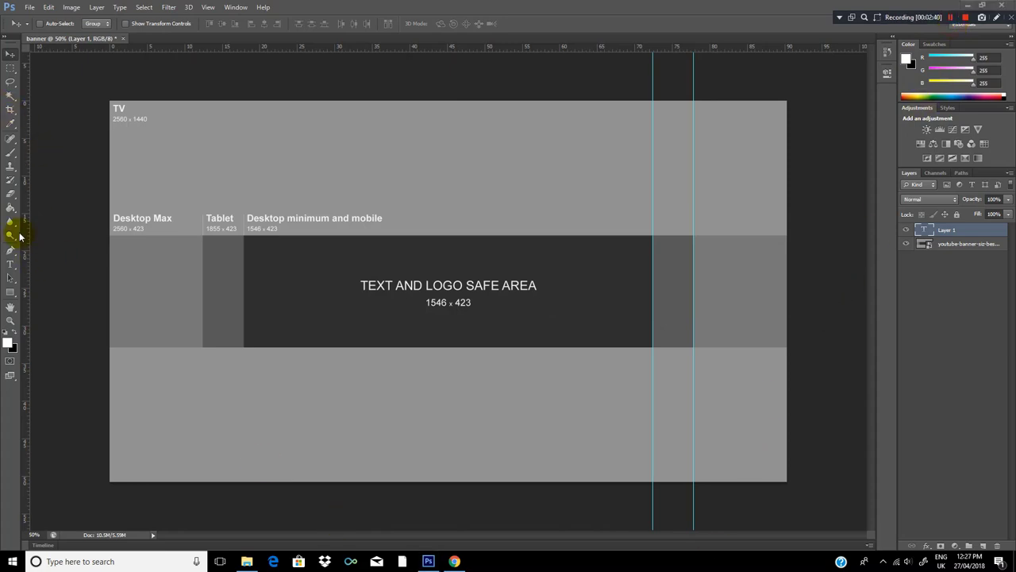
mouse_move(54, 235)
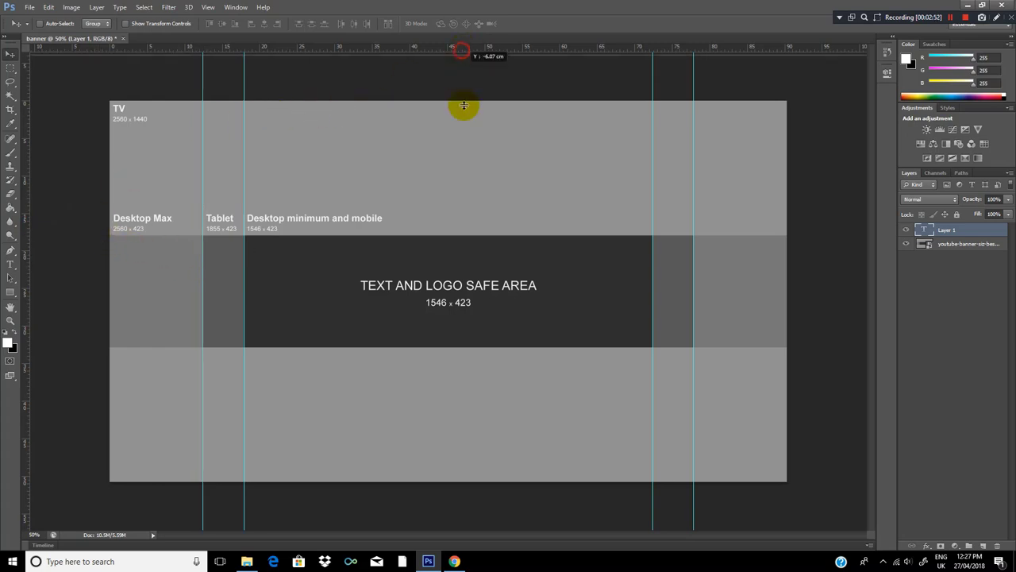
Drag horizontal guides to the safe area's top and bottom edges, re-docking the document window
drag(464, 105, 460, 235)
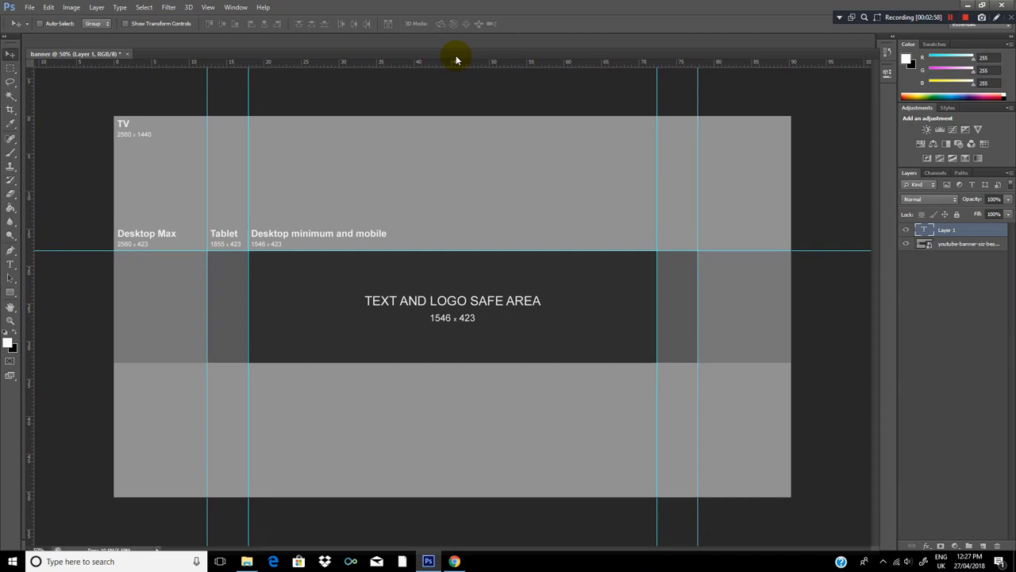
click(683, 45)
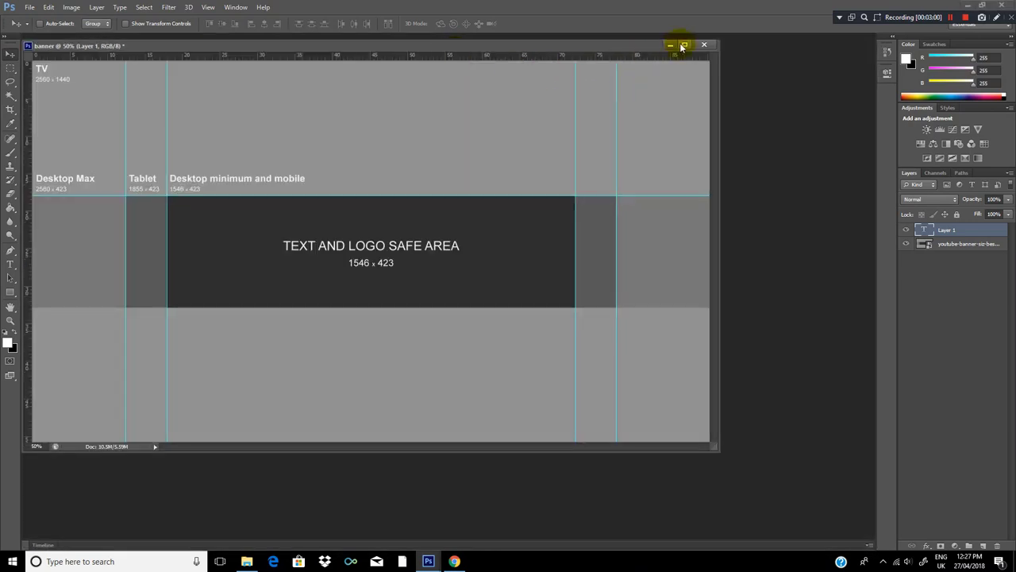
click(683, 44)
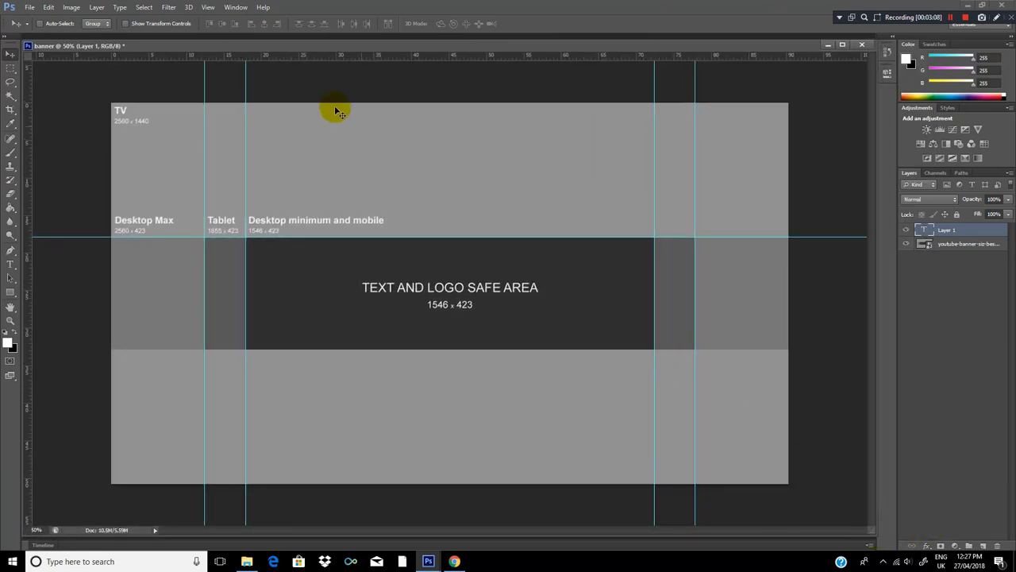
mouse_move(425, 65)
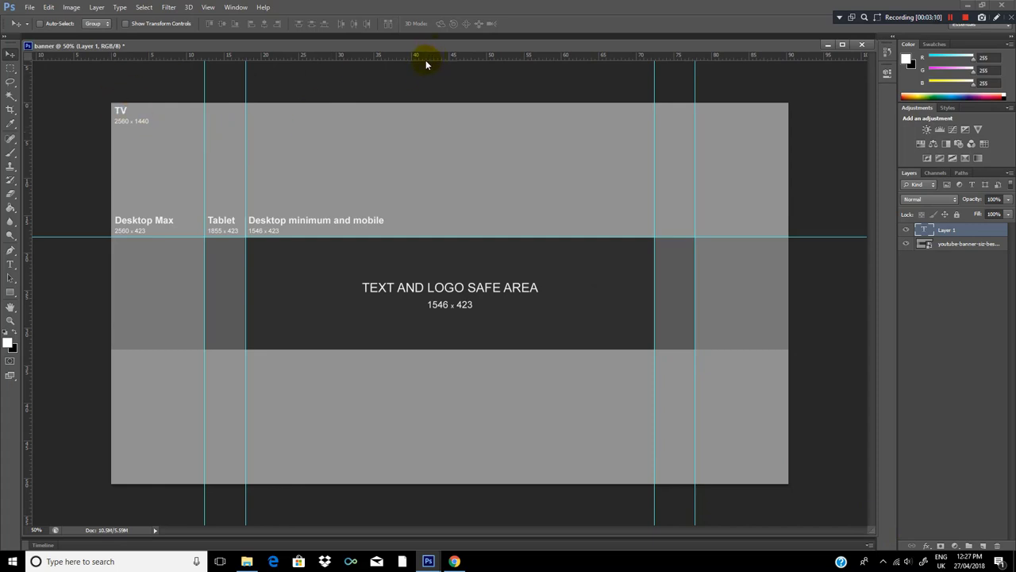
drag(425, 63, 422, 350)
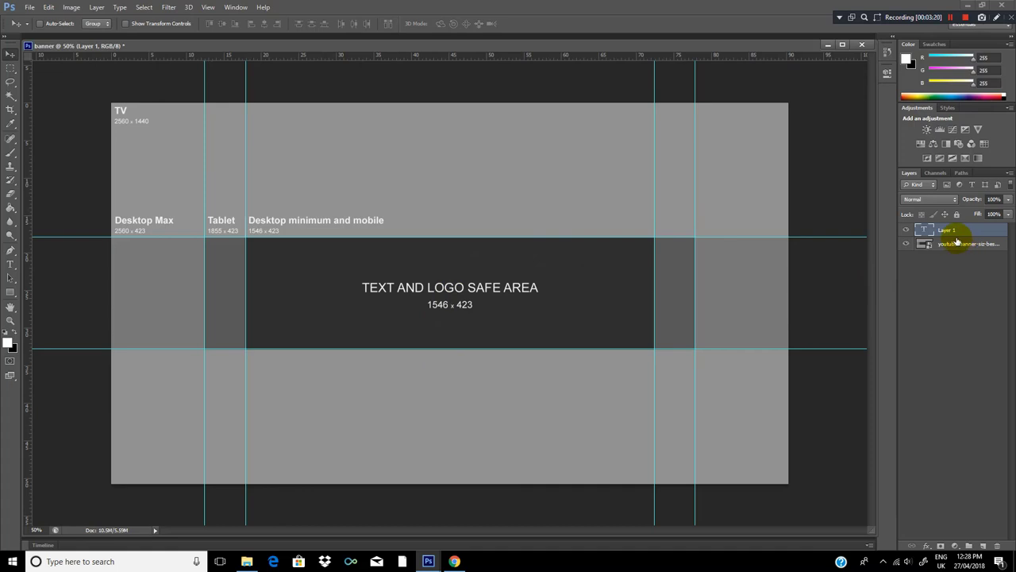
Delete the banner template layer, keeping the guides over an empty transparent canvas
right_click(955, 230)
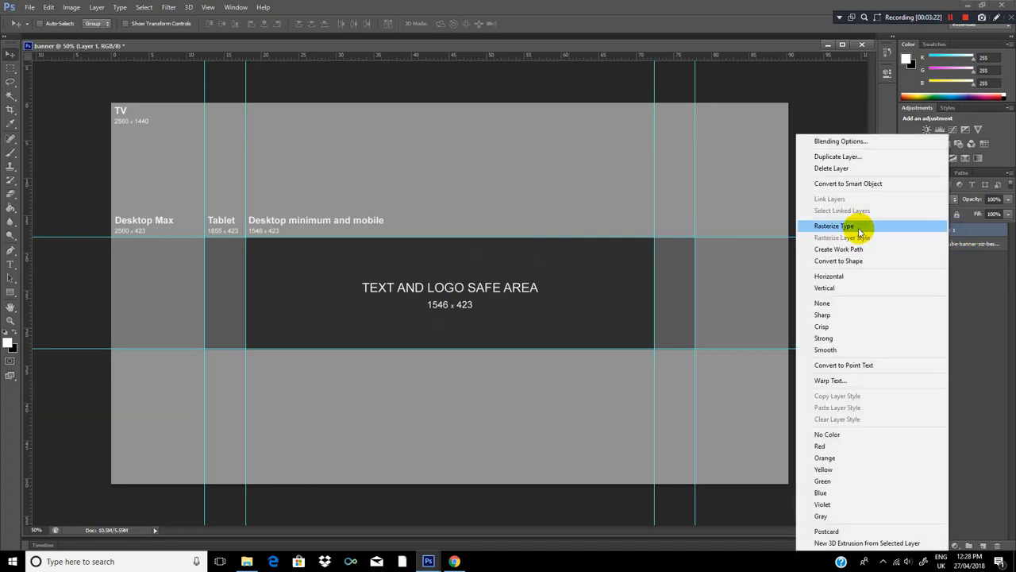
click(832, 168)
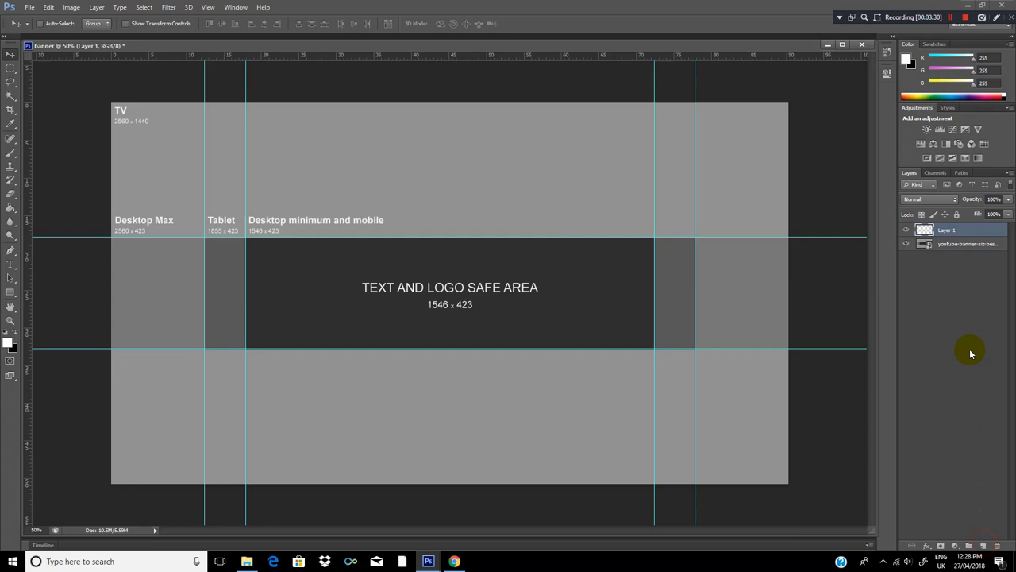
right_click(947, 229)
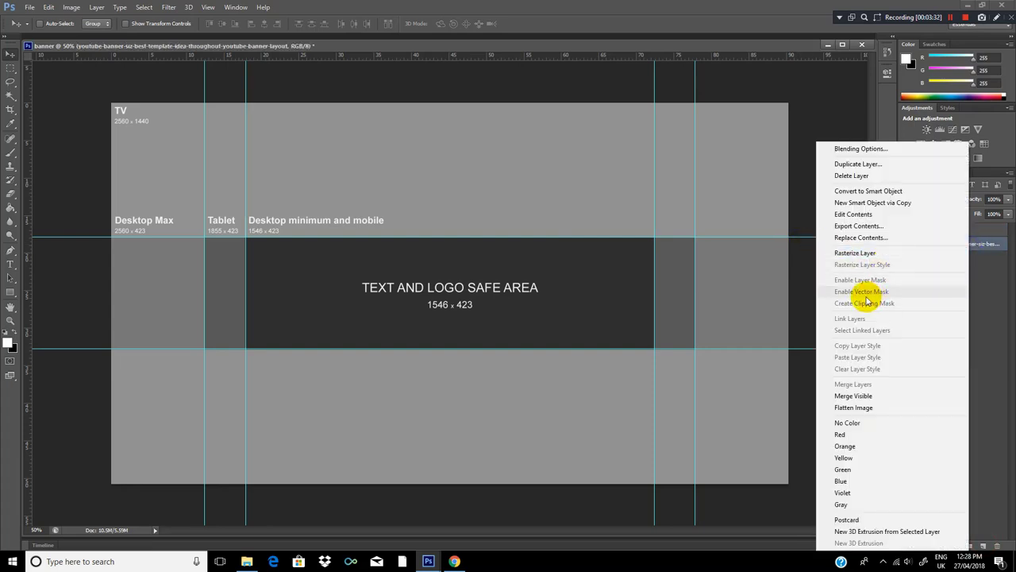
click(851, 175)
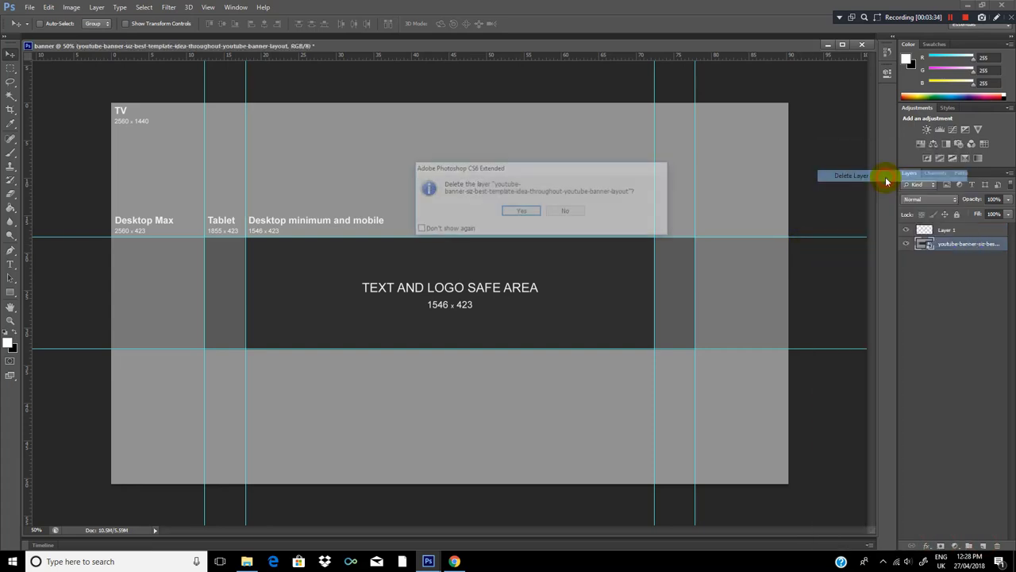
click(521, 210)
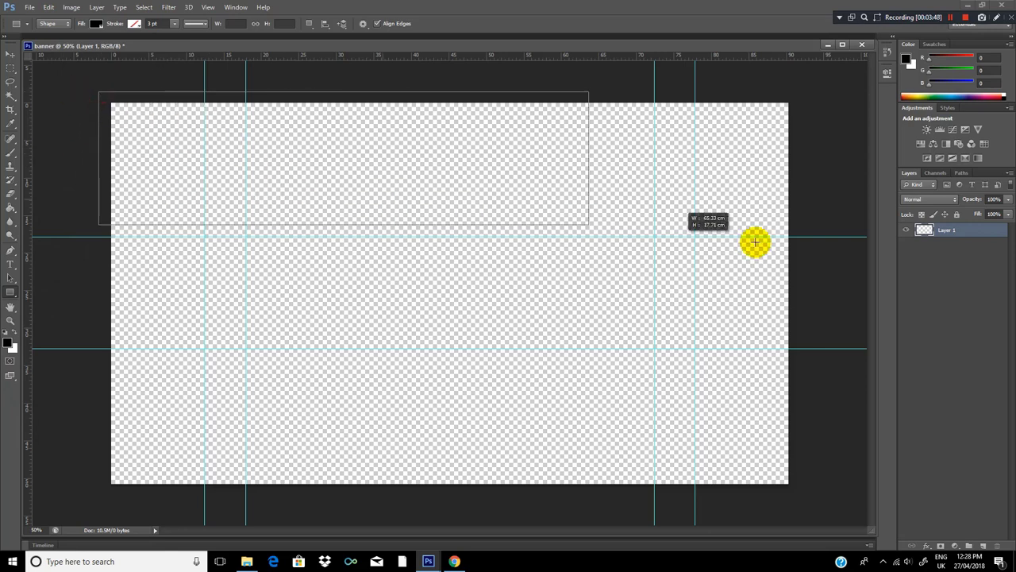
Draw a black rectangle from the canvas top down to the upper horizontal guide
drag(756, 241, 794, 238)
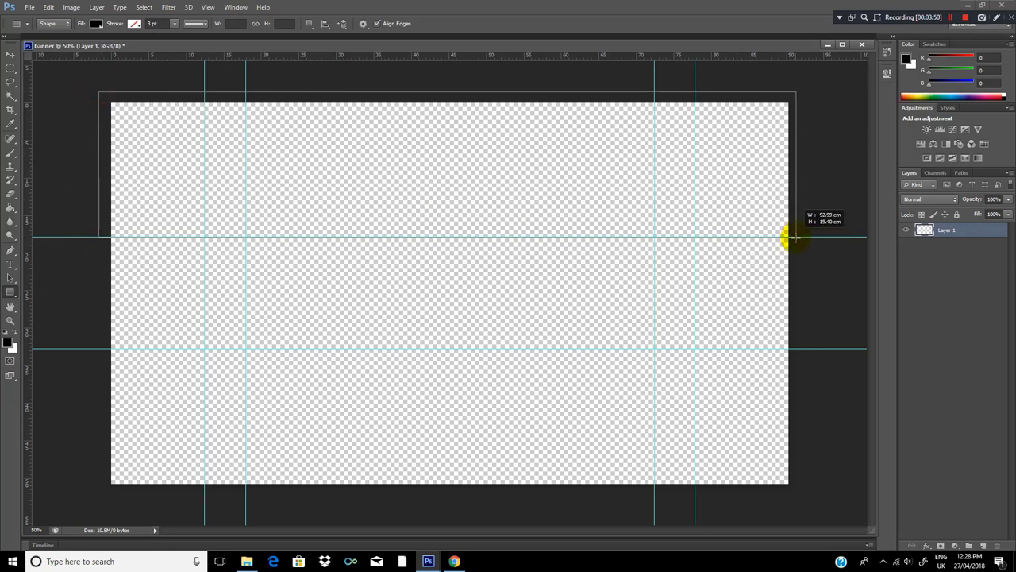
drag(111, 103, 794, 238)
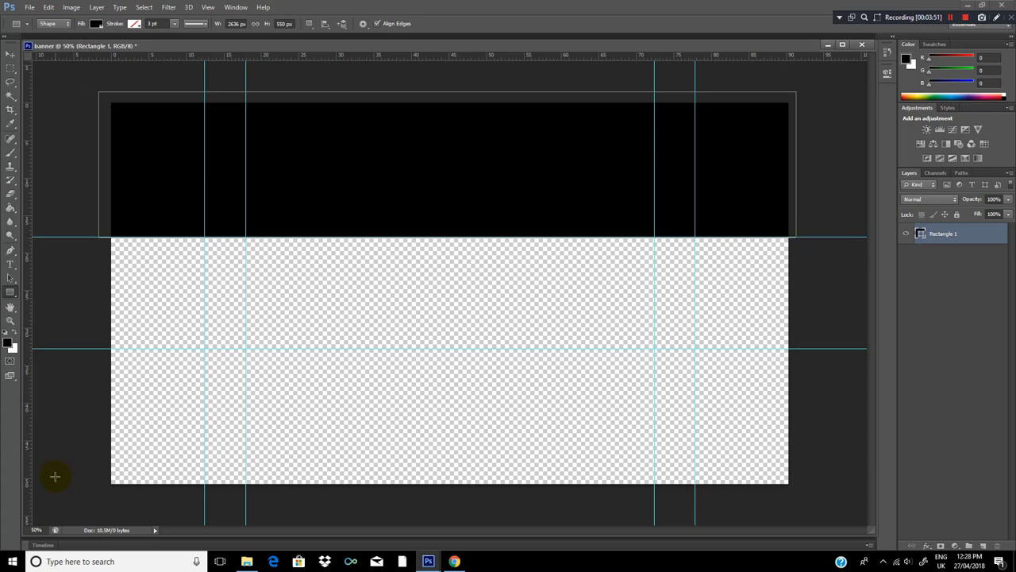
click(114, 349)
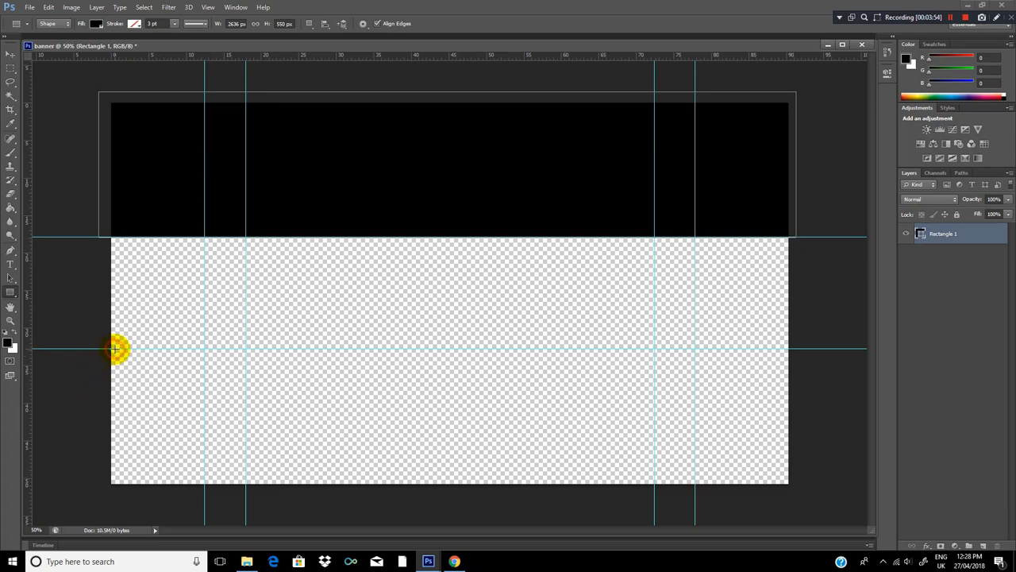
Draw a second black bar from the lower guide to the bottom-right canvas corner
drag(115, 350, 92, 397)
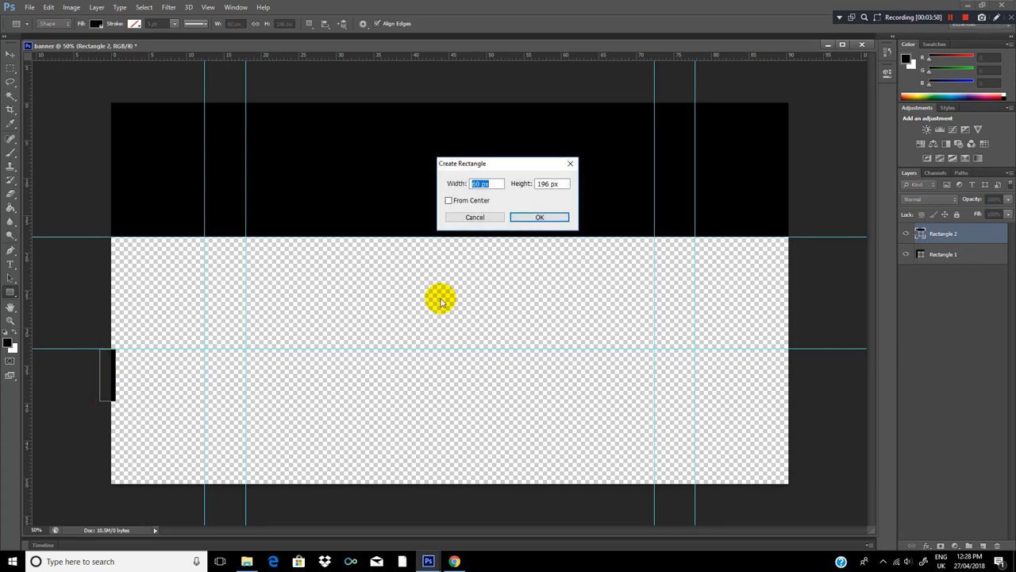
click(540, 216)
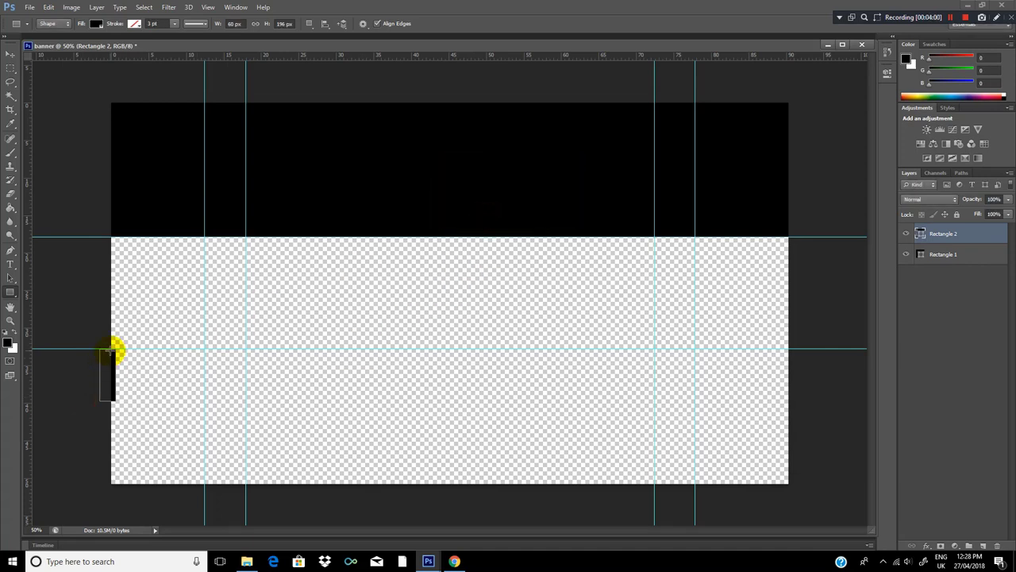
drag(111, 350, 813, 496)
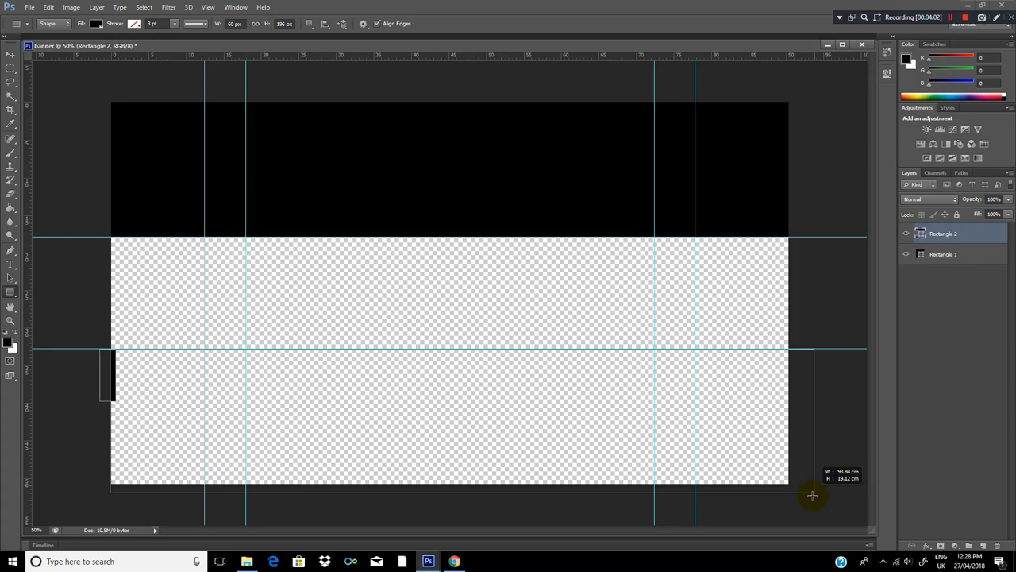
drag(112, 349, 813, 495)
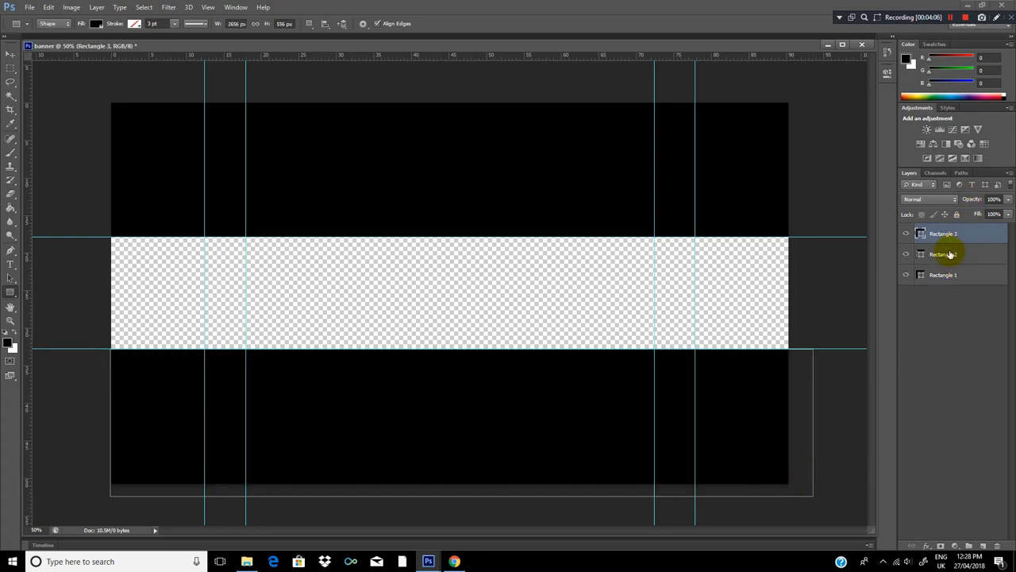
Delete the spare rectangle layer and merge the two black bar layers into one
right_click(943, 254)
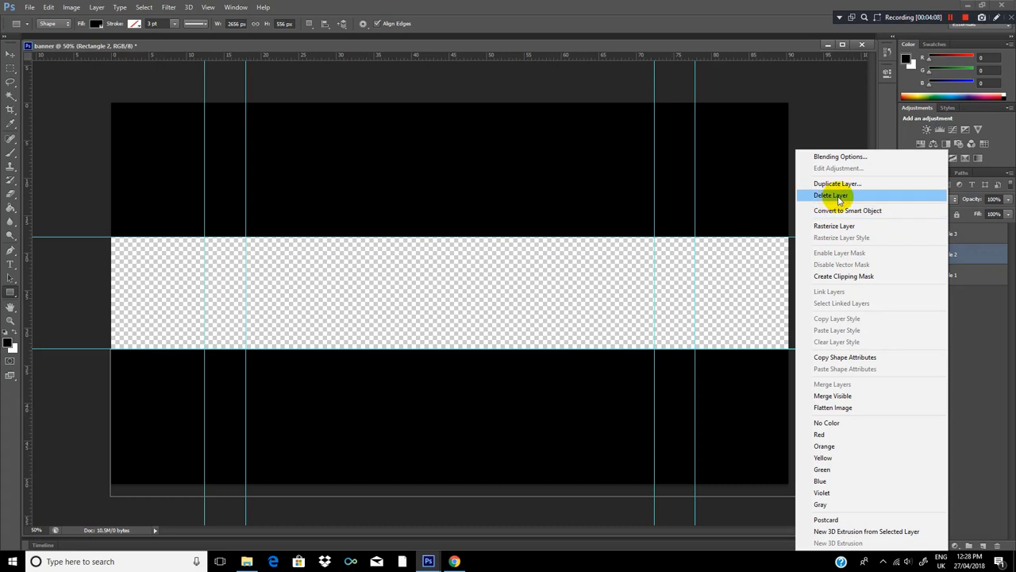
click(832, 195)
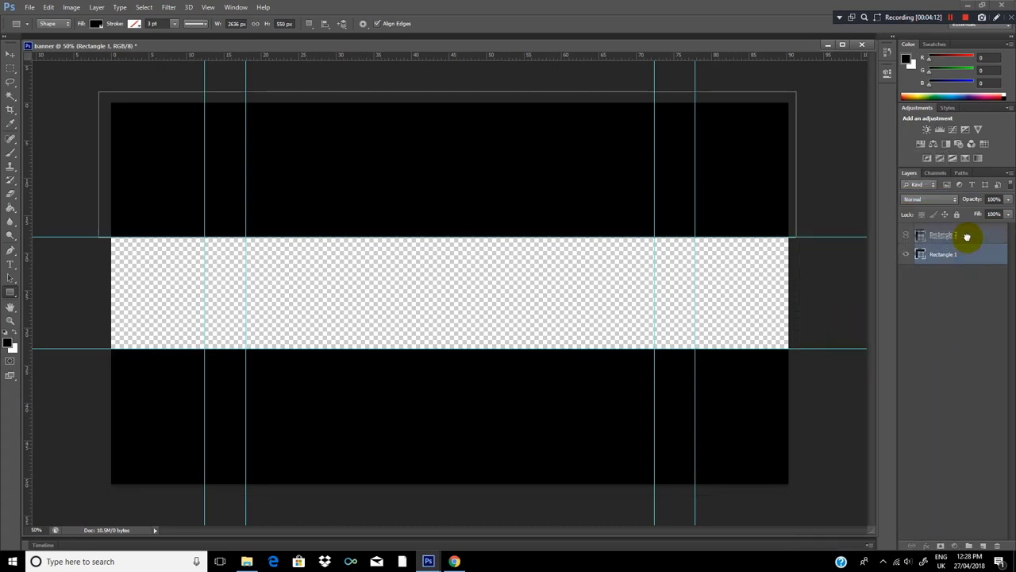
click(943, 254)
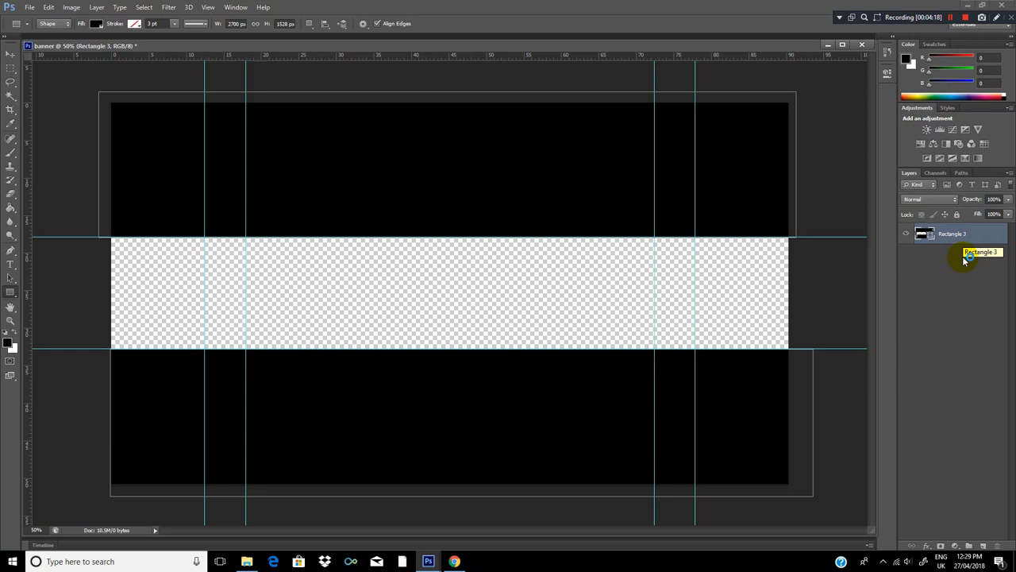
mouse_move(743, 327)
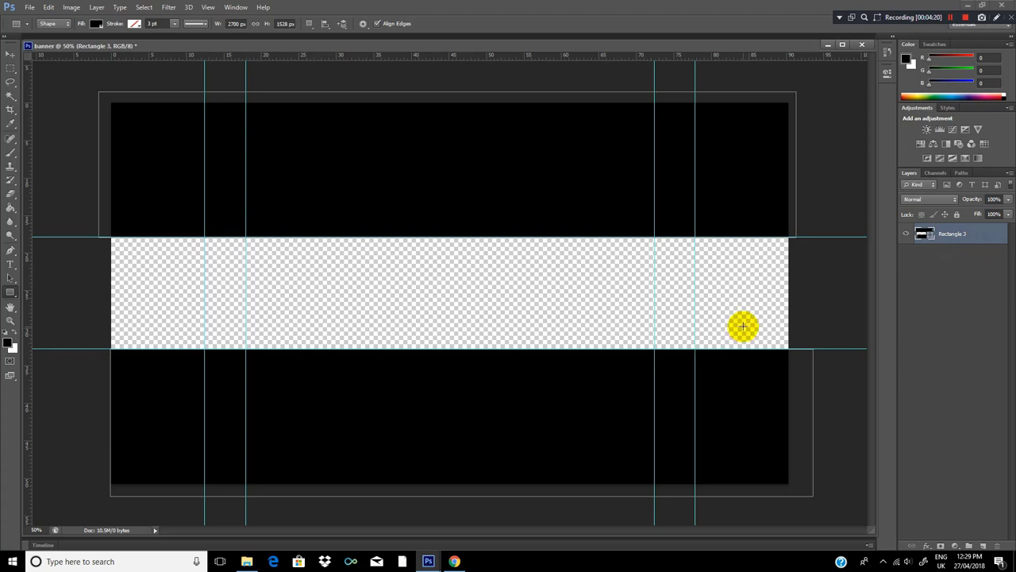
mouse_move(733, 400)
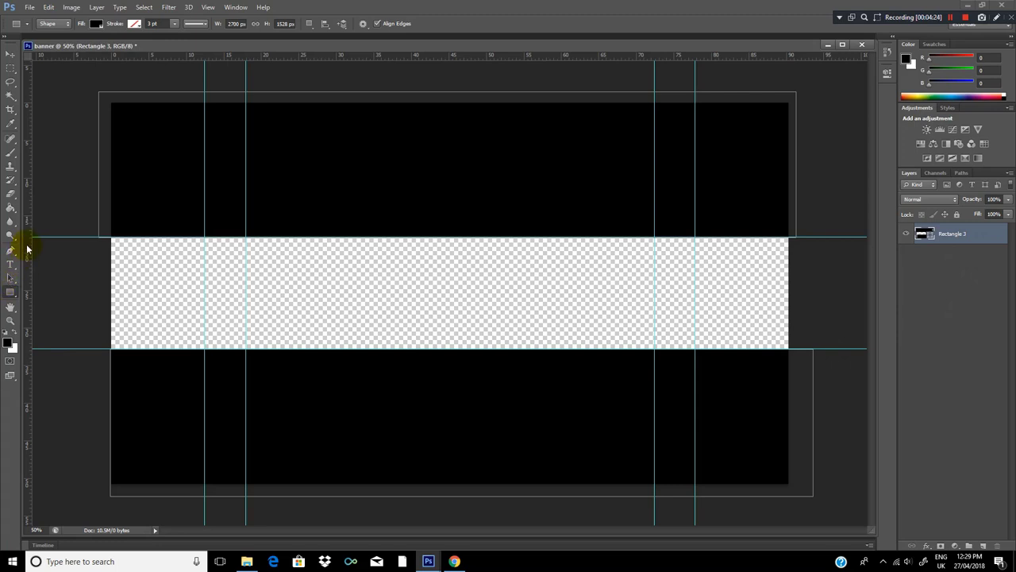
mouse_move(53, 333)
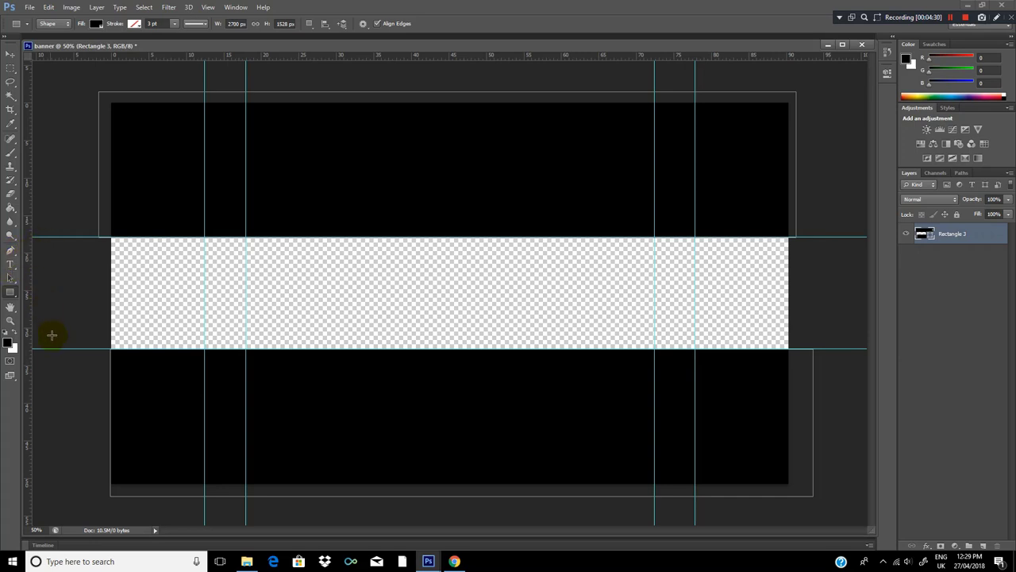
Choose a rough brush-lettered font for the Horizontal Type tool
click(11, 261)
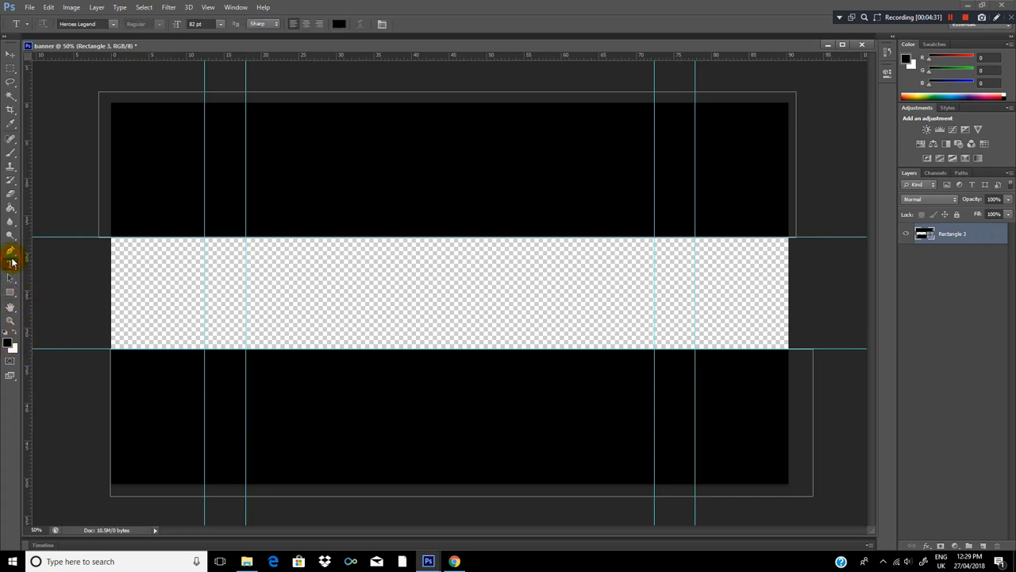
click(113, 24)
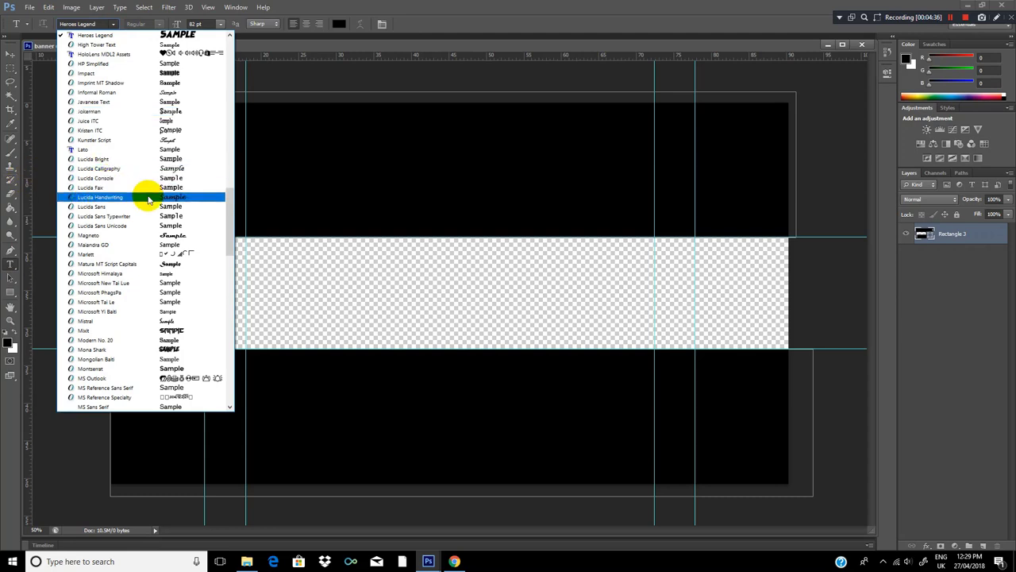
scroll(up, 3)
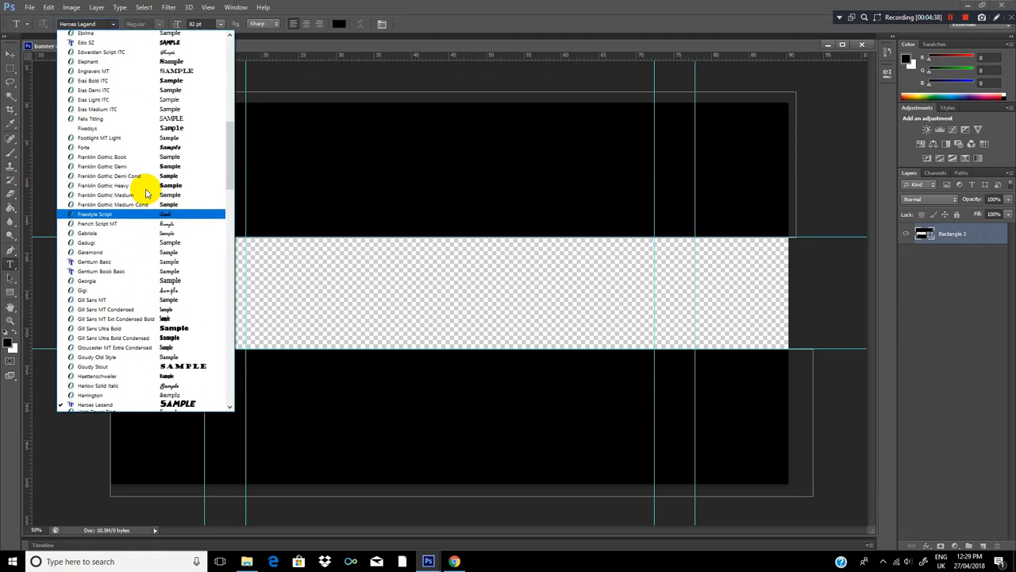
click(86, 42)
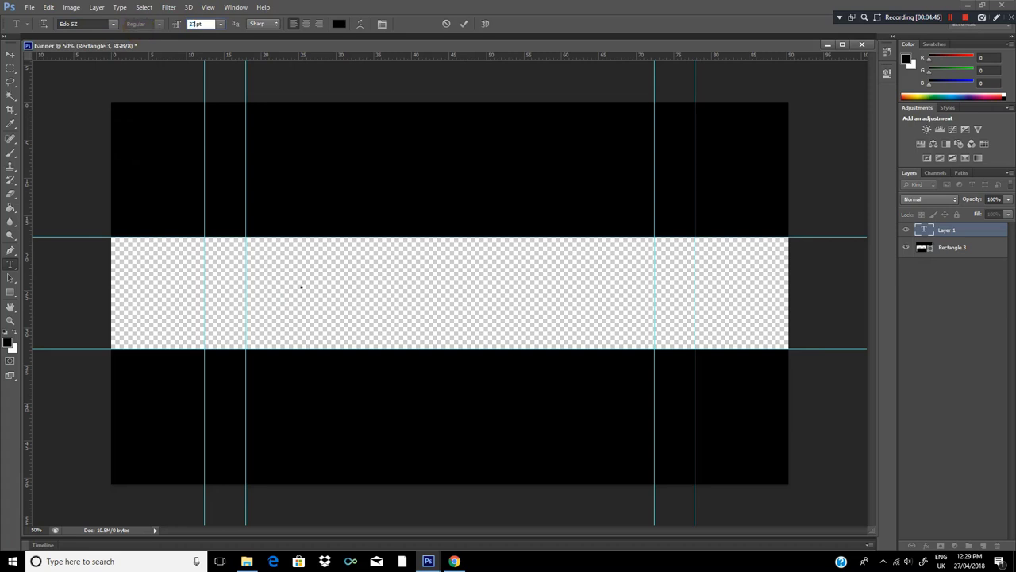
Write the word ATOM in black inside the transparent middle strip
click(302, 280)
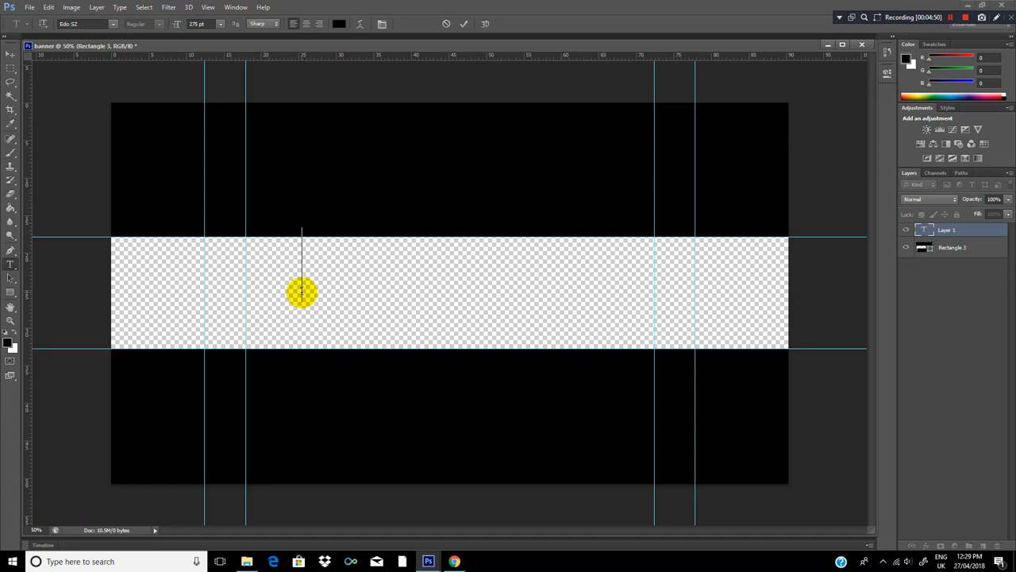
text(E)
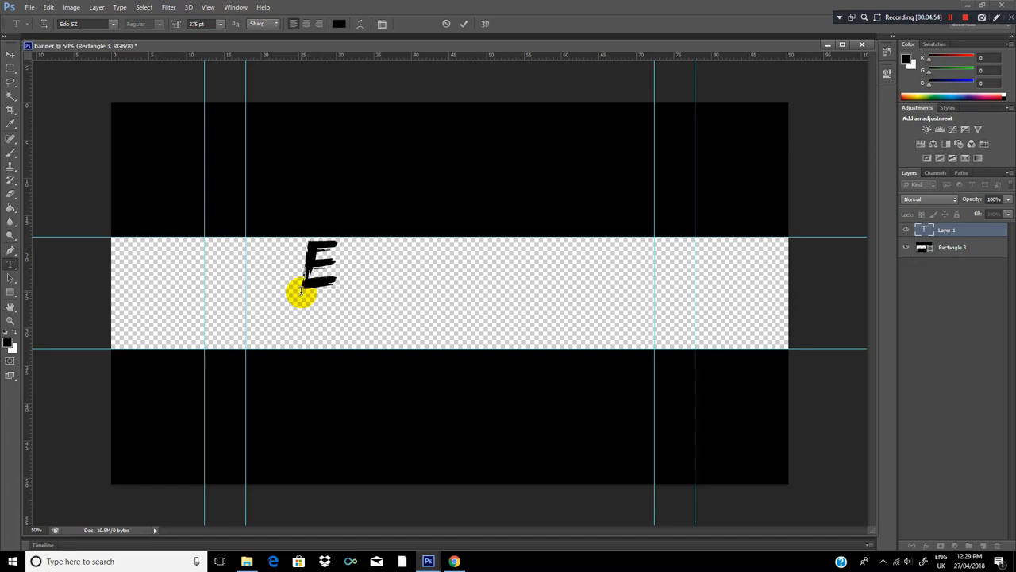
text(X)
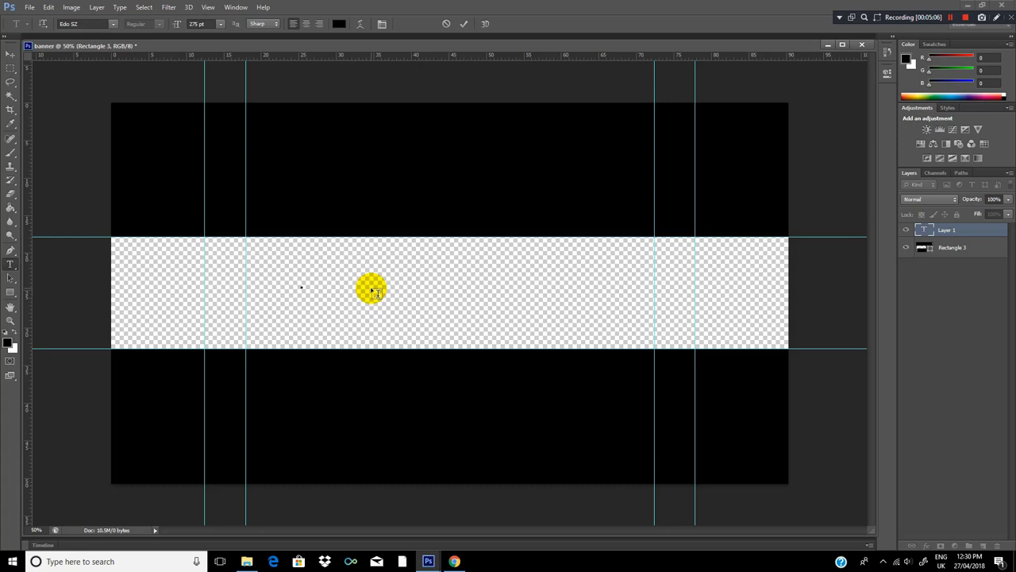
text(ATOM)
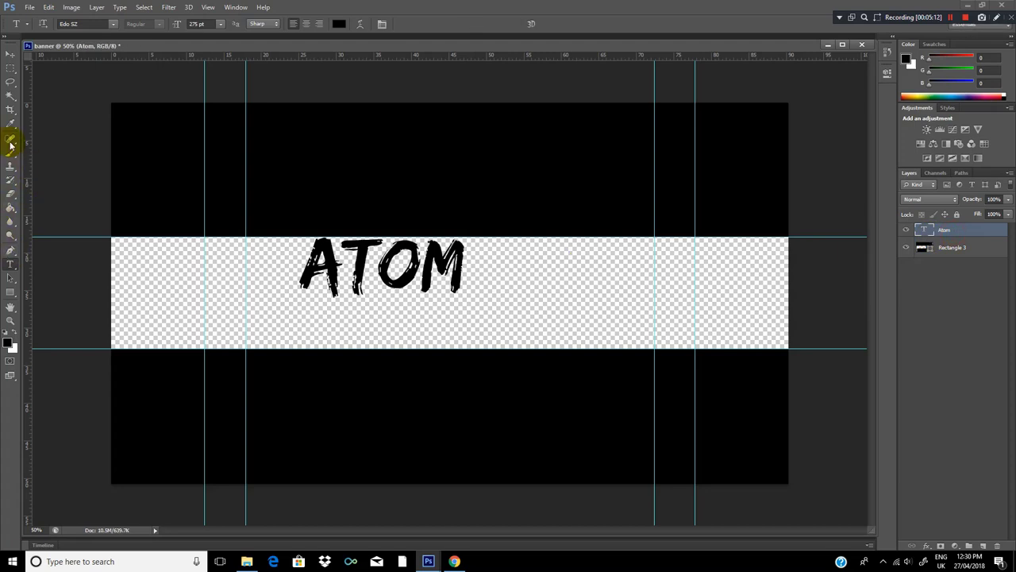
click(11, 55)
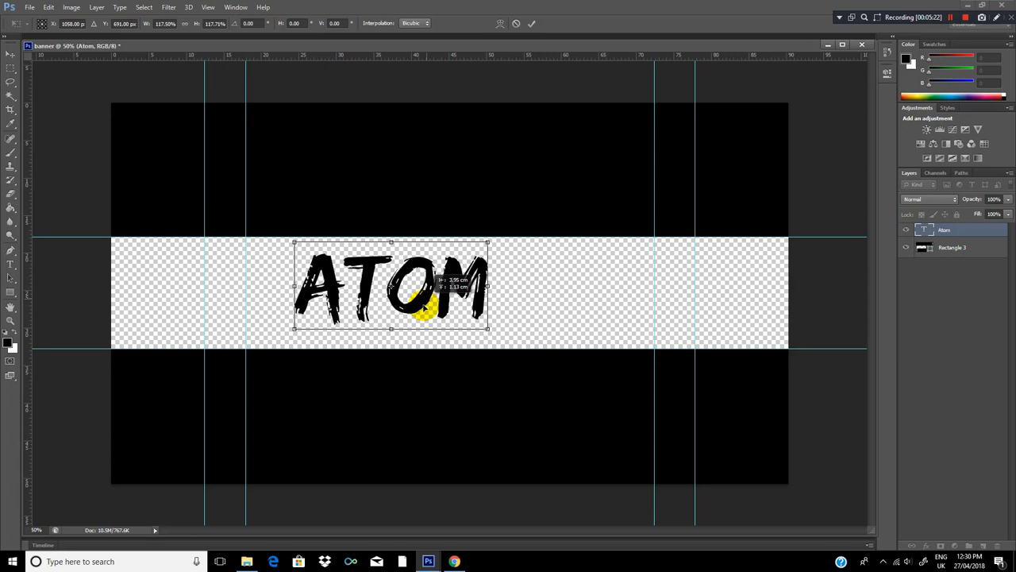
Commit the enlarged ATOM text and align it to the canvas centre via Select All
click(28, 6)
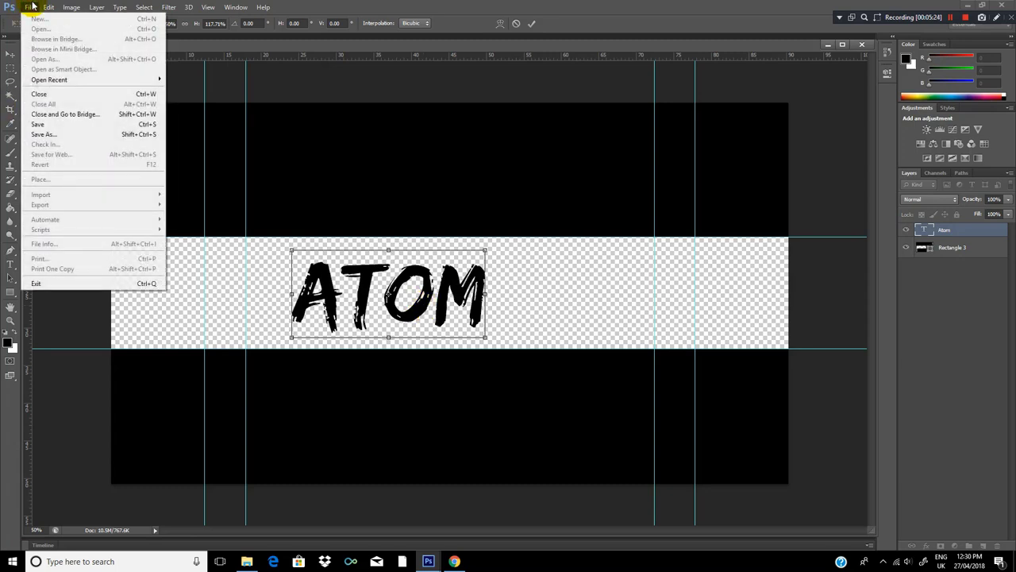
click(70, 7)
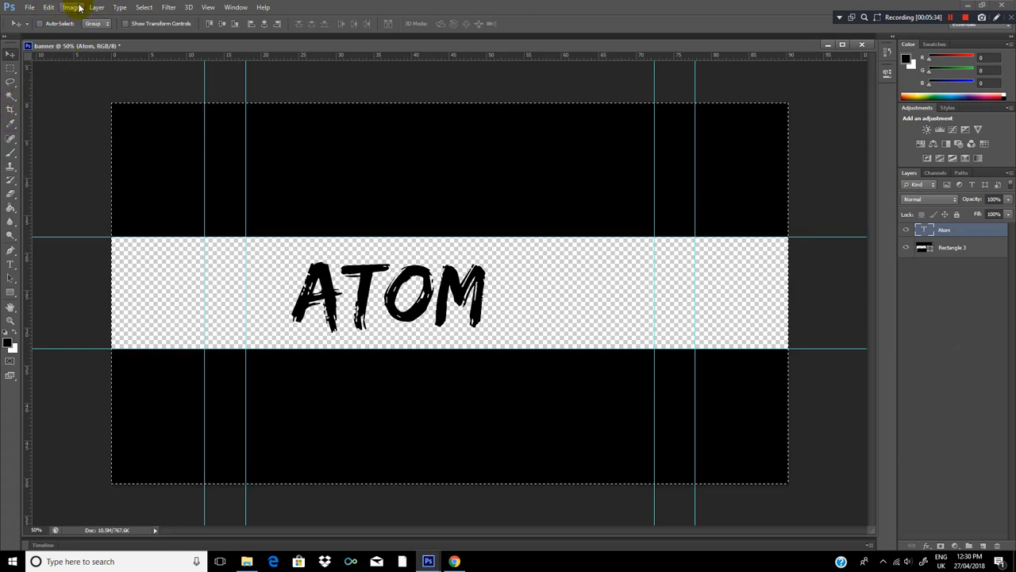
click(96, 7)
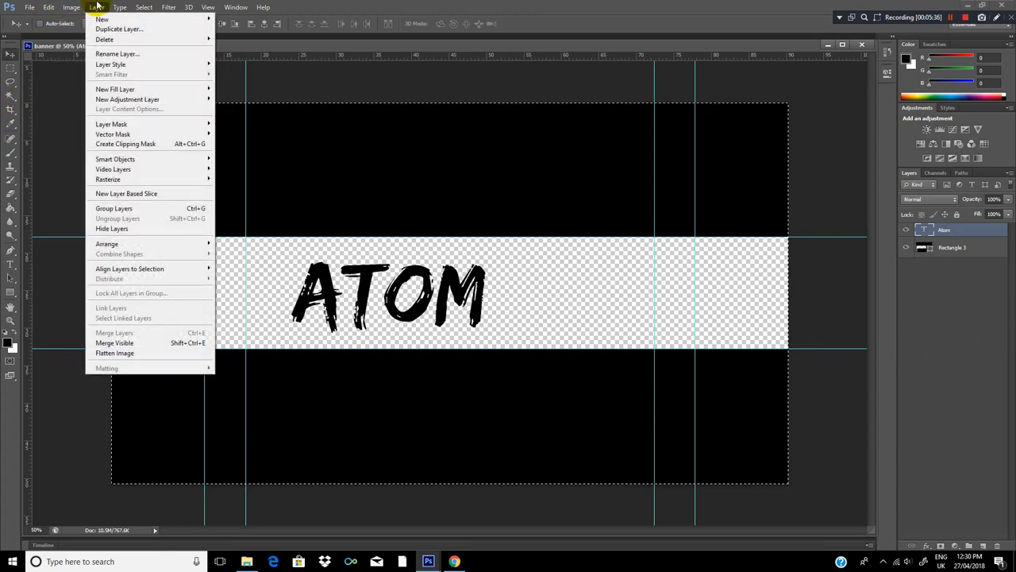
mouse_move(127, 98)
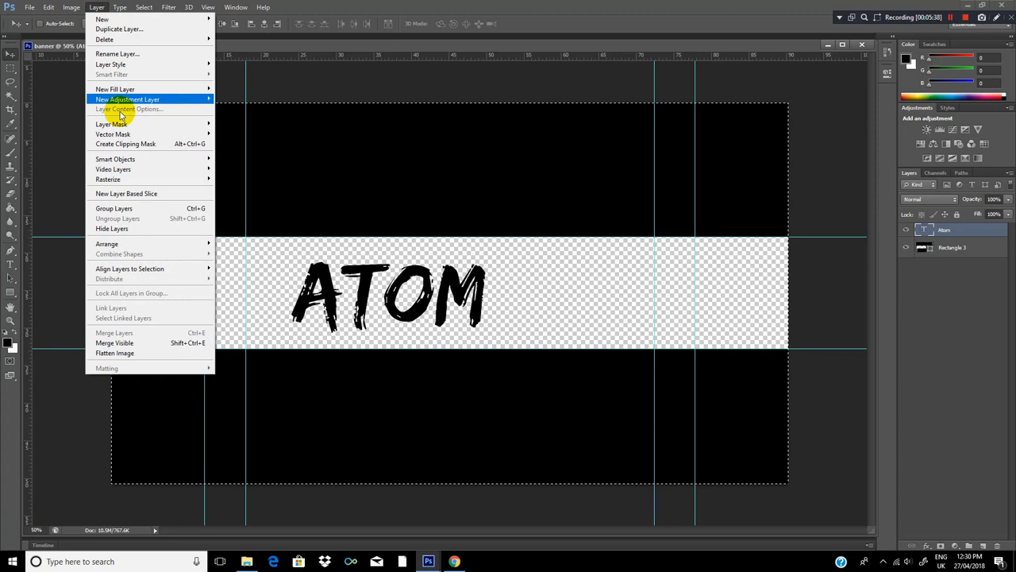
mouse_move(131, 268)
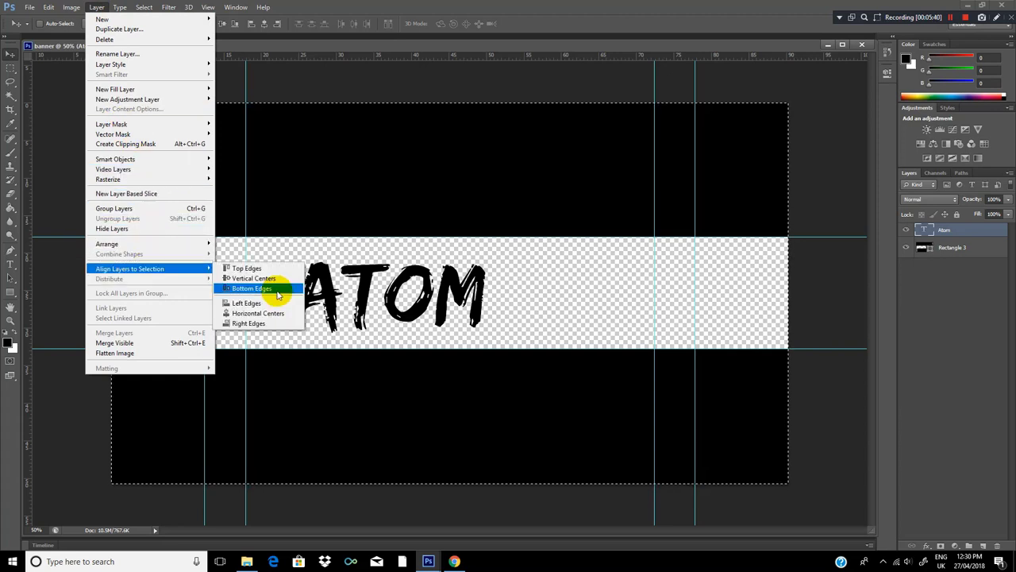
click(251, 289)
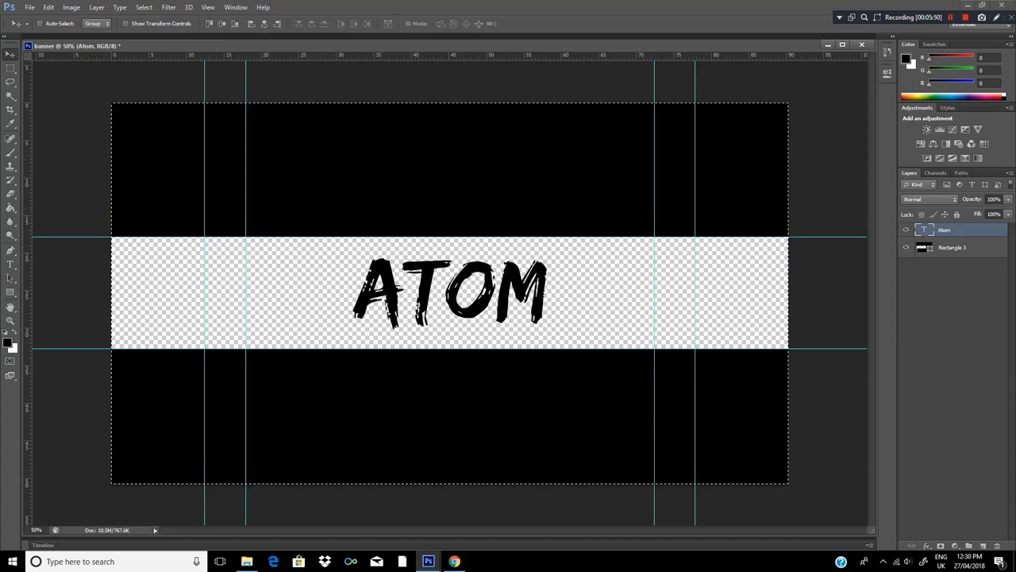
mouse_move(454, 562)
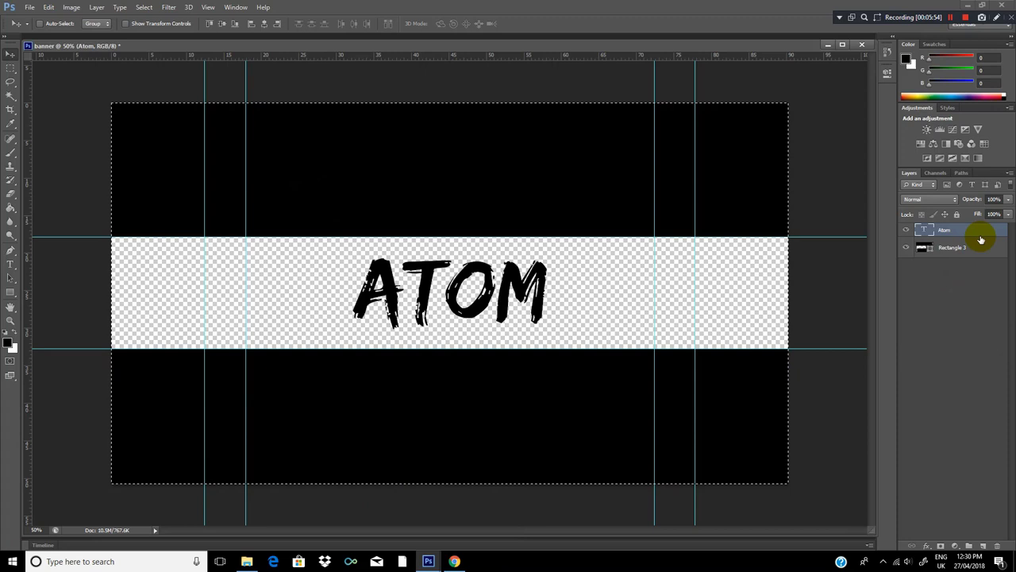
Add a Gradient Overlay to ATOM and lighten its dark stop to a light grey
right_click(945, 230)
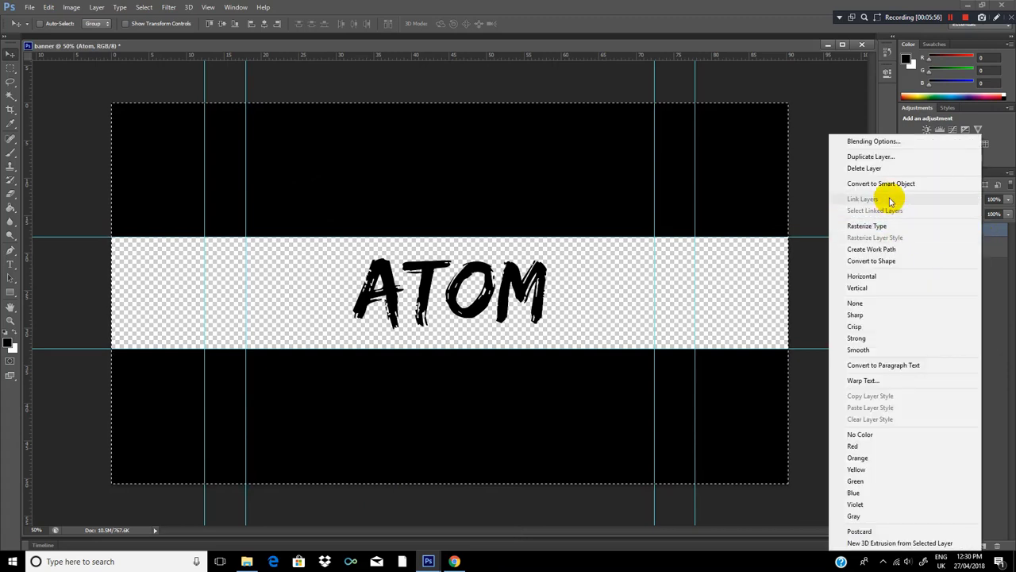
mouse_move(897, 185)
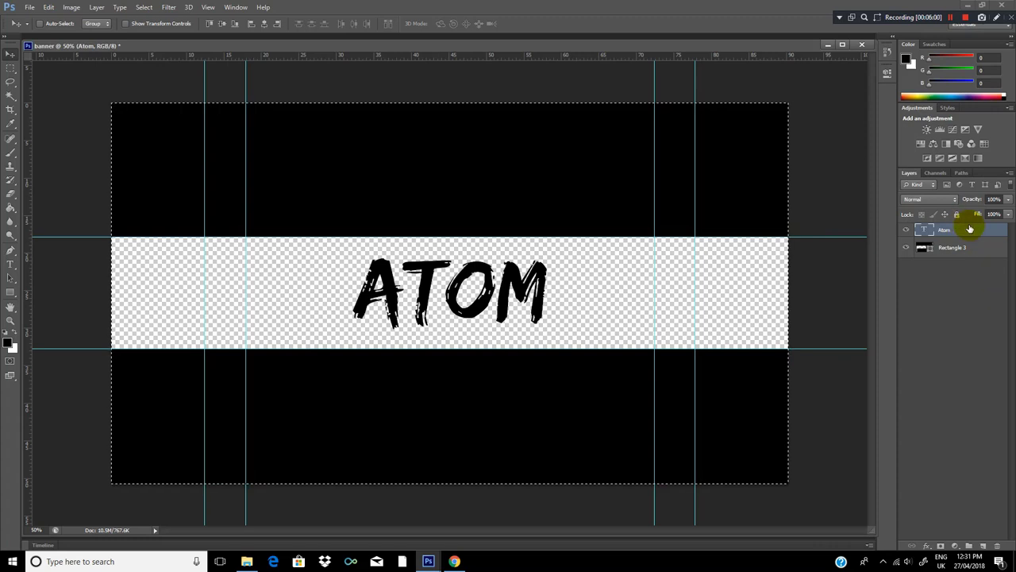
double_click(943, 229)
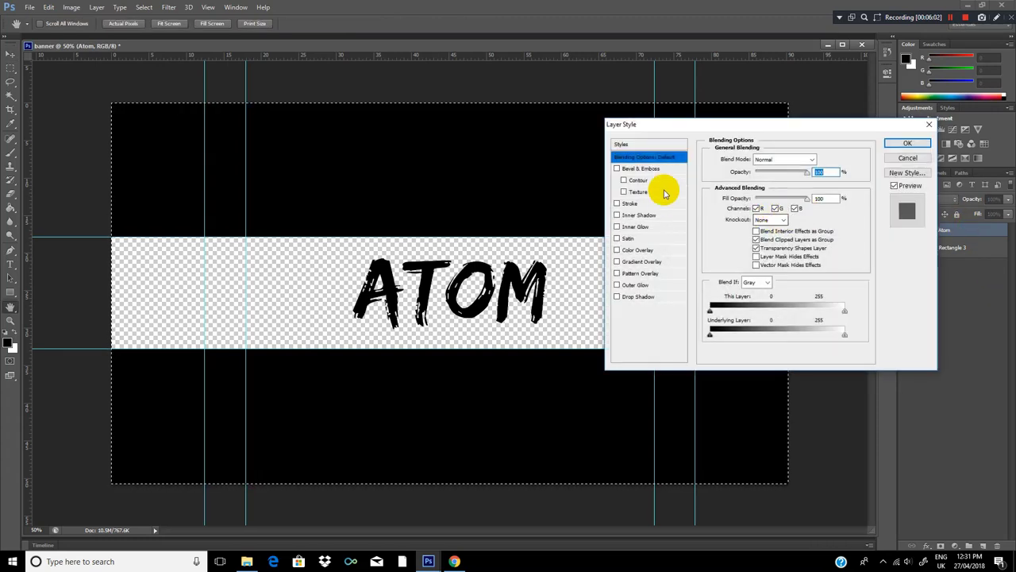
click(642, 261)
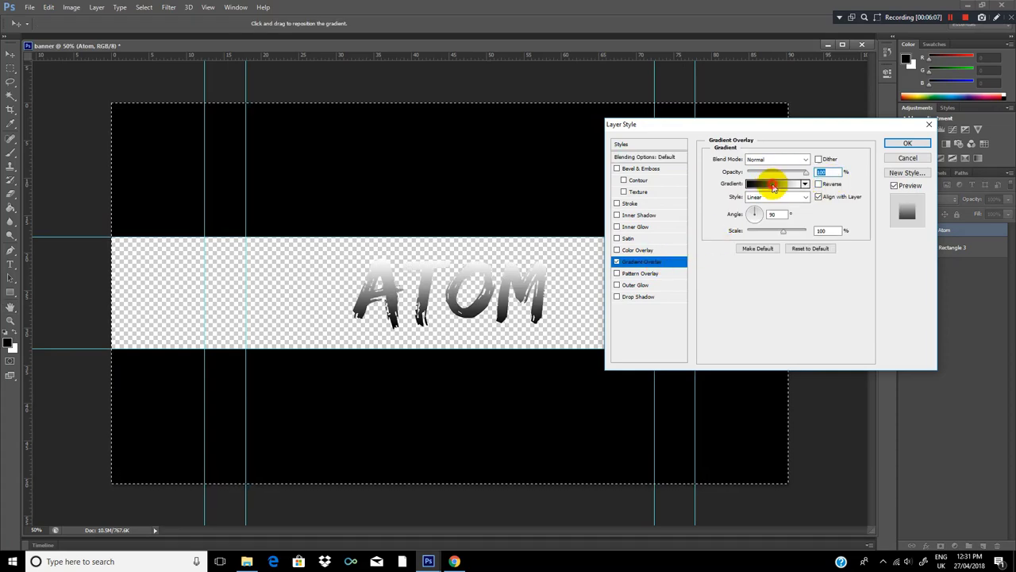
click(771, 184)
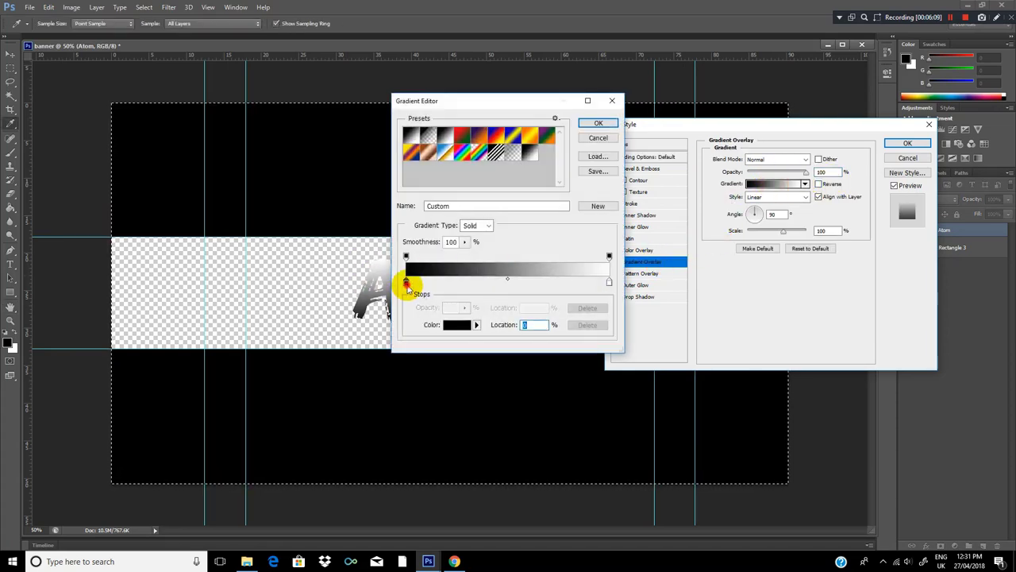
click(456, 324)
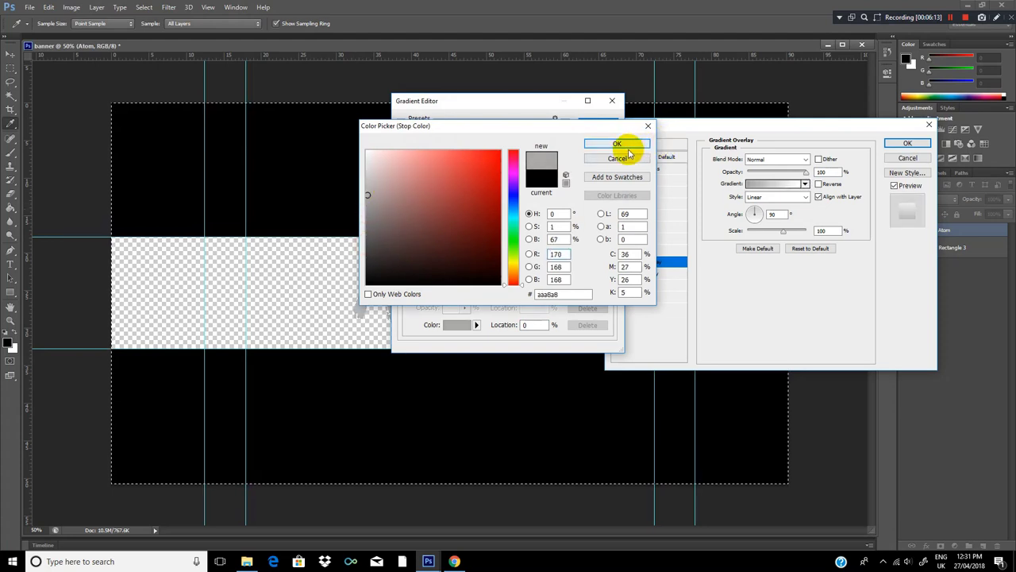
click(618, 143)
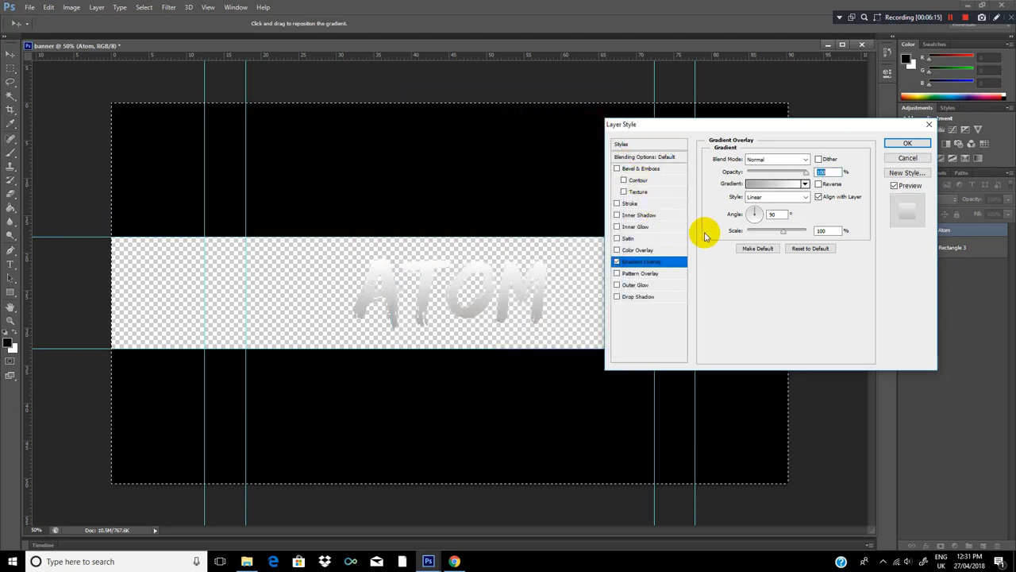
click(771, 184)
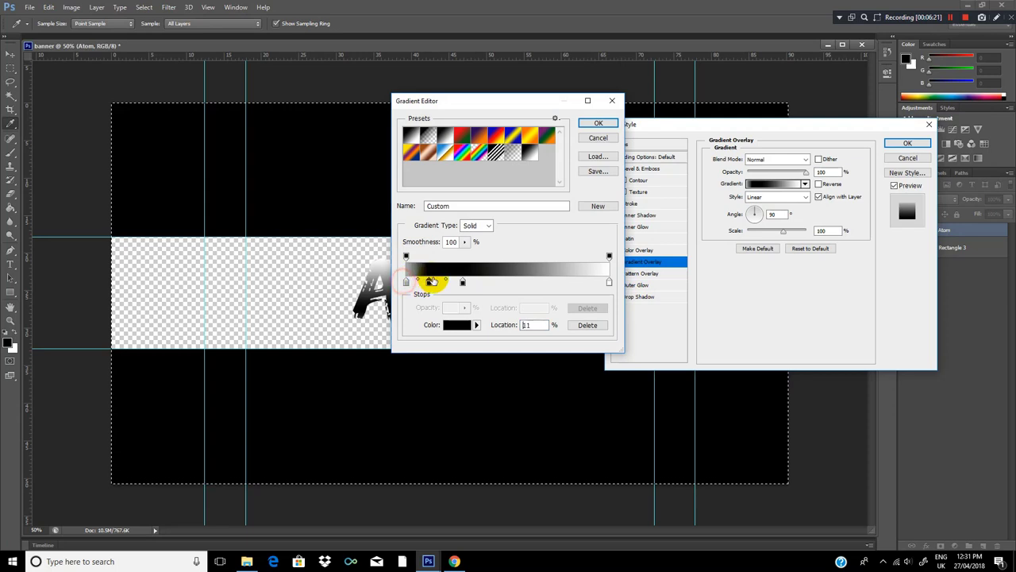
Reposition the gradient's colour stops for a soft white-to-grey silvery blend
drag(430, 282, 406, 283)
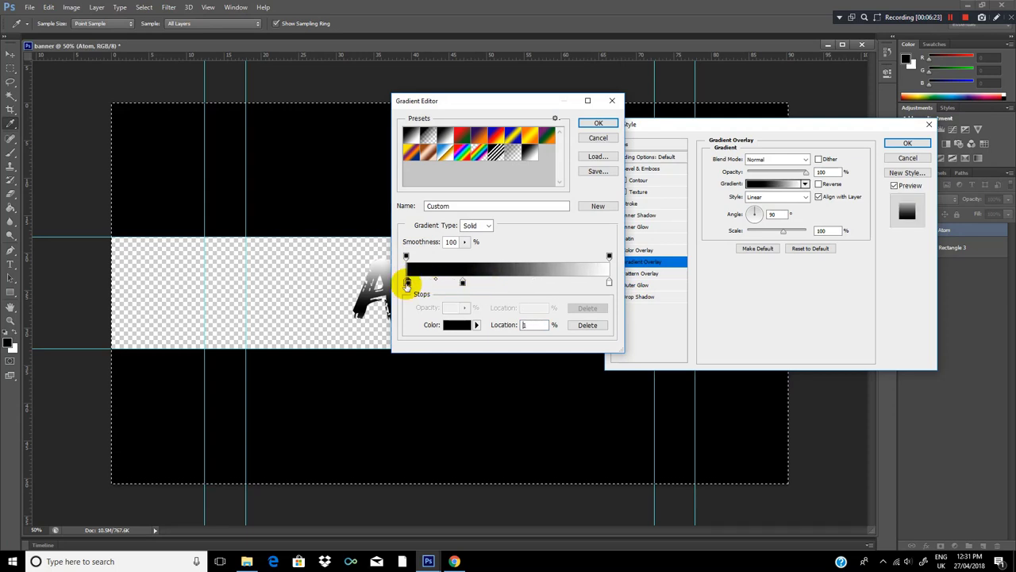
drag(407, 283, 451, 283)
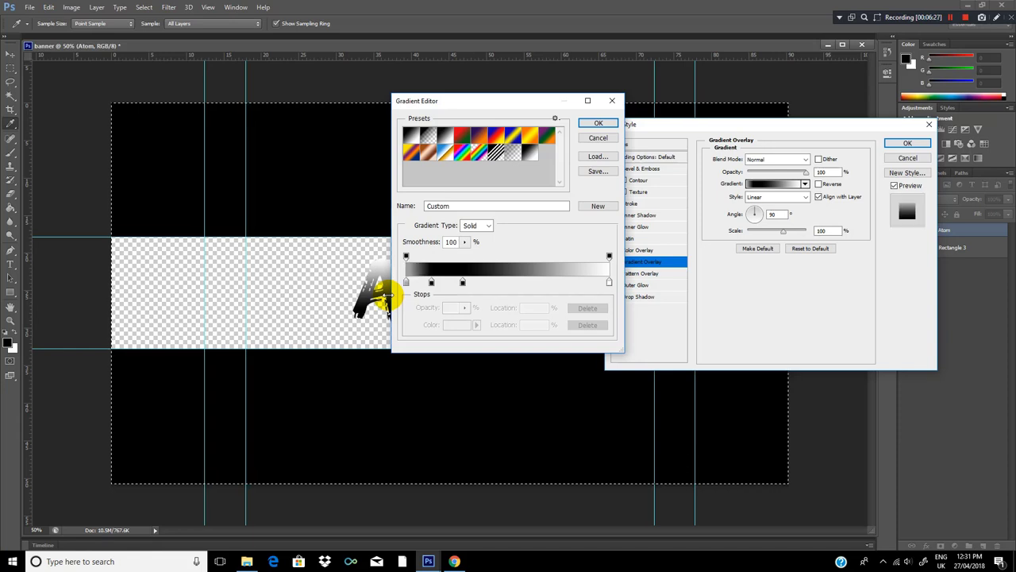
click(597, 124)
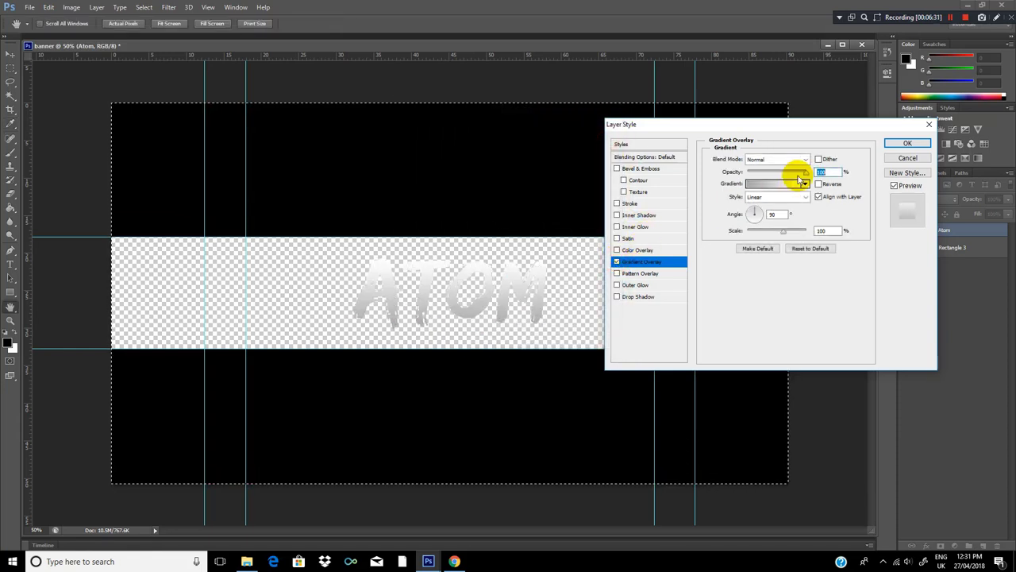
click(775, 184)
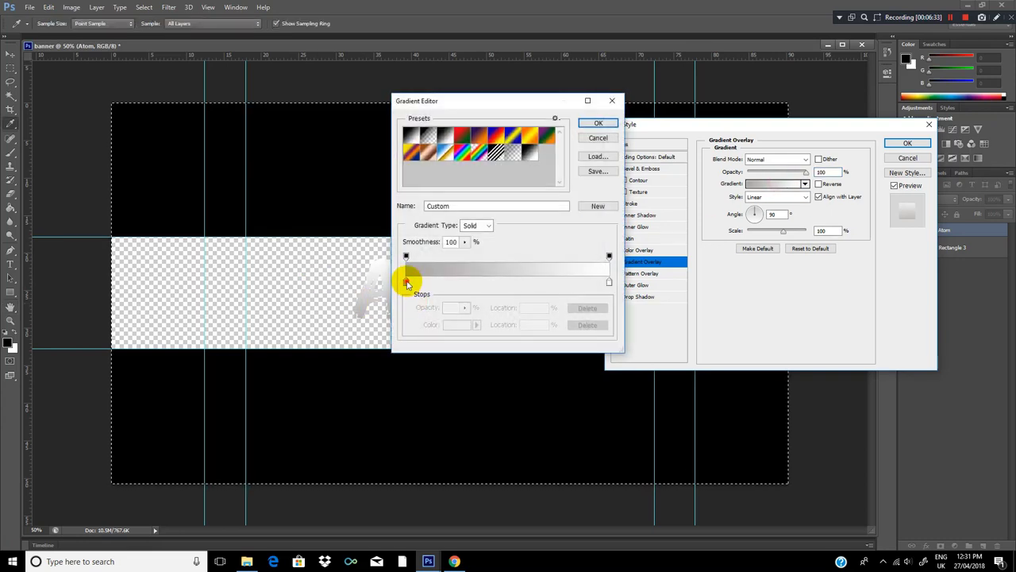
click(606, 282)
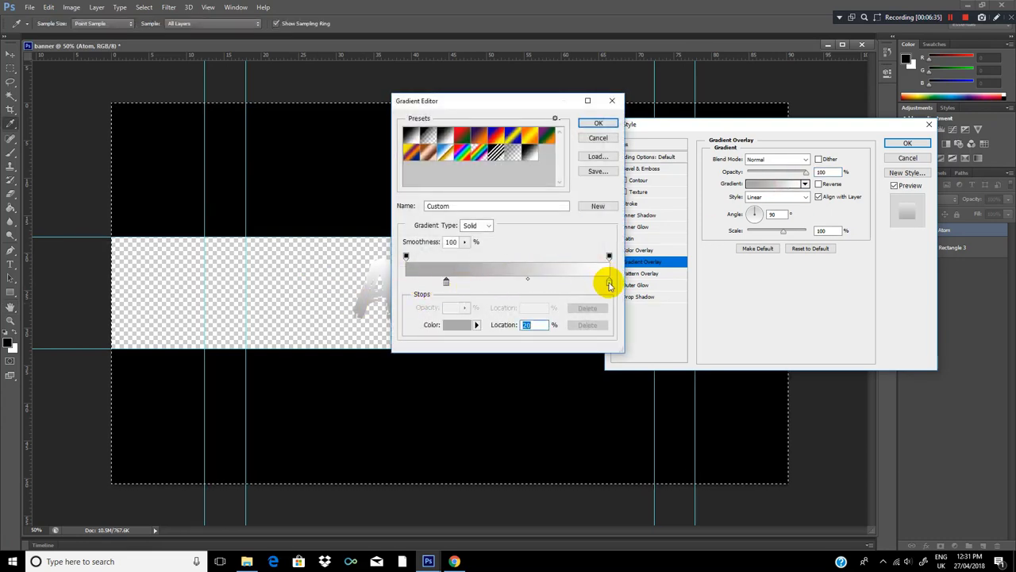
drag(609, 279, 586, 279)
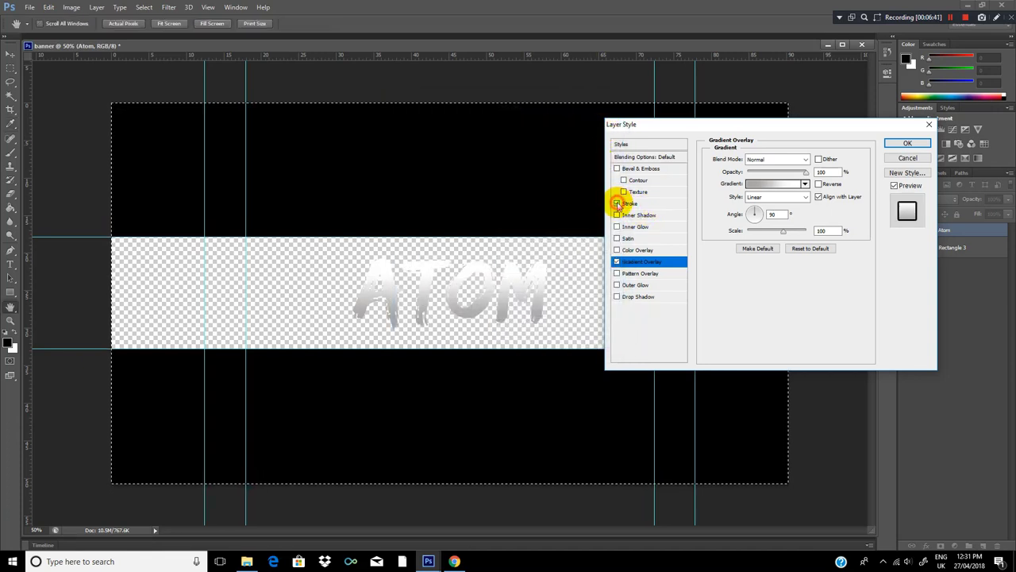
Give ATOM a thick black outside stroke and a dark drop shadow, then confirm the layer style
click(616, 203)
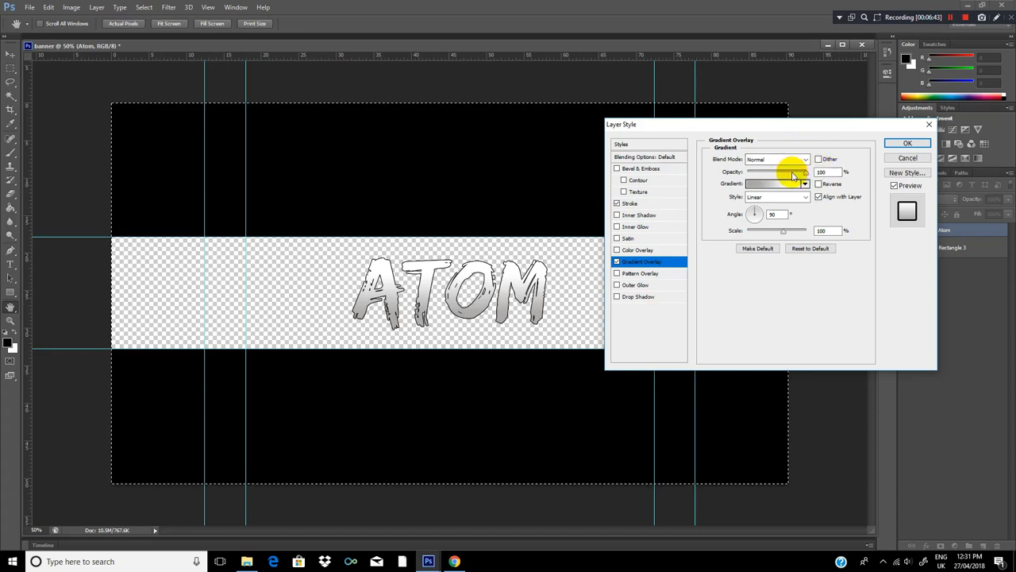
click(629, 204)
text(15)
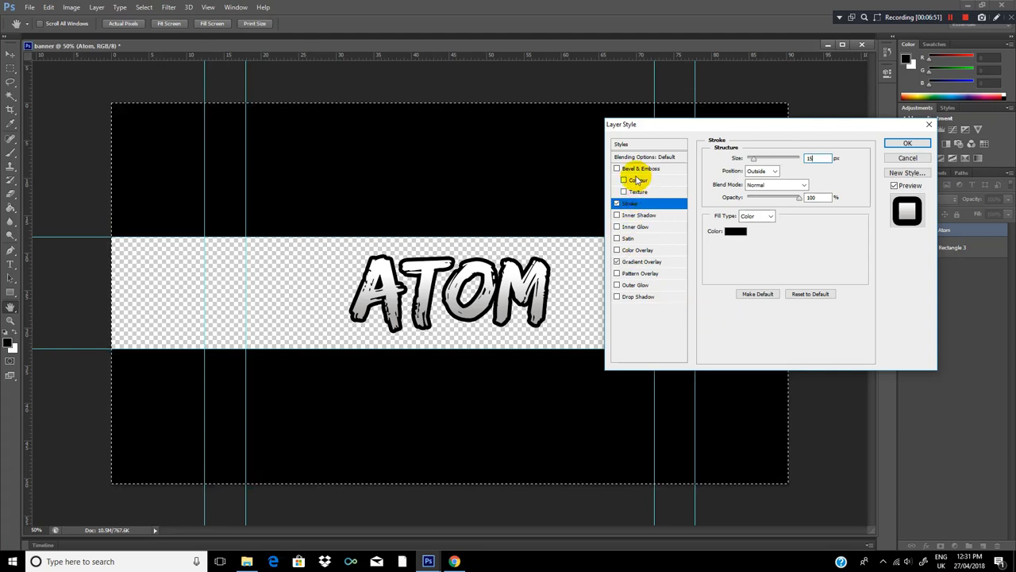
click(638, 297)
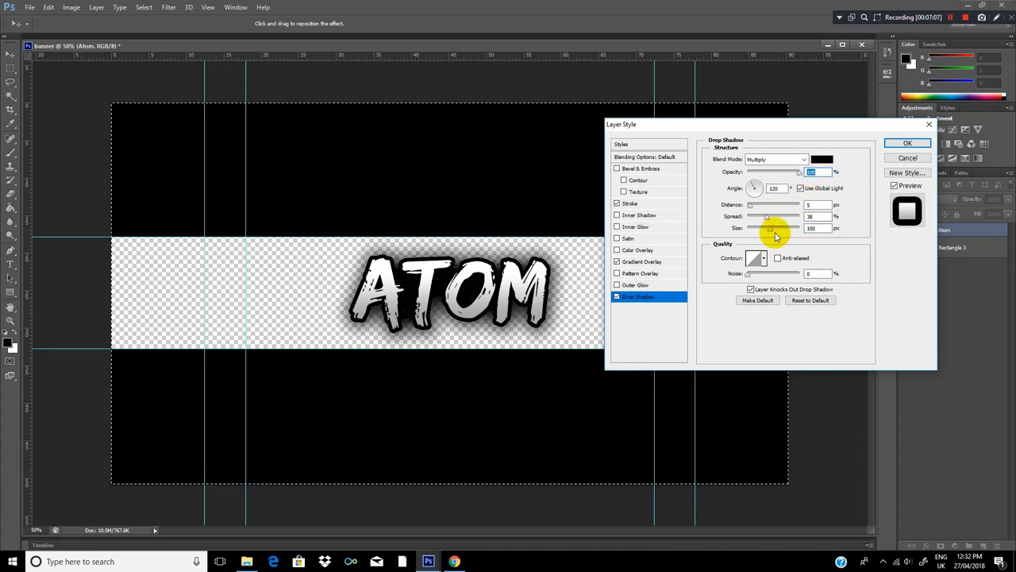
click(908, 143)
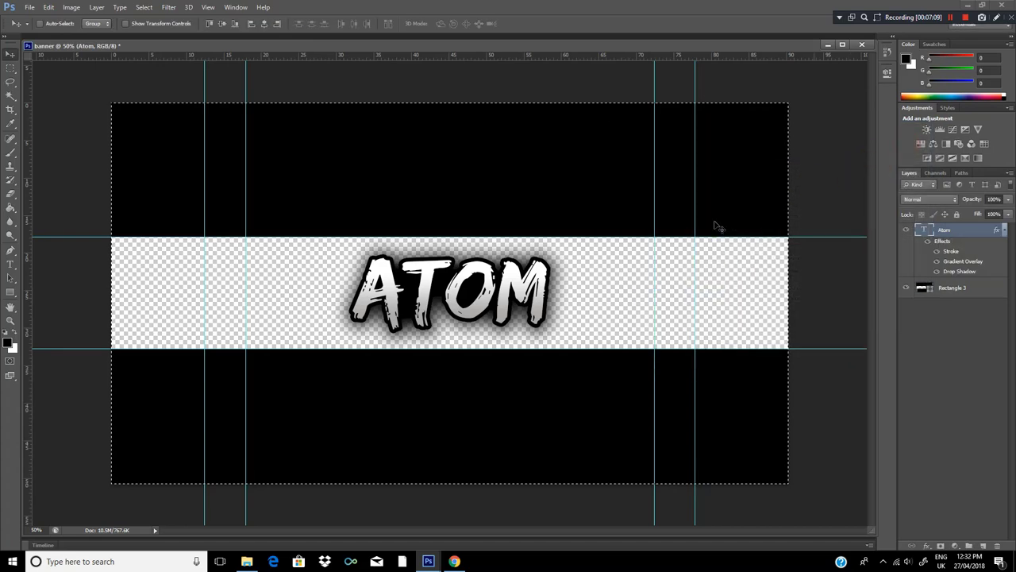
mouse_move(861, 270)
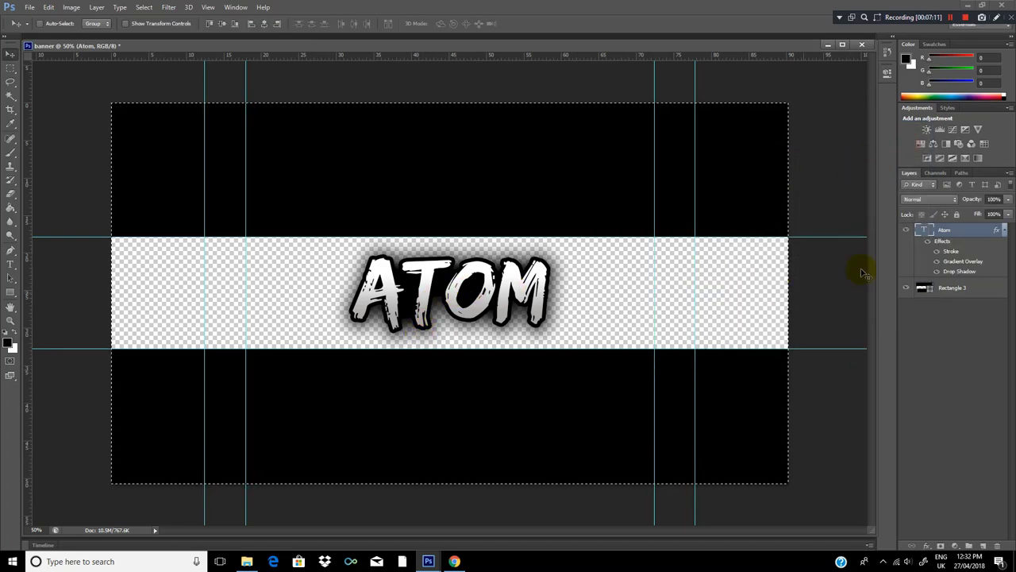
double_click(959, 270)
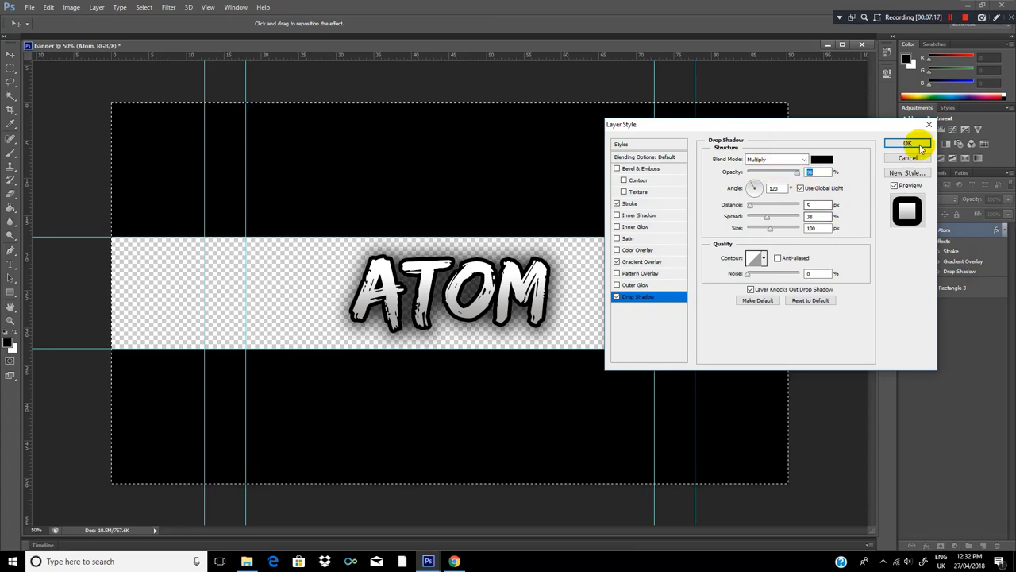
click(908, 143)
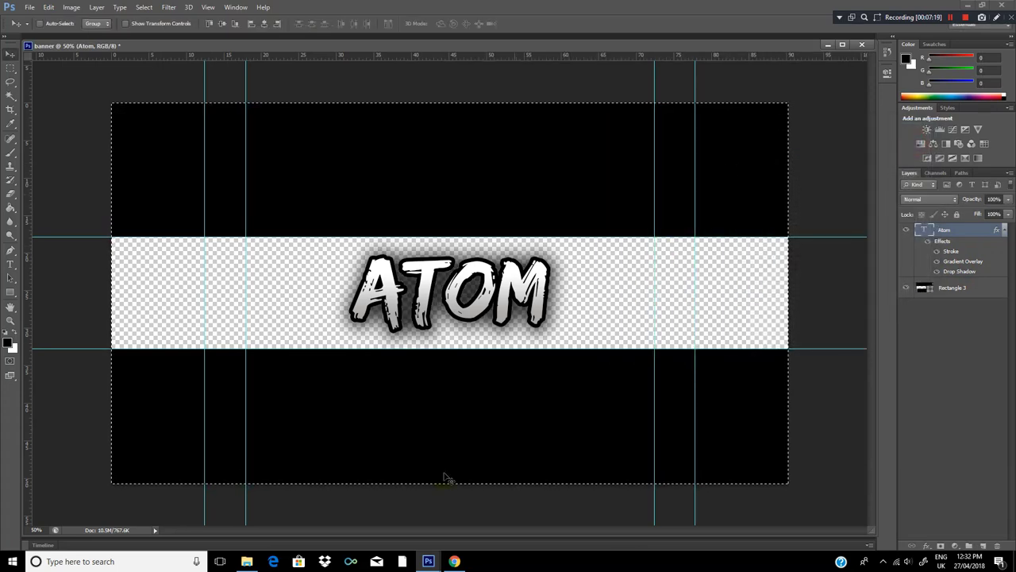
mouse_move(247, 562)
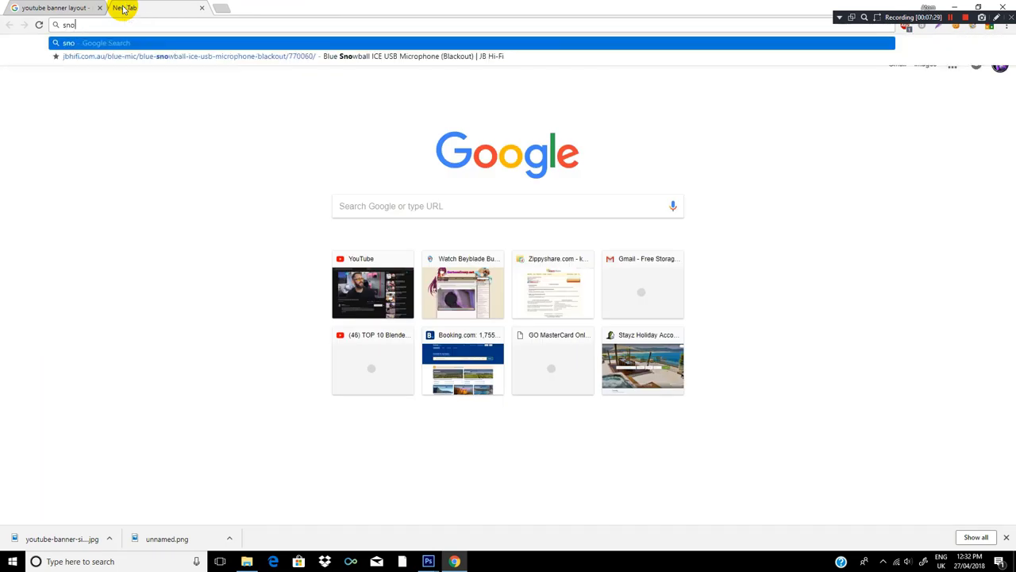
Search Google Images for snowy mountains and save a large wallpaper photo to Documents
text(snowy mount)
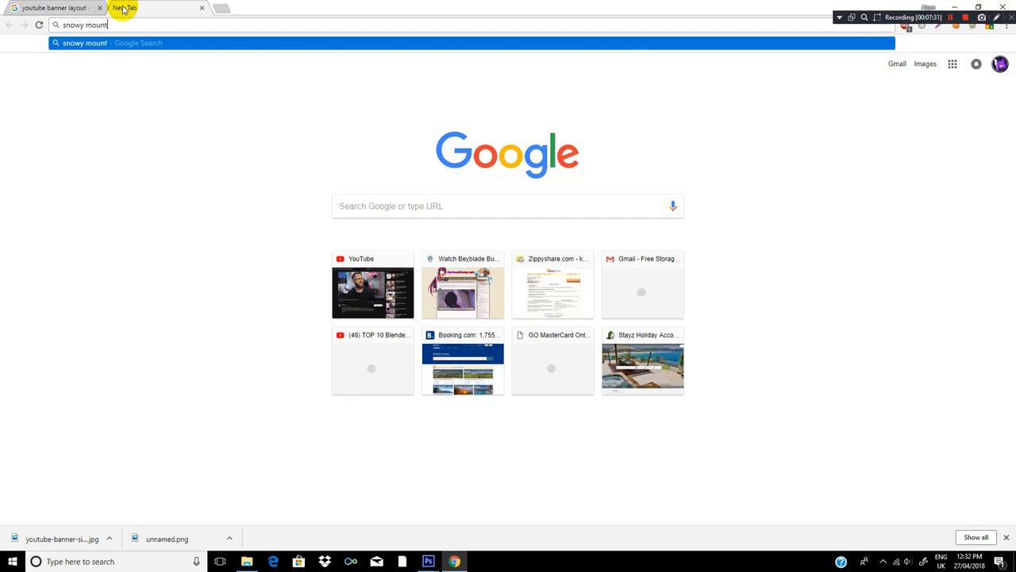
key(Return)
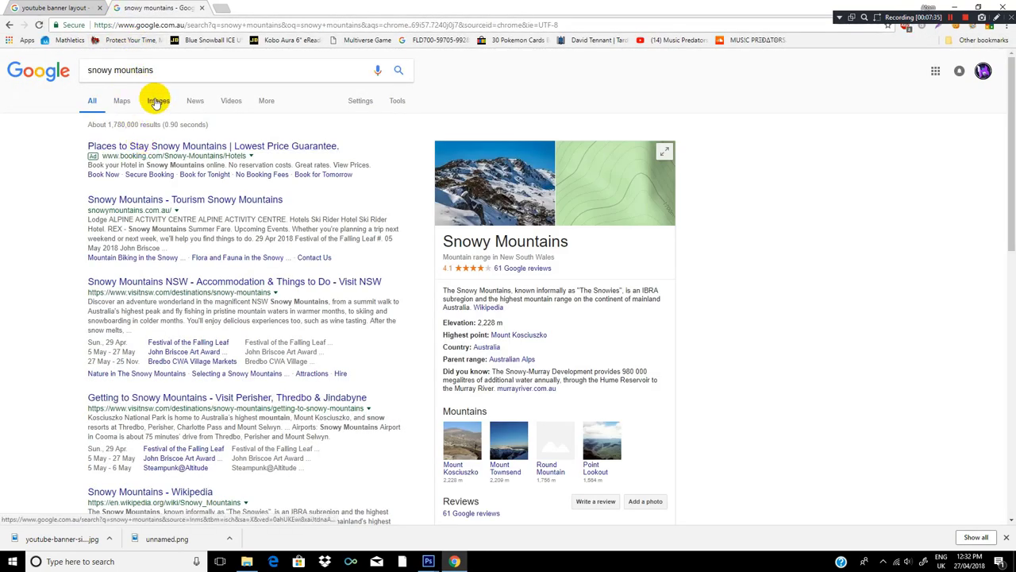
click(157, 101)
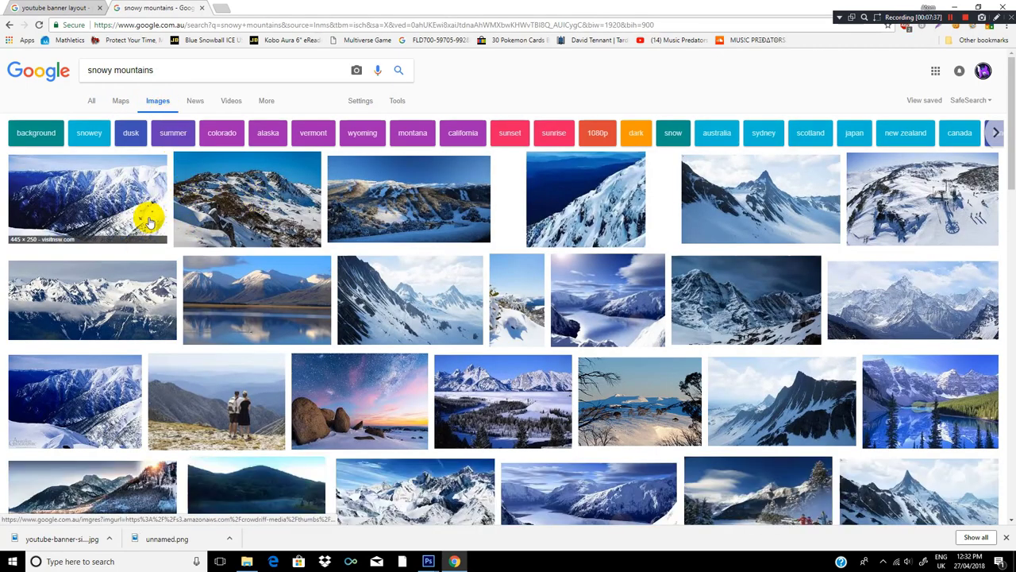
mouse_move(104, 177)
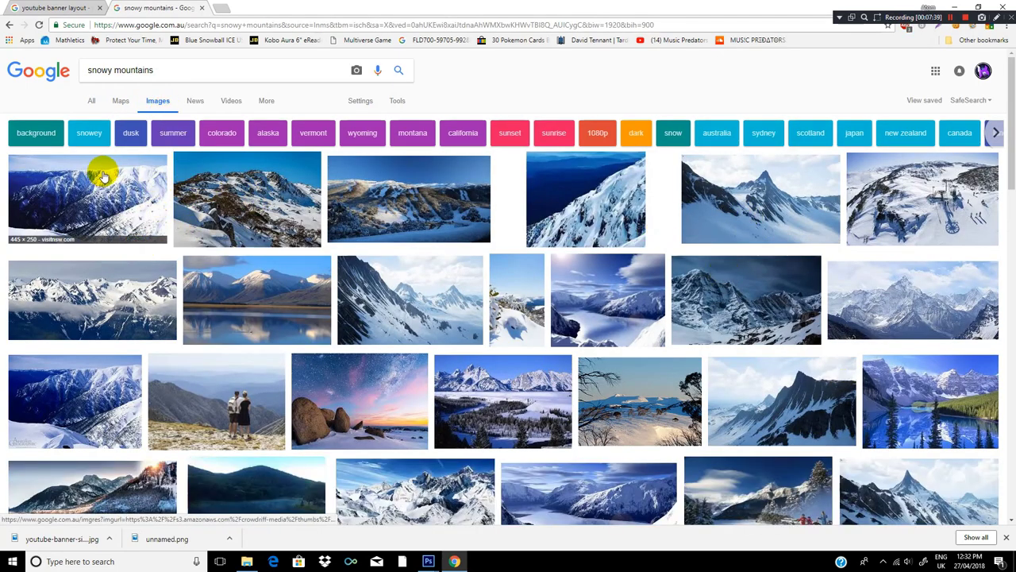
mouse_move(754, 261)
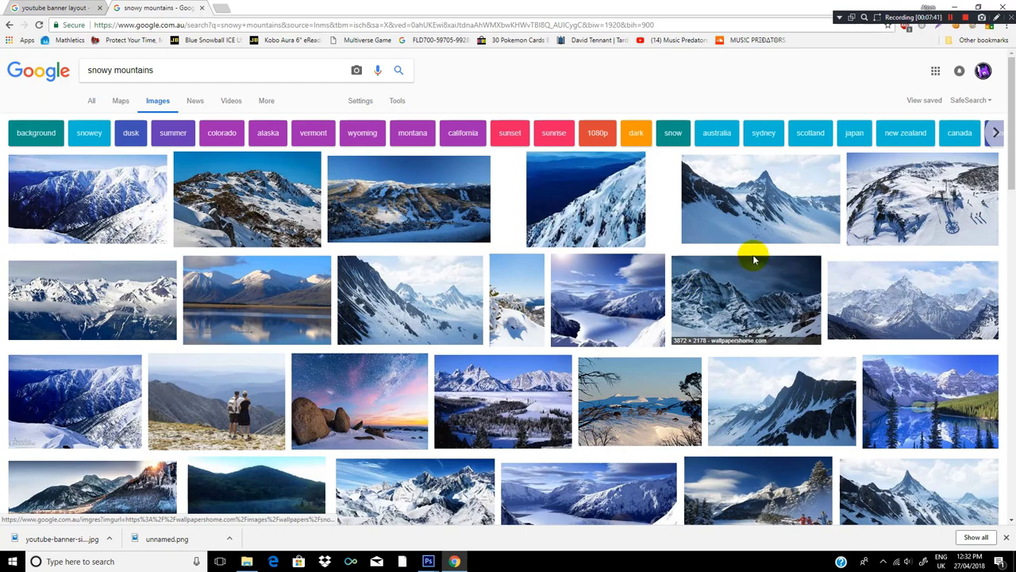
click(745, 298)
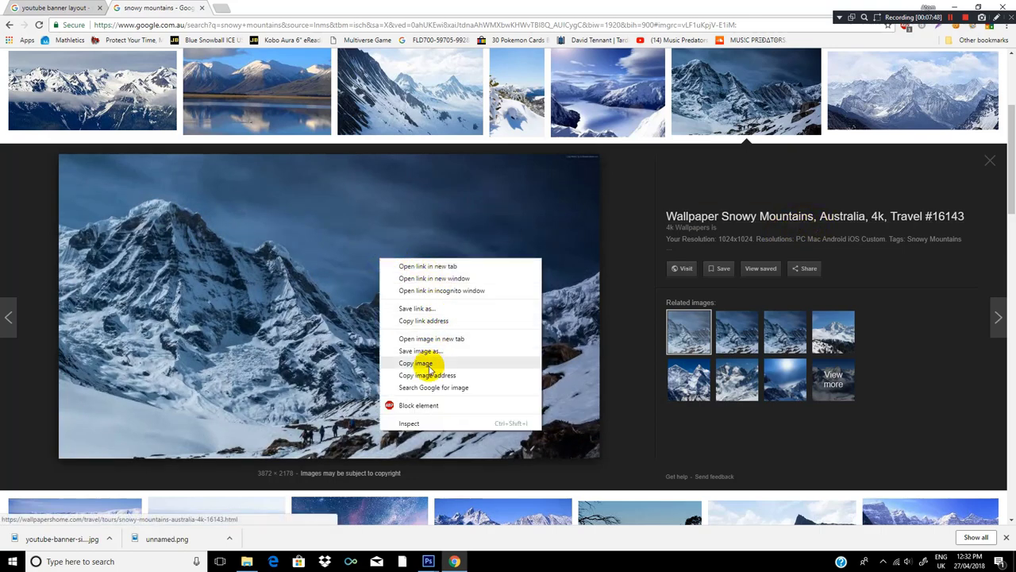
click(421, 350)
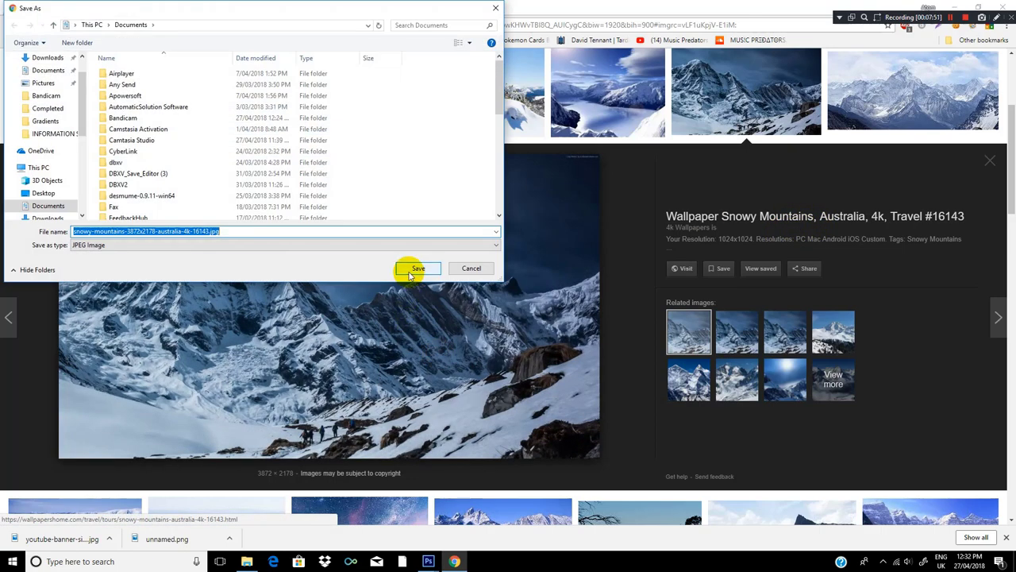
click(419, 267)
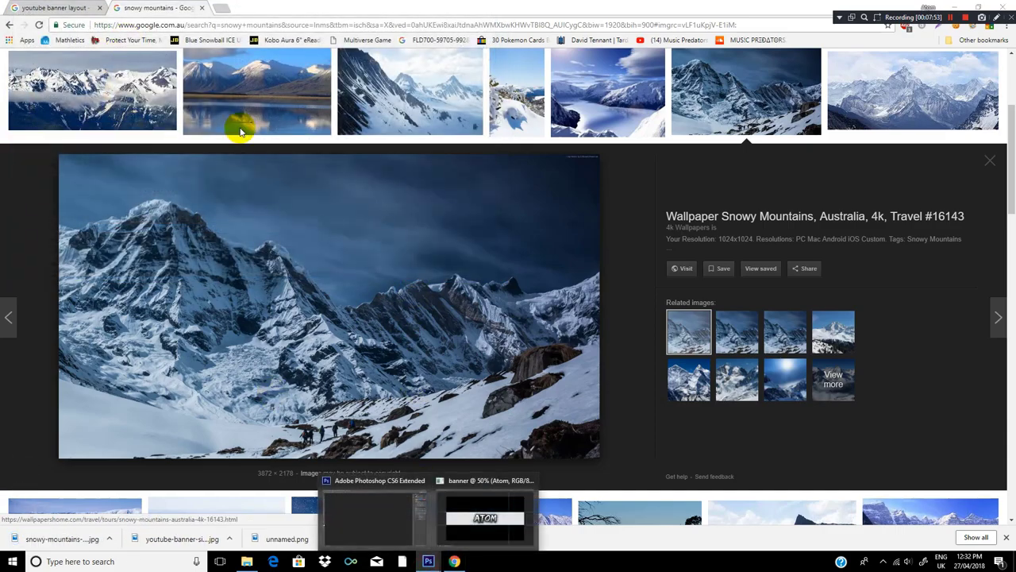
Place the saved snowy mountains JPG into the banner behind the ATOM text
click(28, 7)
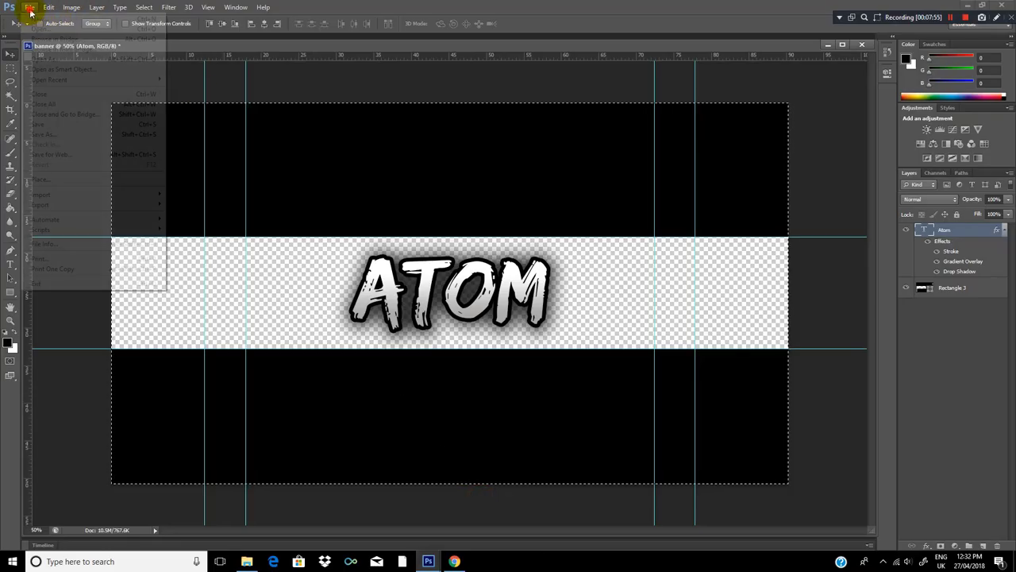
mouse_move(42, 179)
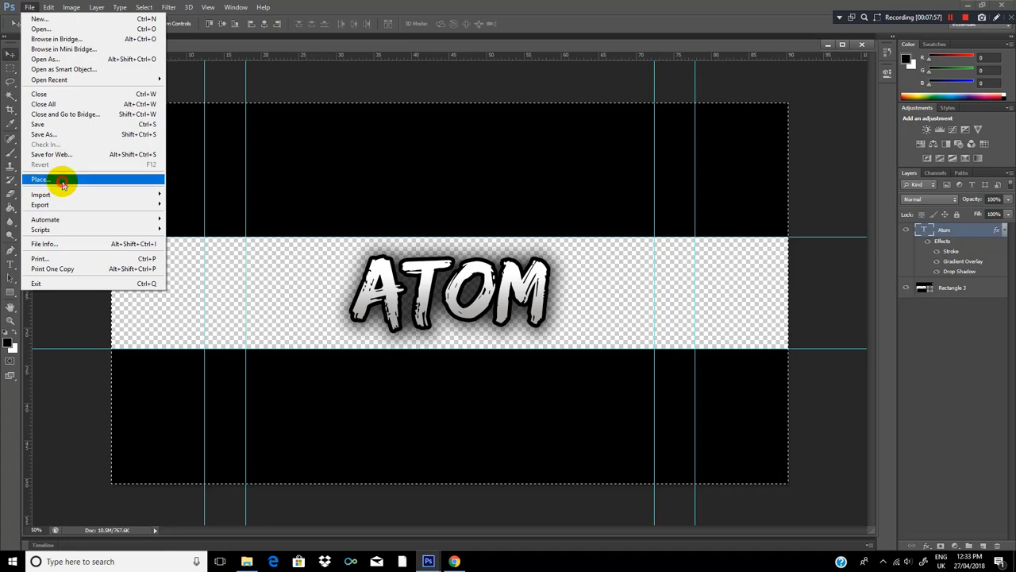
click(40, 178)
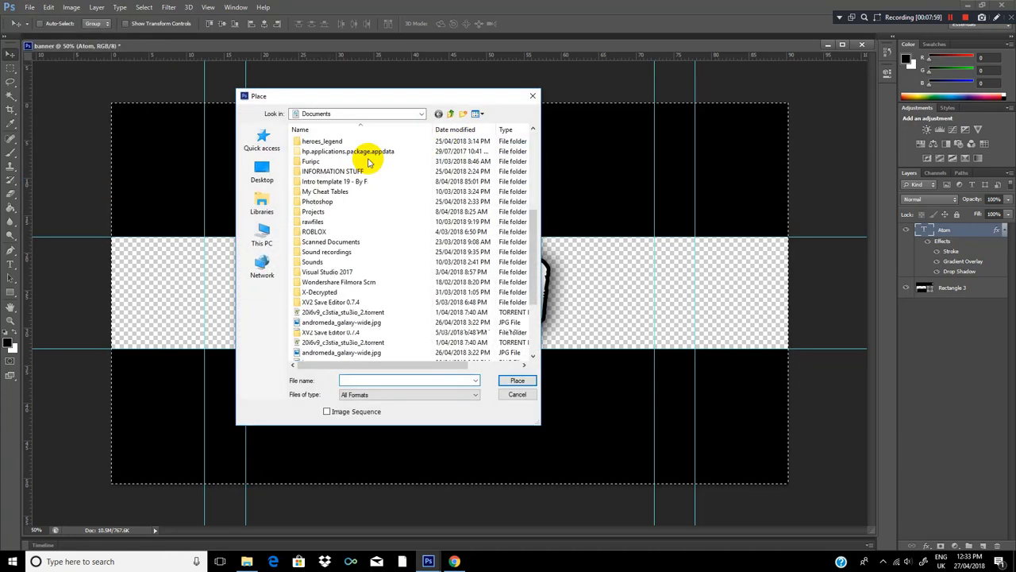
scroll(down, 3)
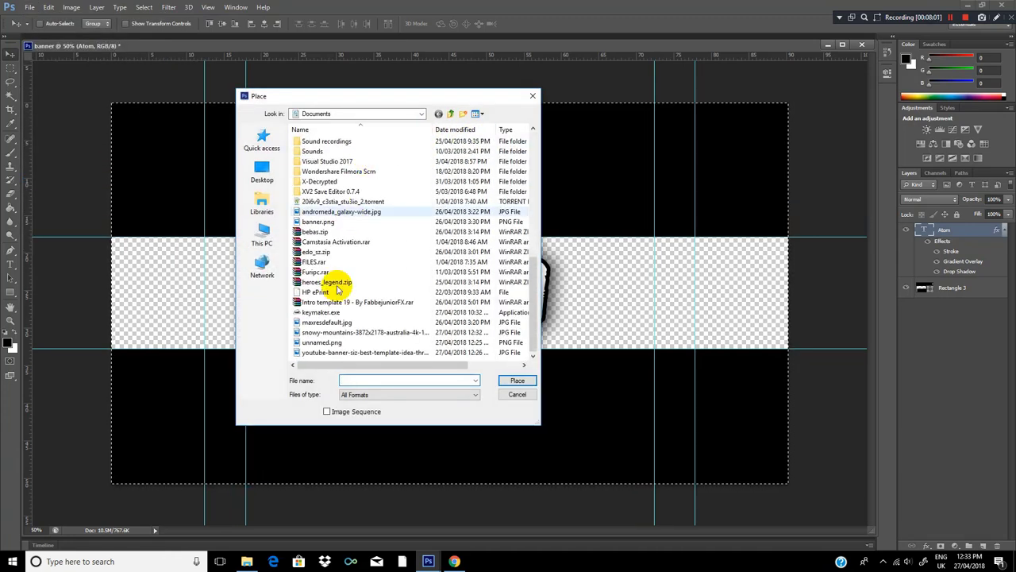
click(365, 332)
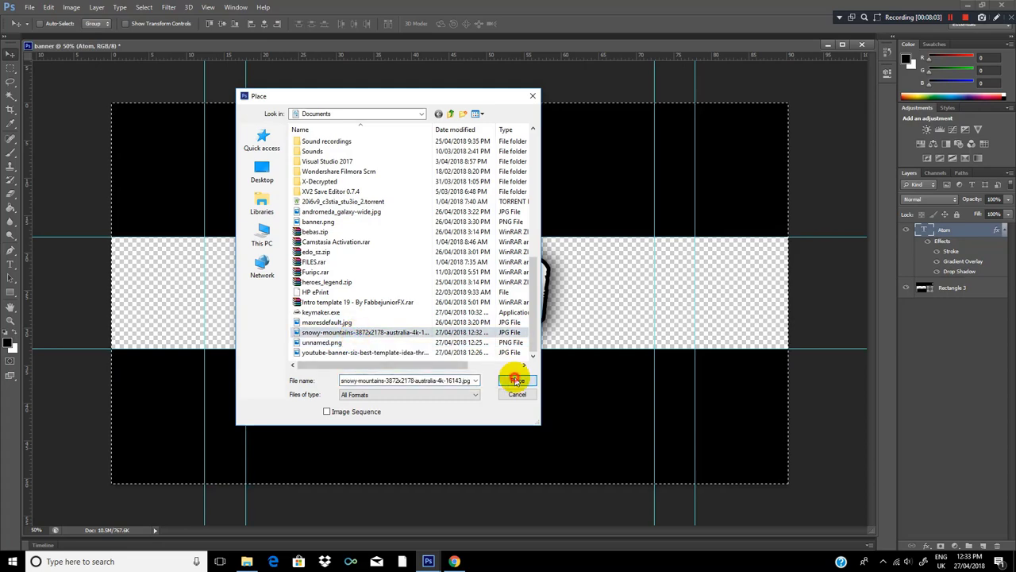
click(518, 381)
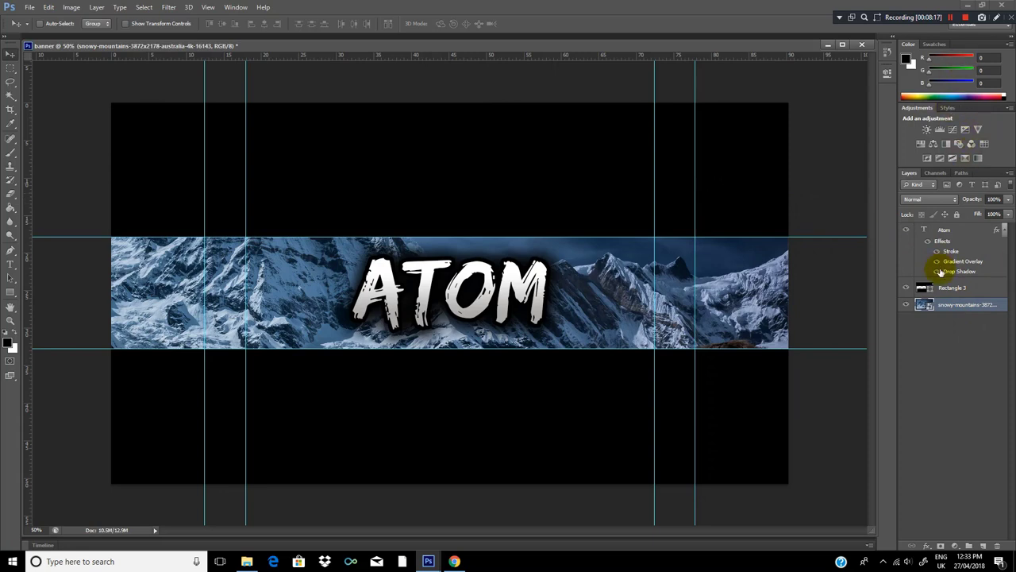
Add a Hue/Saturation adjustment tinting the mountain strip a rich blue with boosted saturation
click(919, 143)
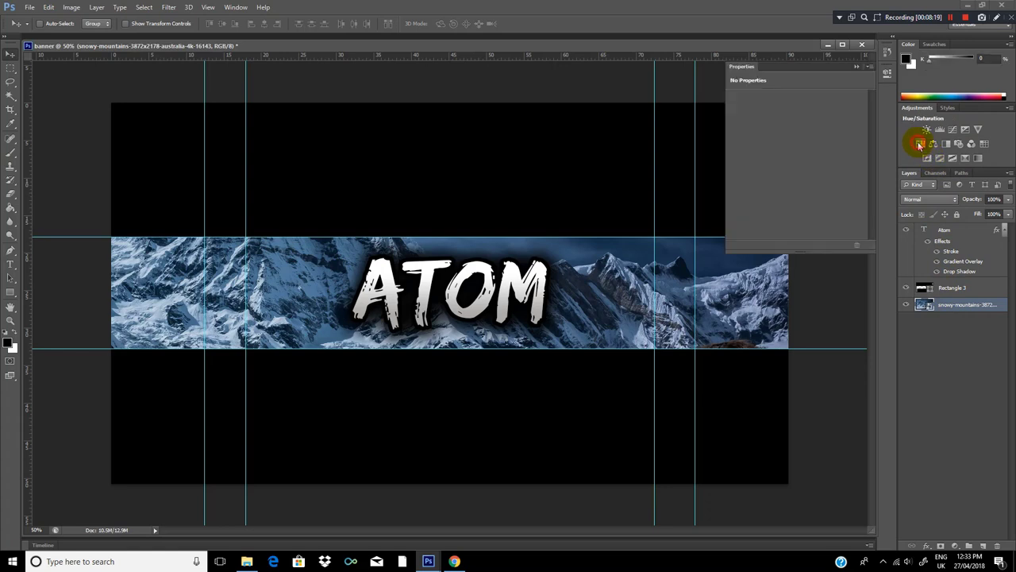
click(919, 143)
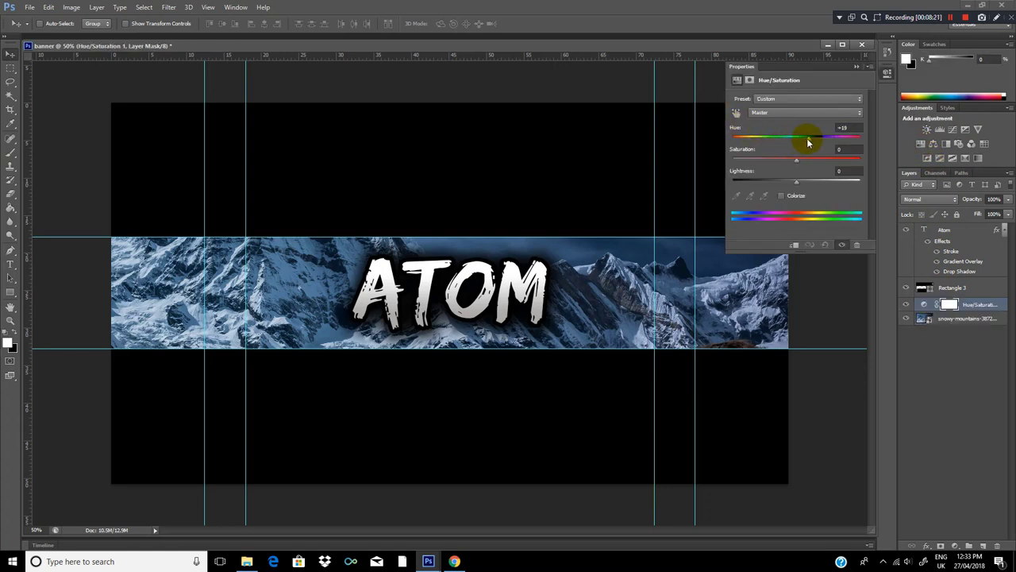
drag(808, 136, 838, 136)
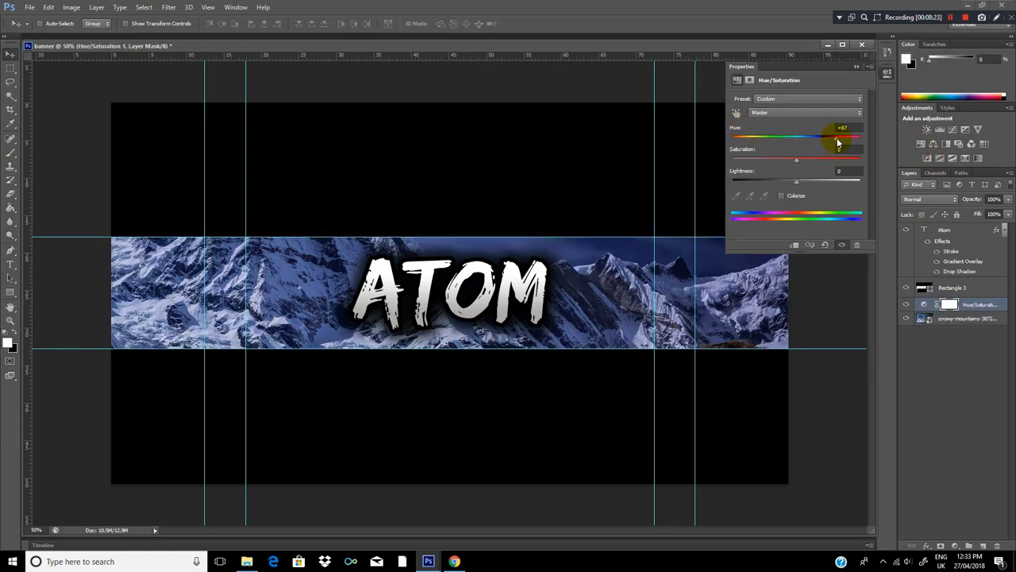
drag(839, 135, 770, 136)
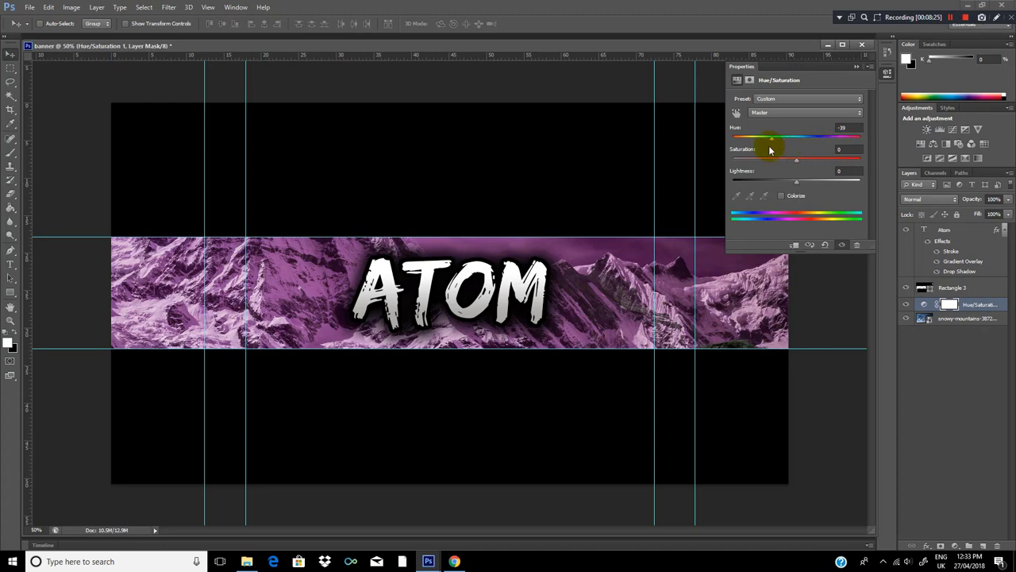
drag(771, 137, 816, 137)
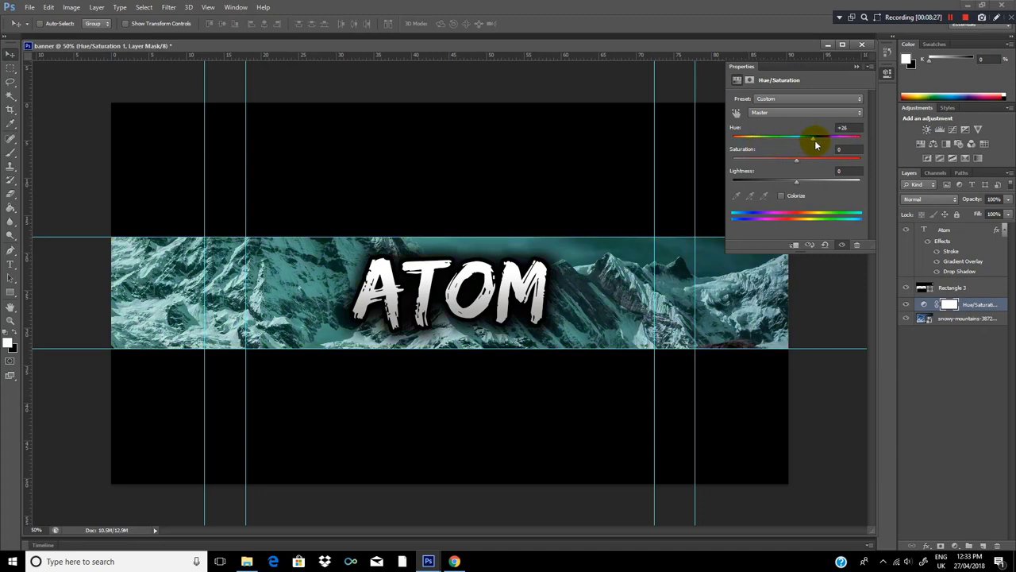
drag(797, 158, 816, 159)
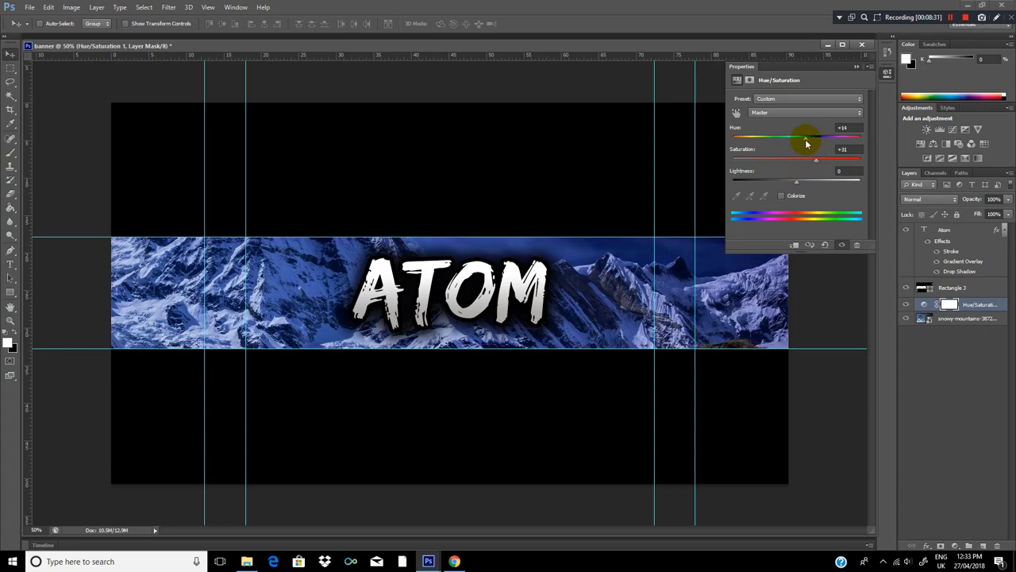
mouse_move(814, 162)
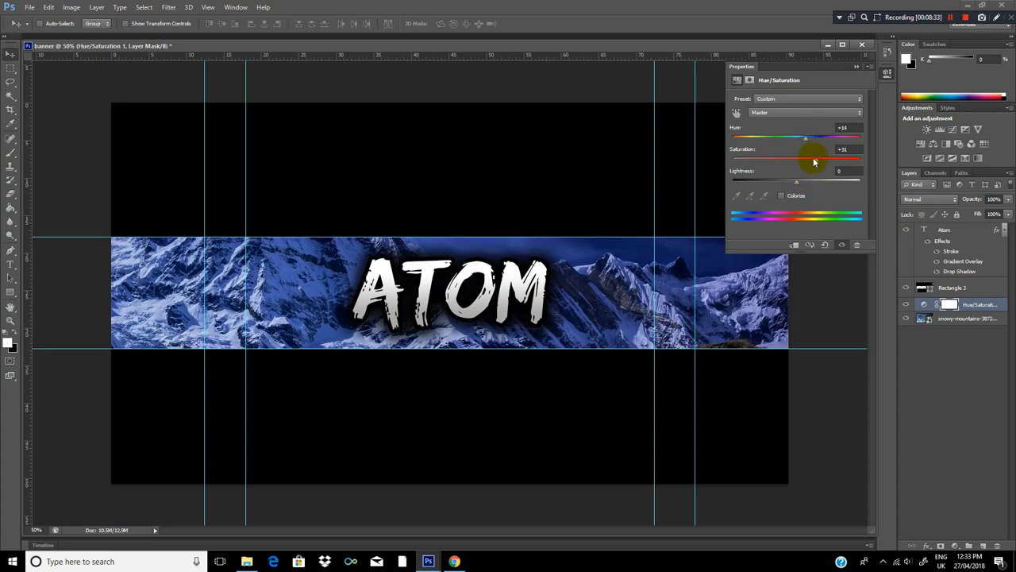
drag(806, 161, 822, 160)
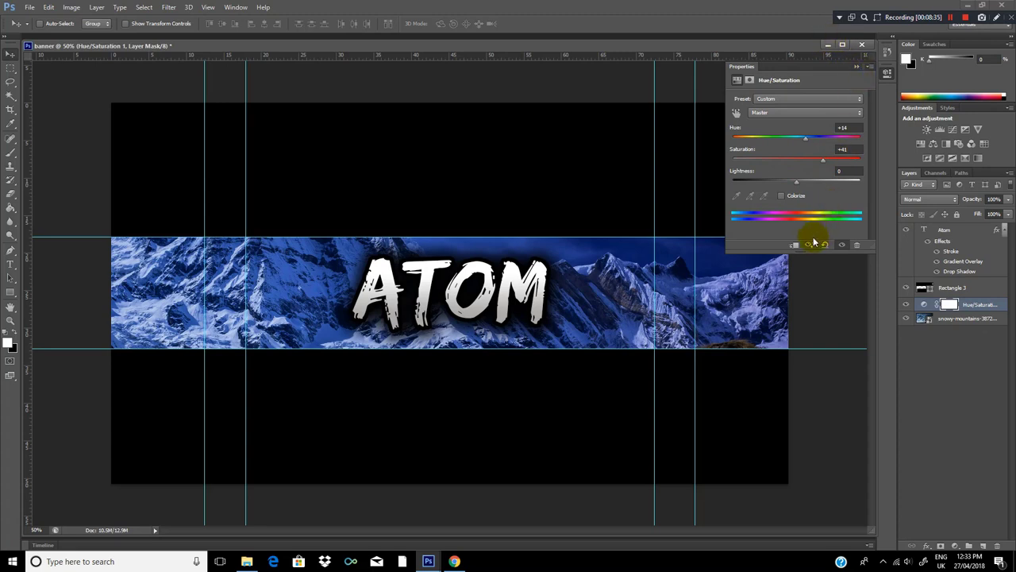
mouse_move(790, 70)
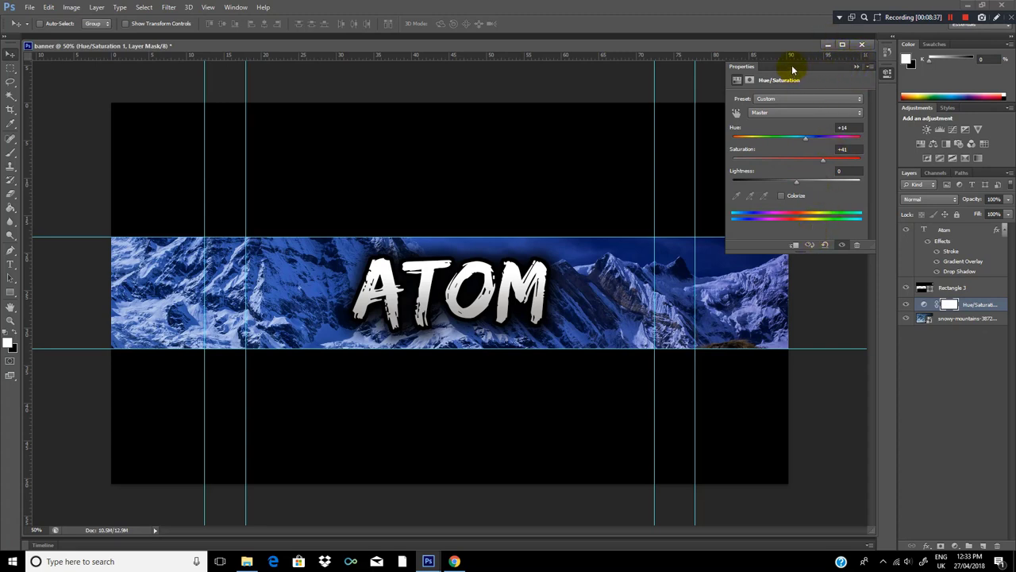
mouse_move(853, 227)
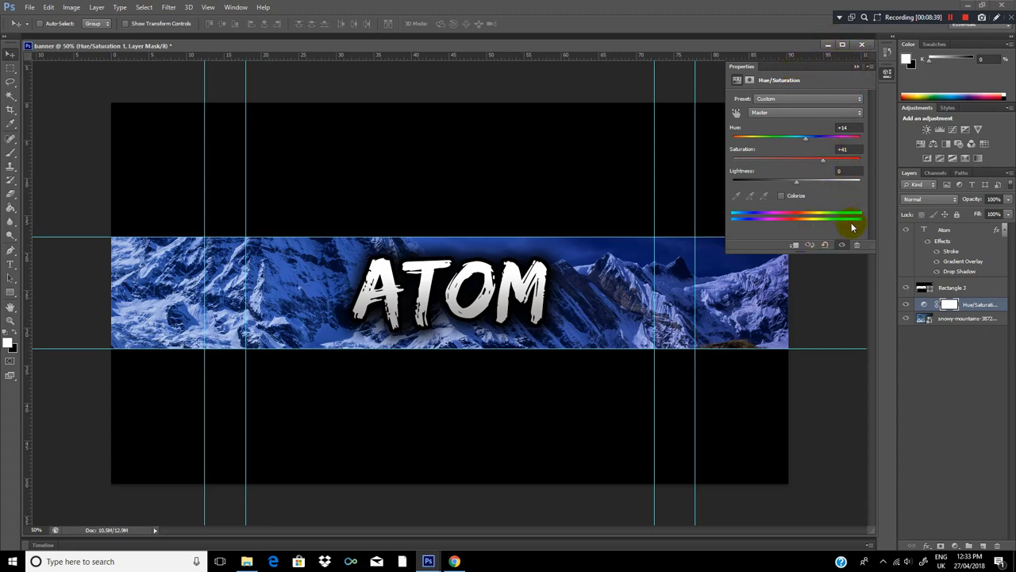
mouse_move(857, 39)
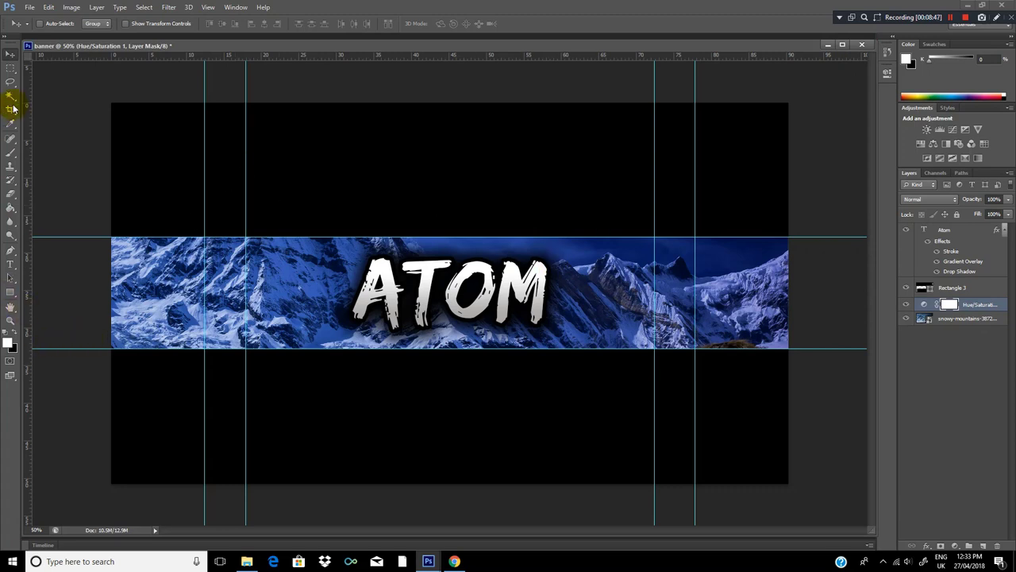
Set up a large round brush with 0% hardness for painting soft edges
click(11, 140)
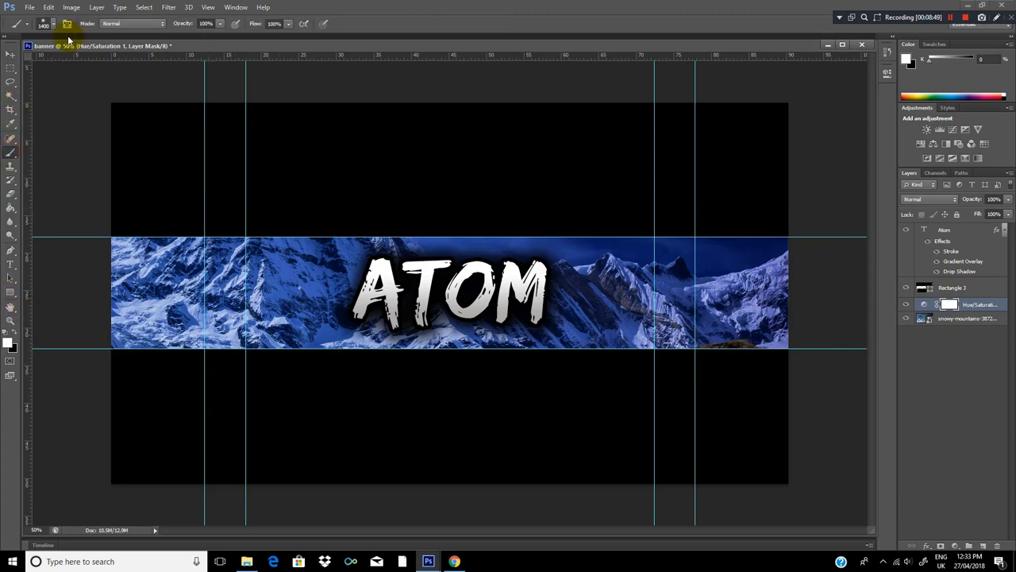
click(45, 24)
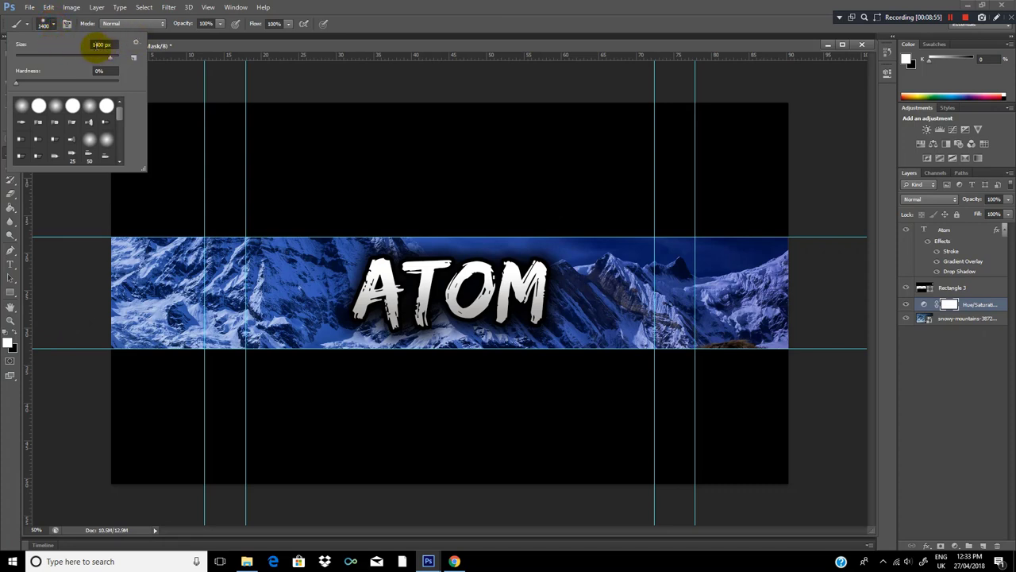
triple_click(103, 44)
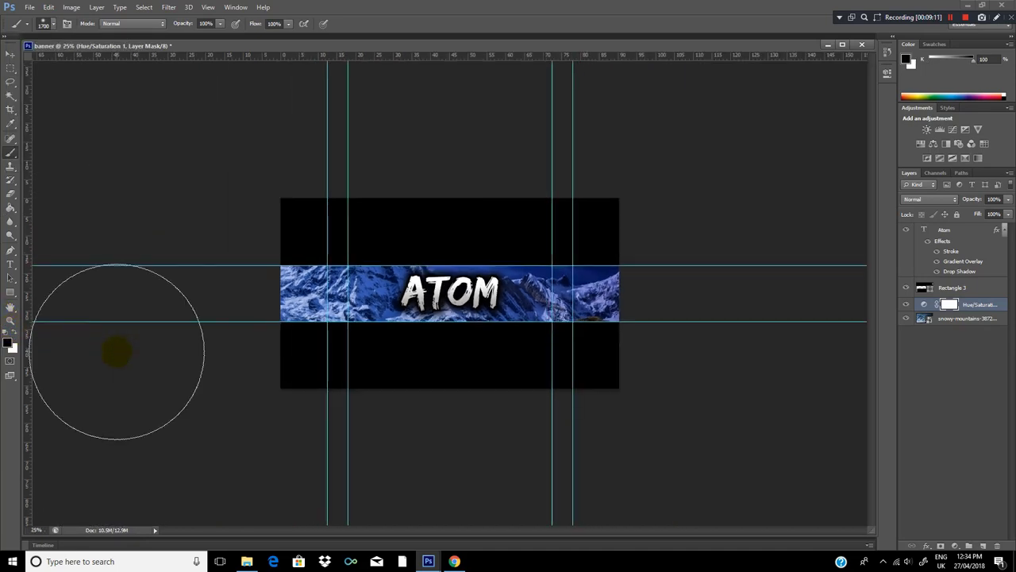
drag(117, 352, 273, 294)
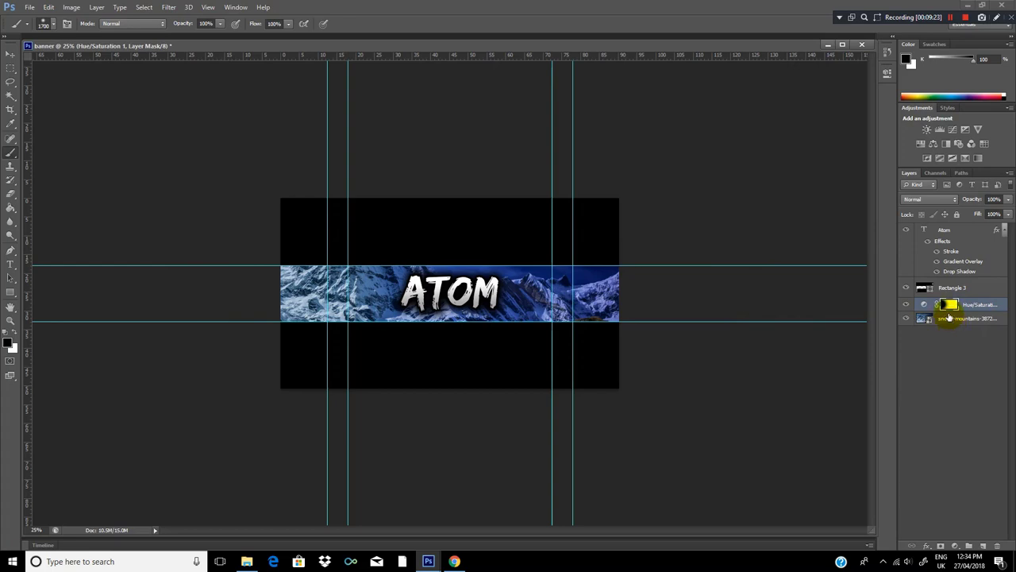
Rasterize the Rectangle 1 shape layer and brush black over the strip's left end
click(966, 317)
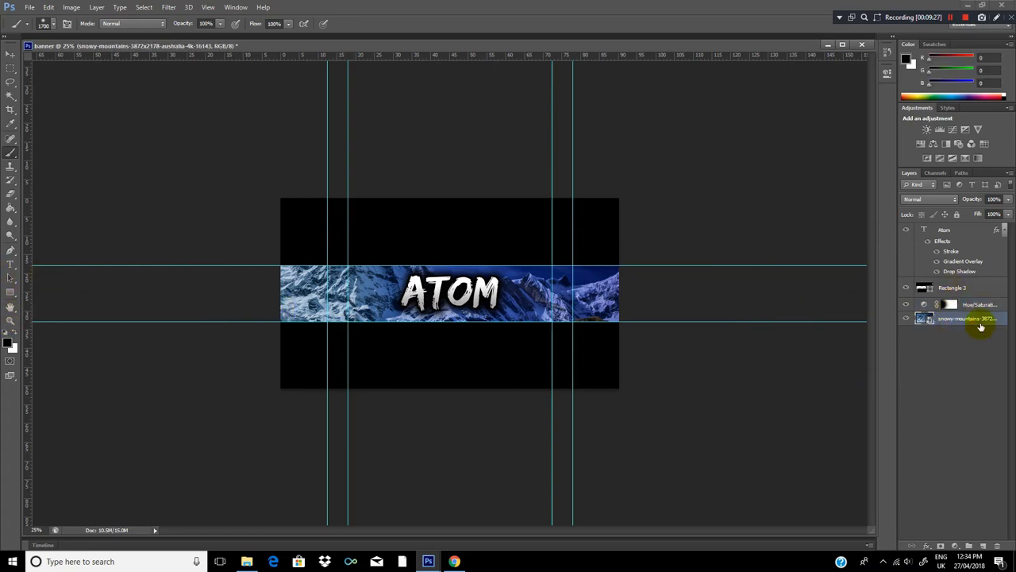
click(953, 288)
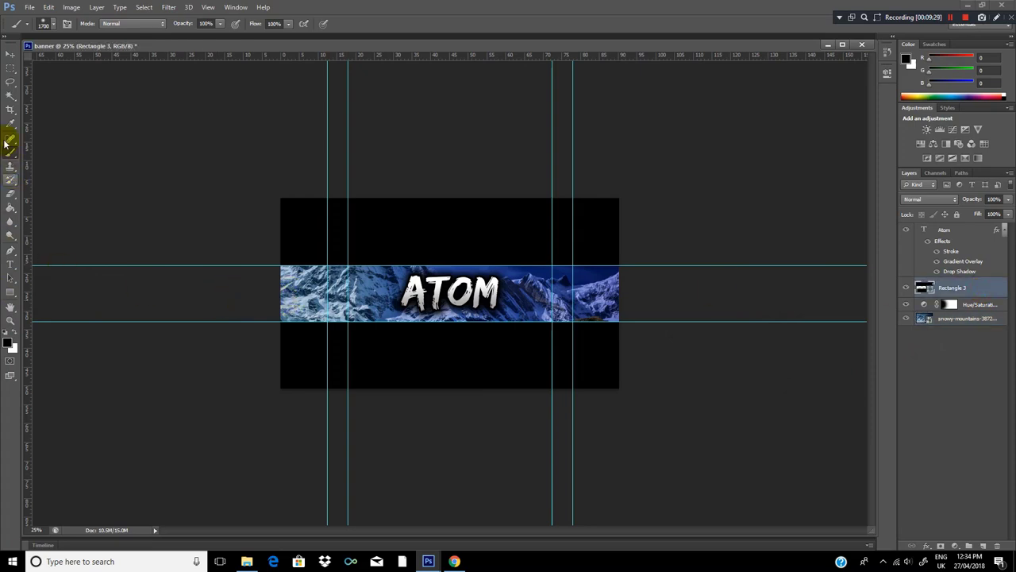
click(11, 146)
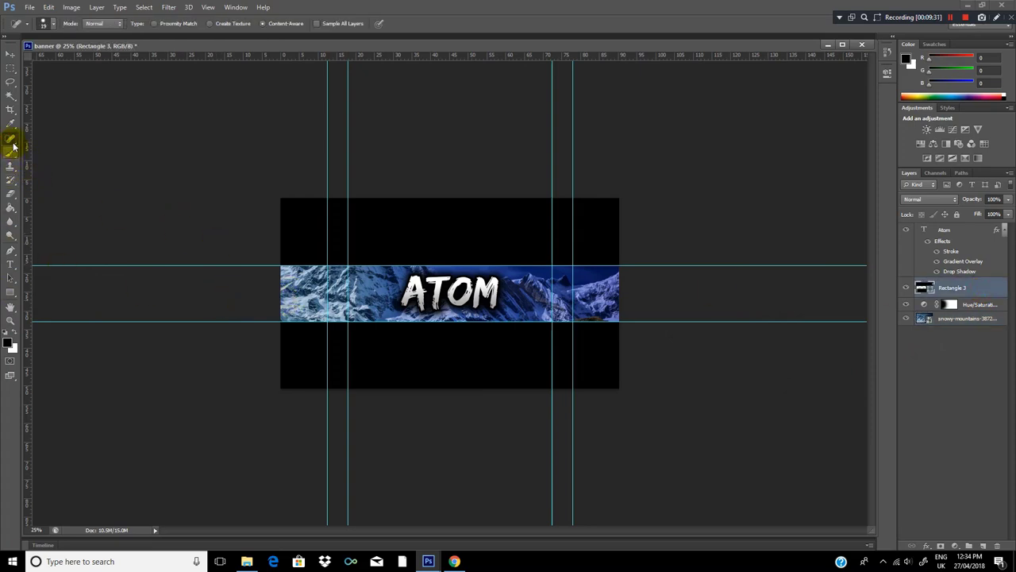
click(13, 146)
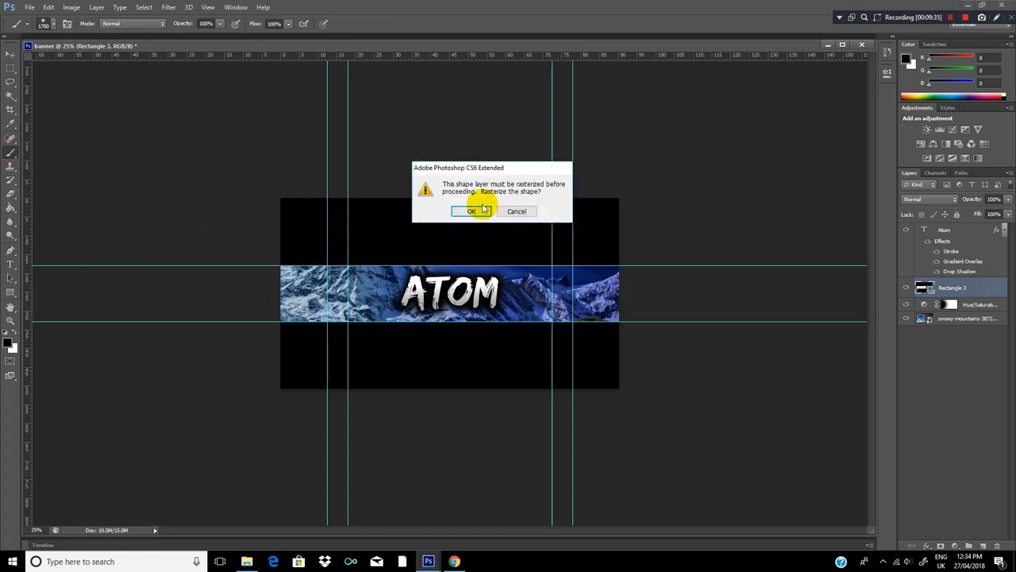
click(473, 212)
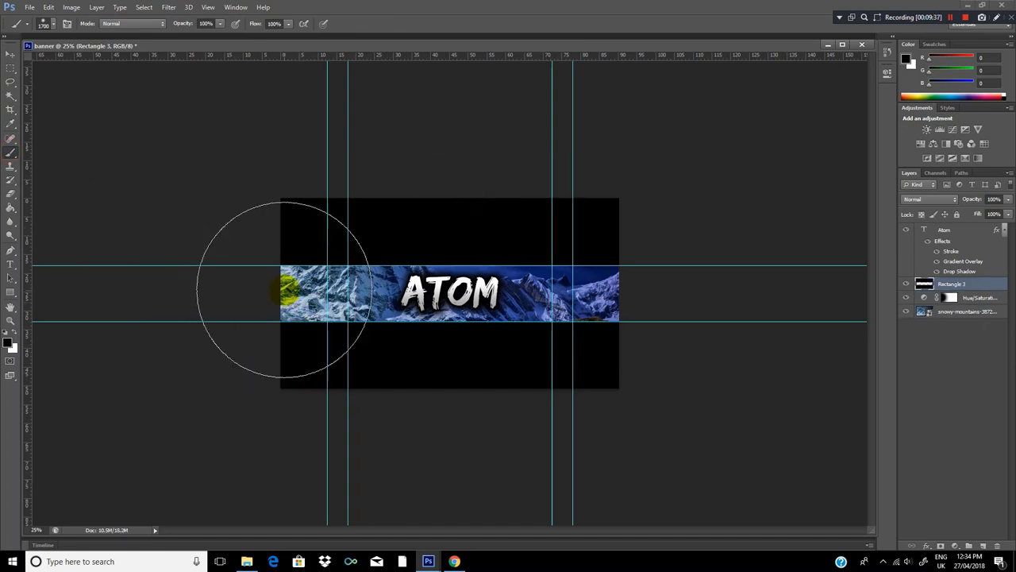
drag(286, 289, 635, 299)
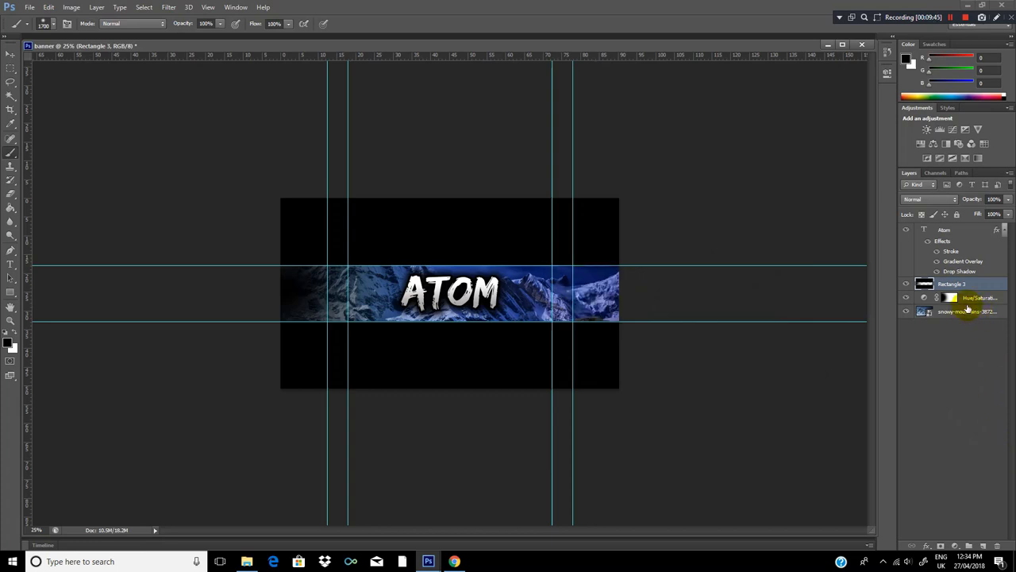
click(953, 282)
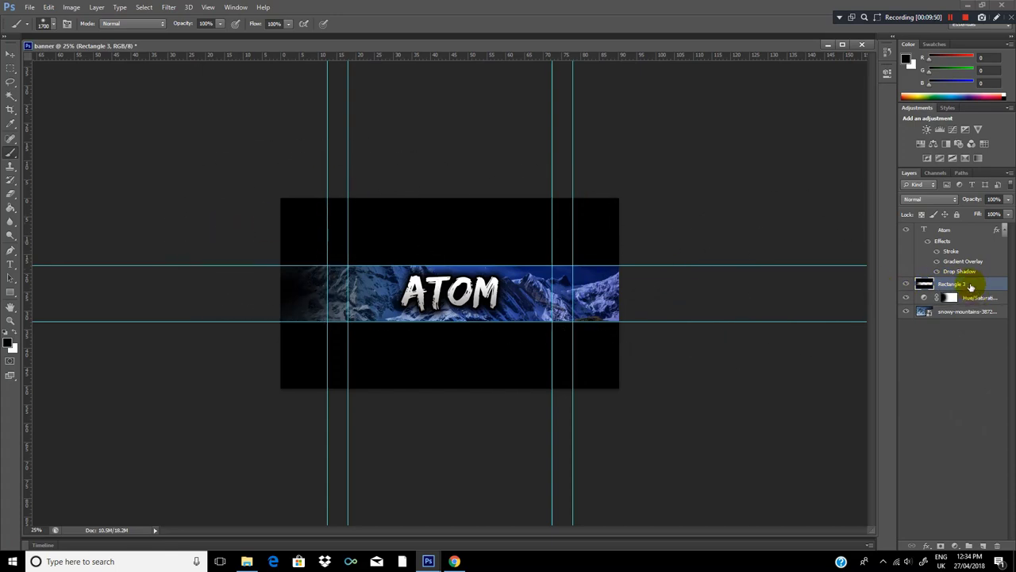
Try erasing the strip's left end, then undo it via History to restore the full blue strip
right_click(969, 282)
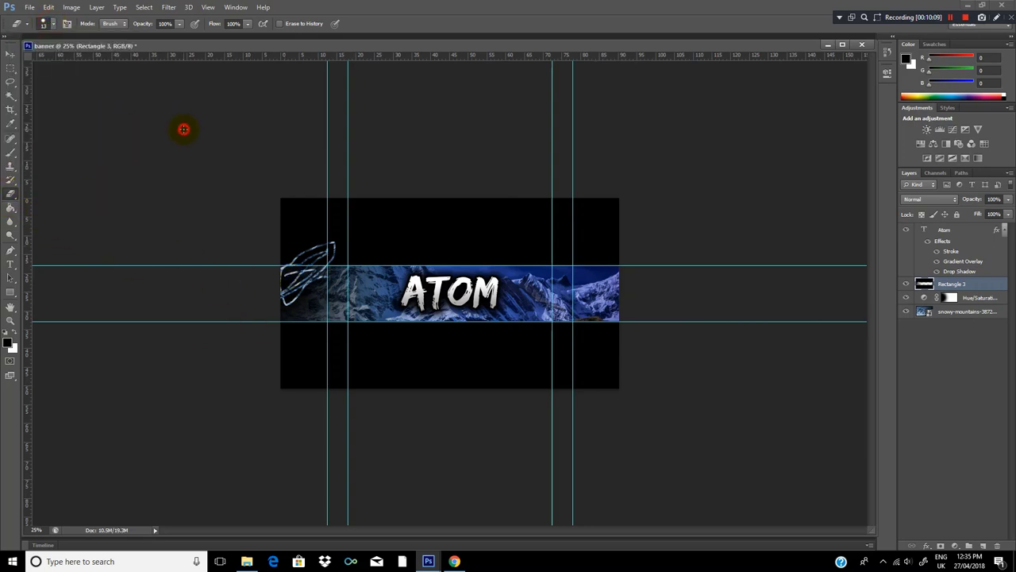
drag(182, 130, 299, 270)
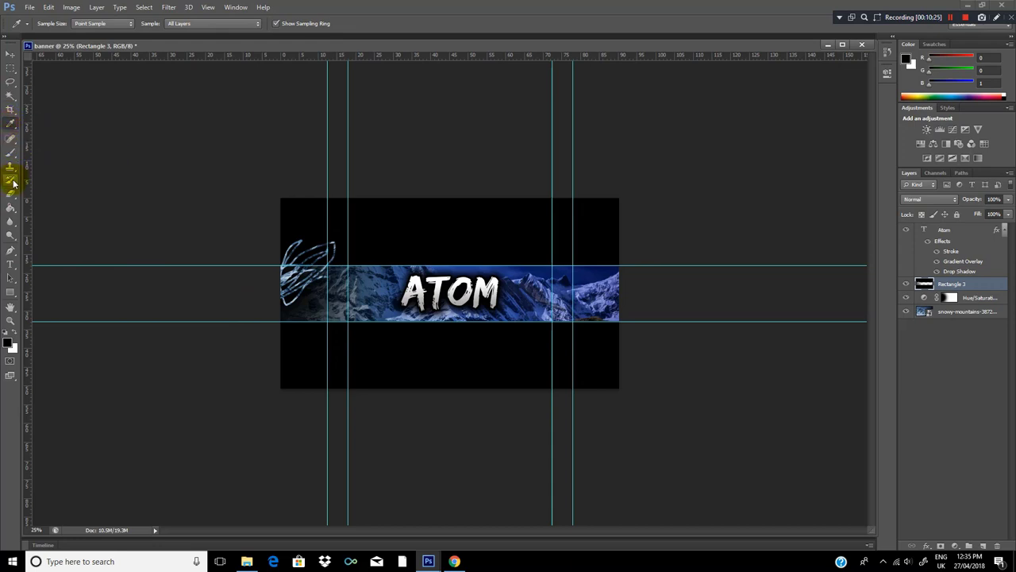
click(11, 183)
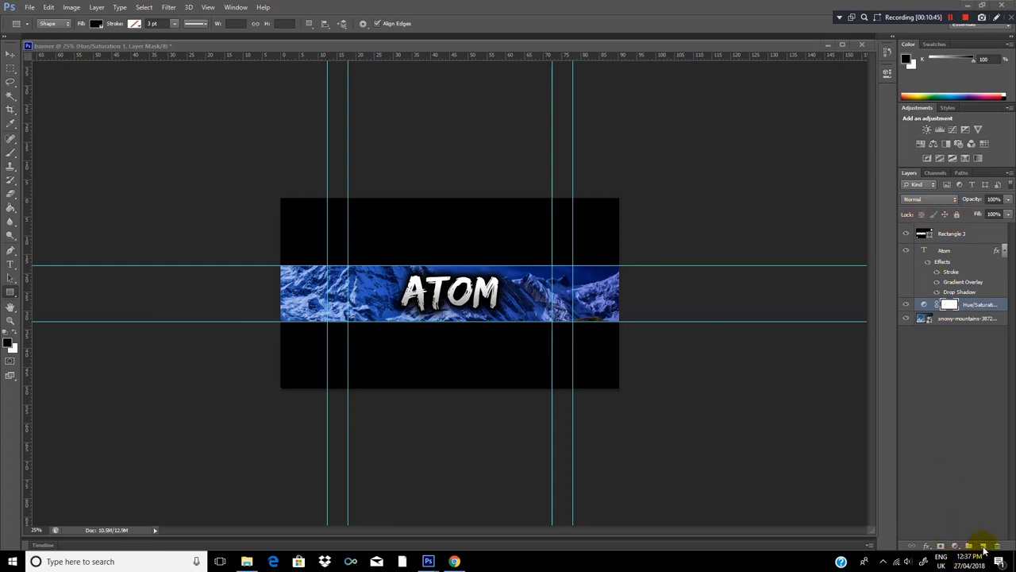
mouse_move(956, 378)
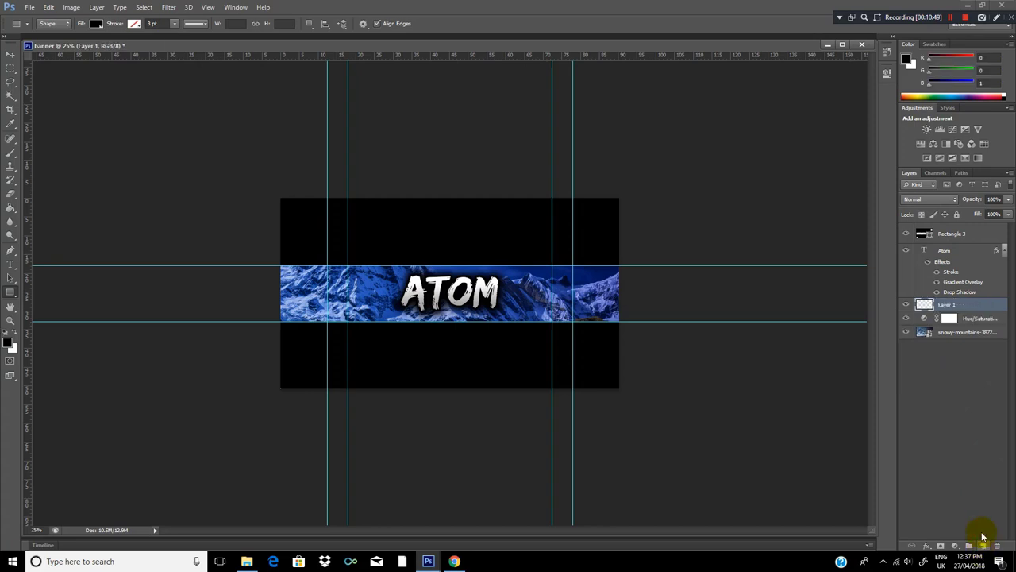
mouse_move(383, 282)
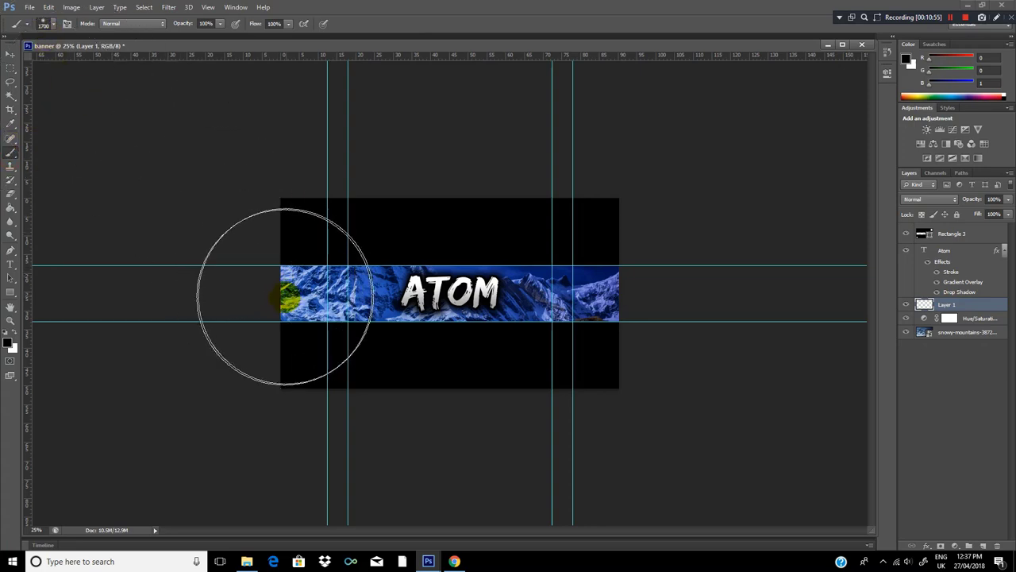
Brush soft black over the strip's ends on a new layer so they fade into the bars
drag(294, 298, 627, 298)
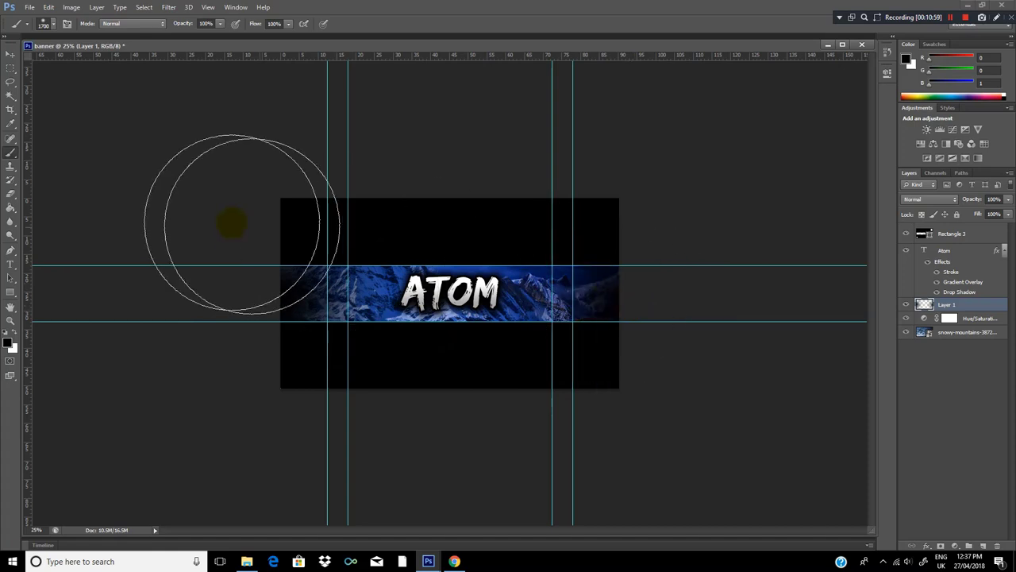
click(66, 24)
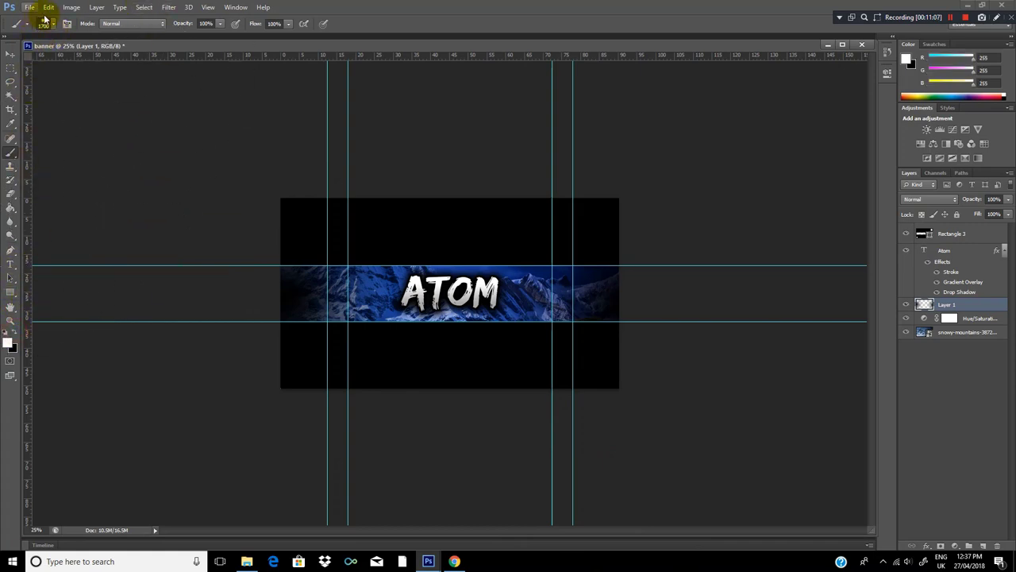
click(55, 23)
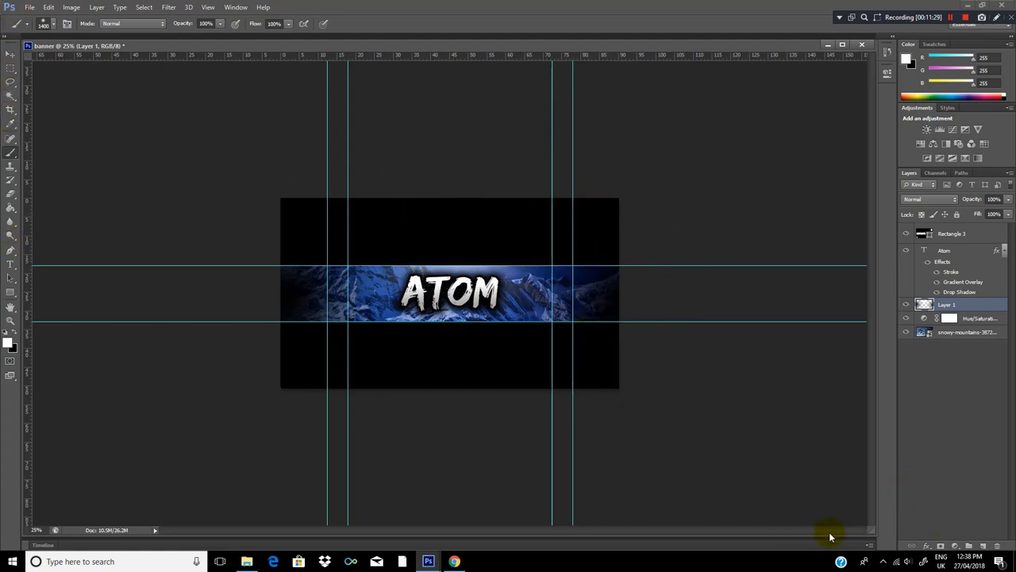
click(512, 474)
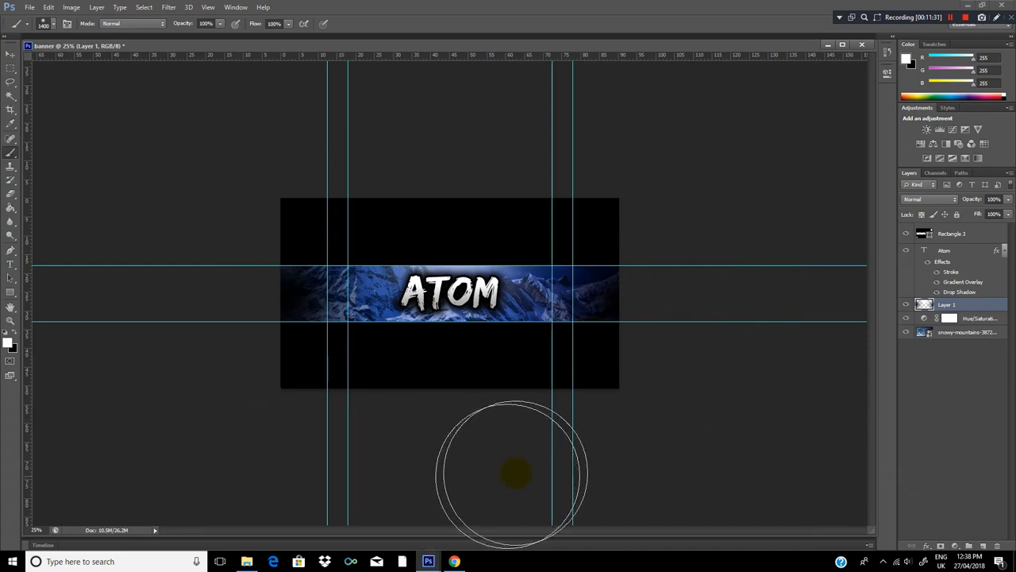